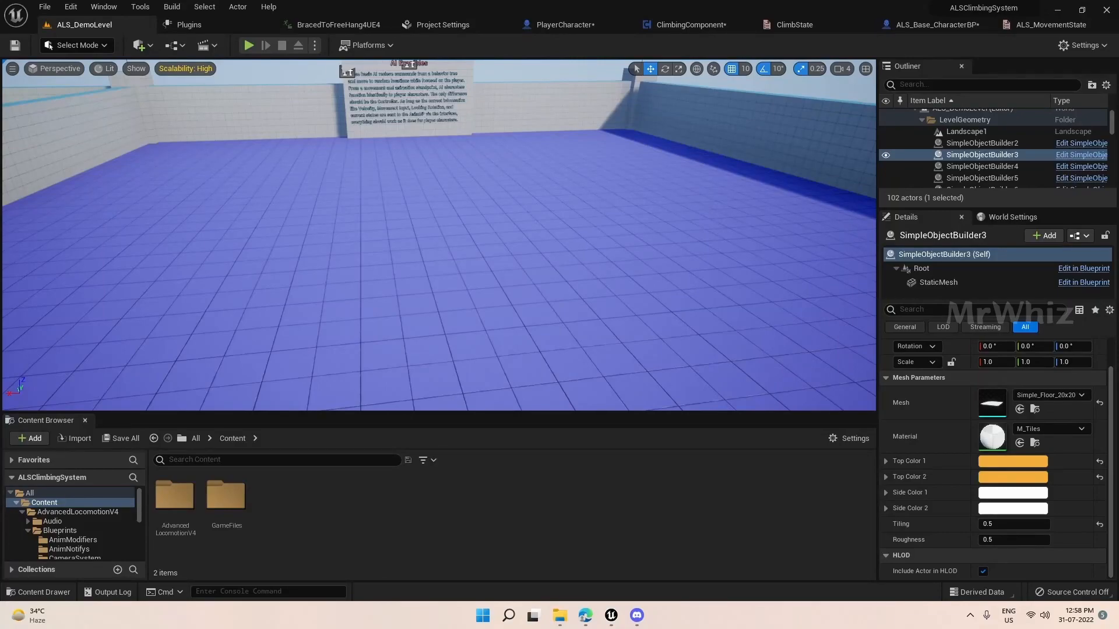
# Bring up ALS_Base_CharacterBP's Player Movement Input graph.
pyautogui.click(563, 25)
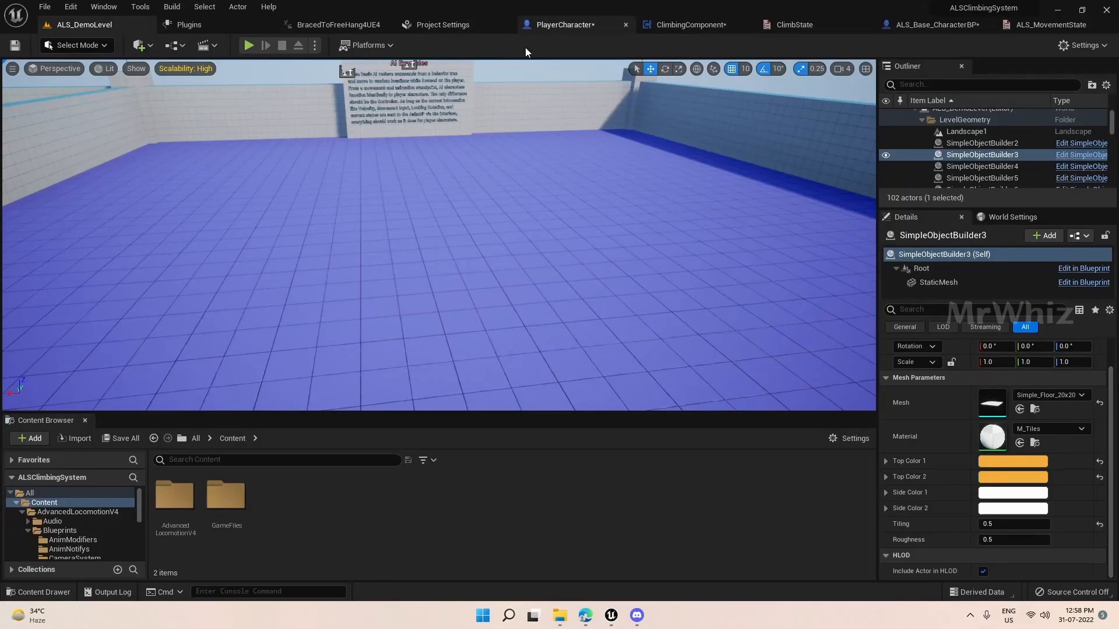
pyautogui.click(249, 45)
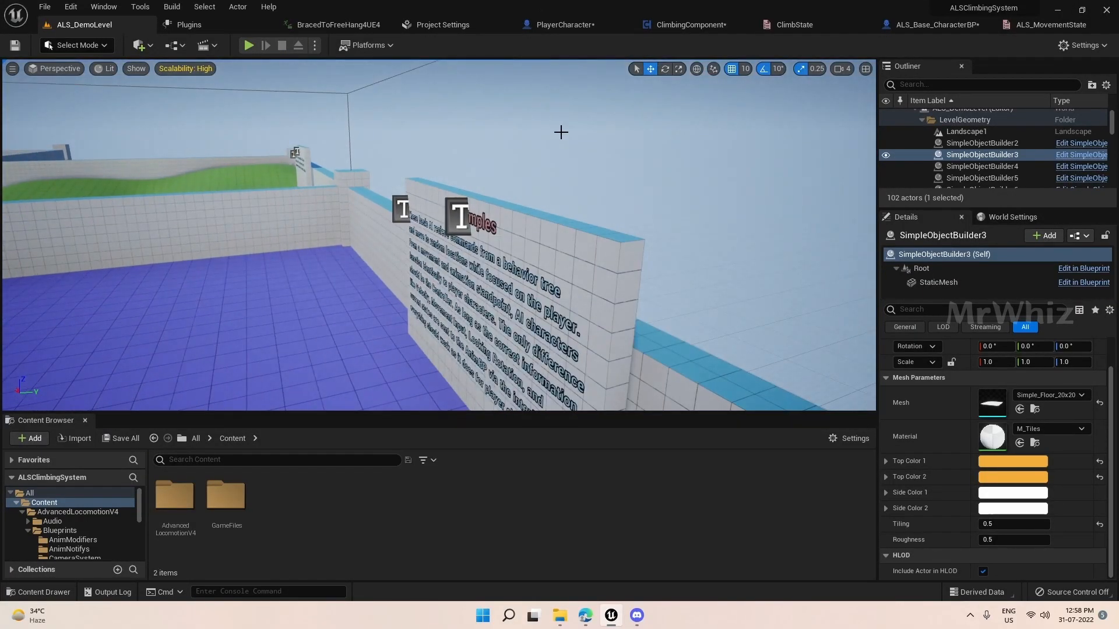
pyautogui.click(966, 24)
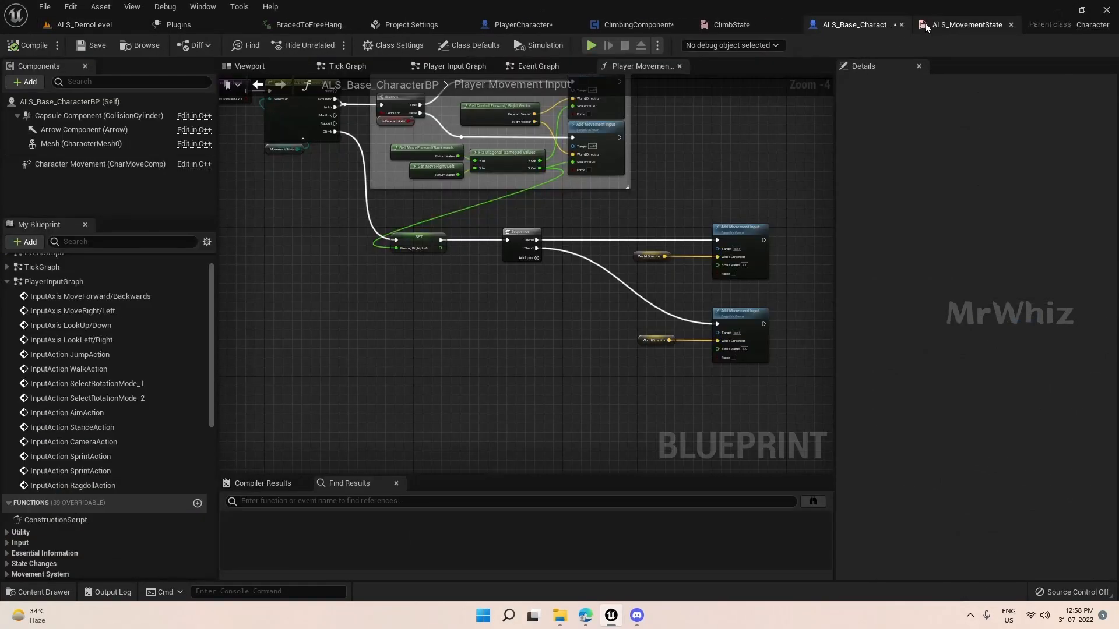
pyautogui.click(855, 25)
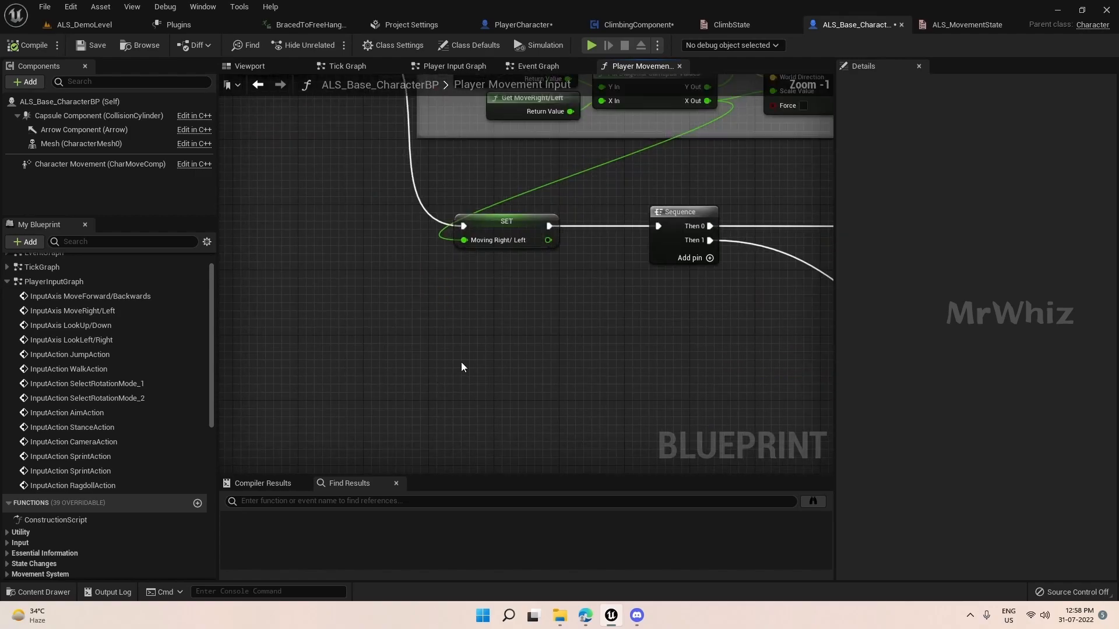
pyautogui.scroll(-3)
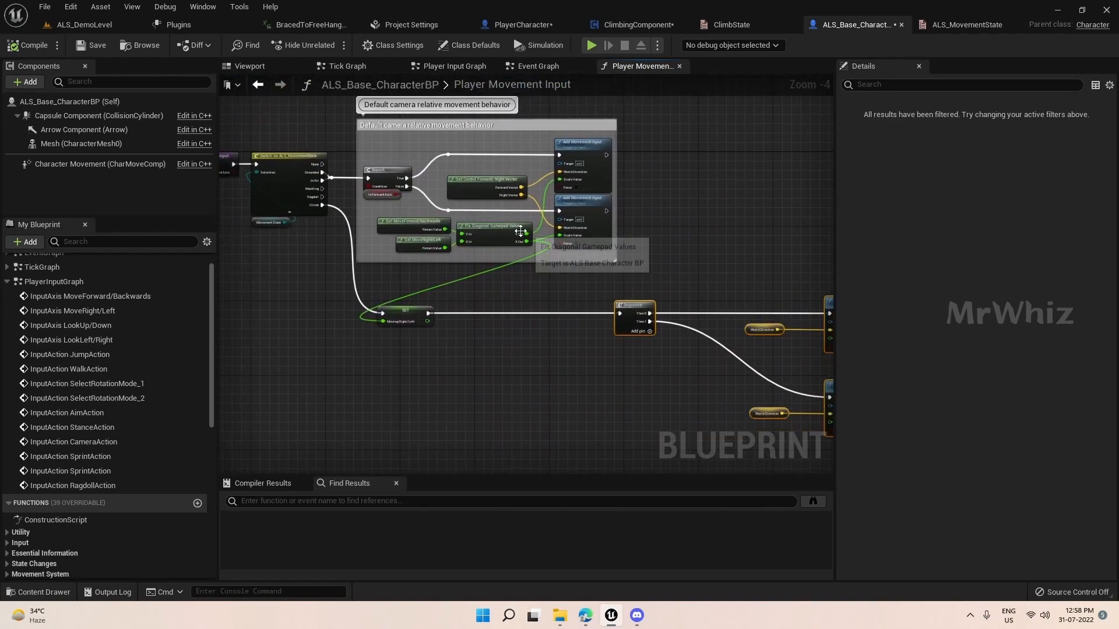
# Add a Y Out setter renamed MovingUp/Down and wire it from the gamepad values.
pyautogui.rightClick(518, 231)
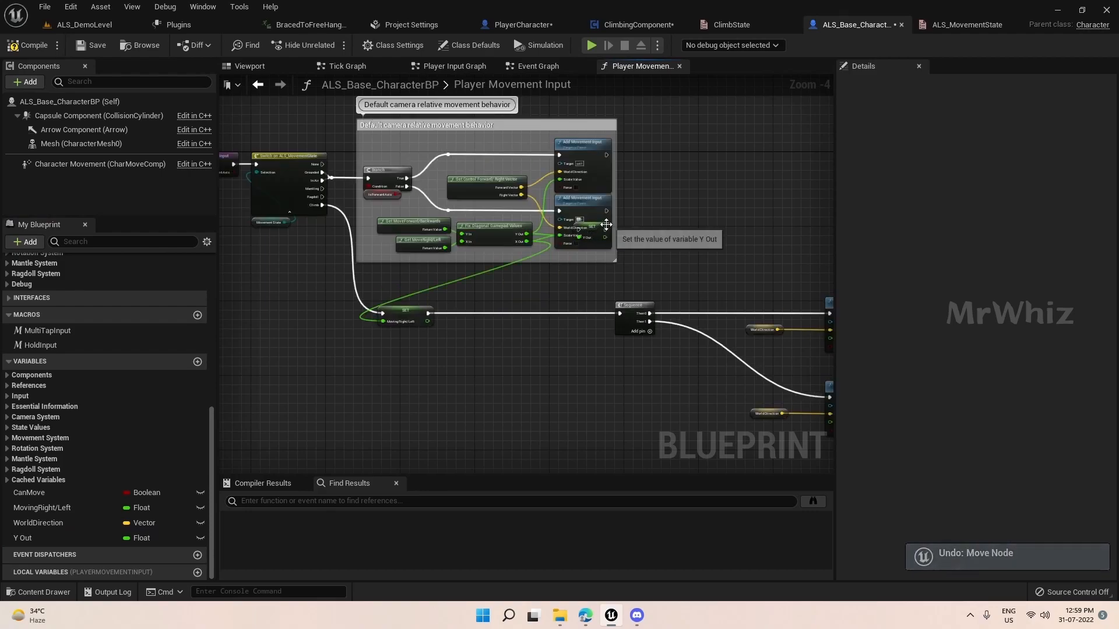
pyautogui.moveTo(581, 222); pyautogui.dragTo(519, 314)
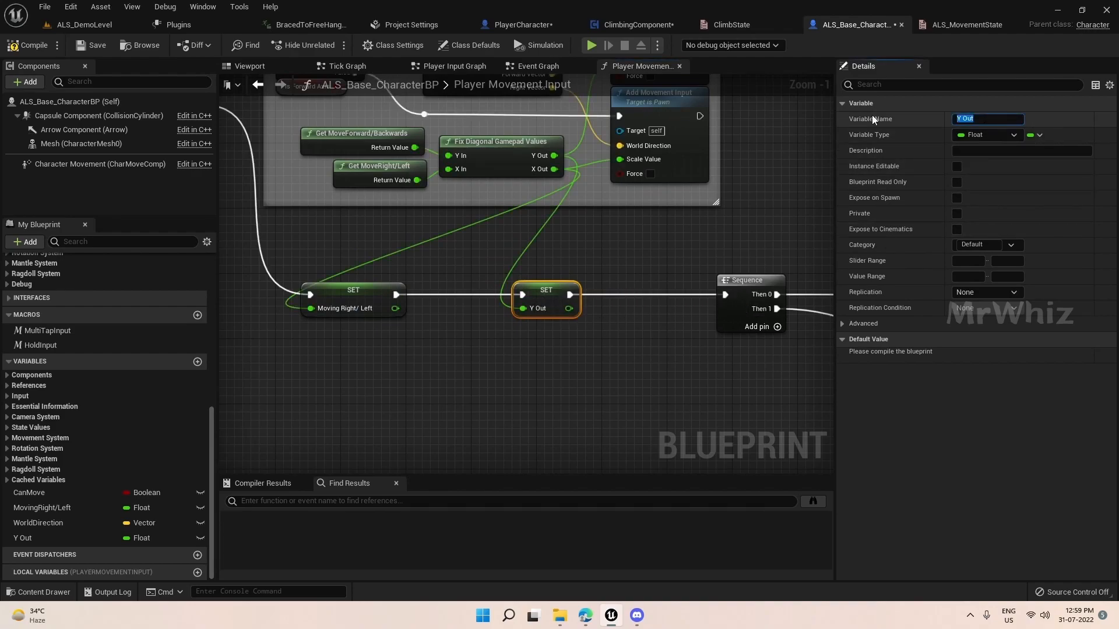
pyautogui.write('Moving')
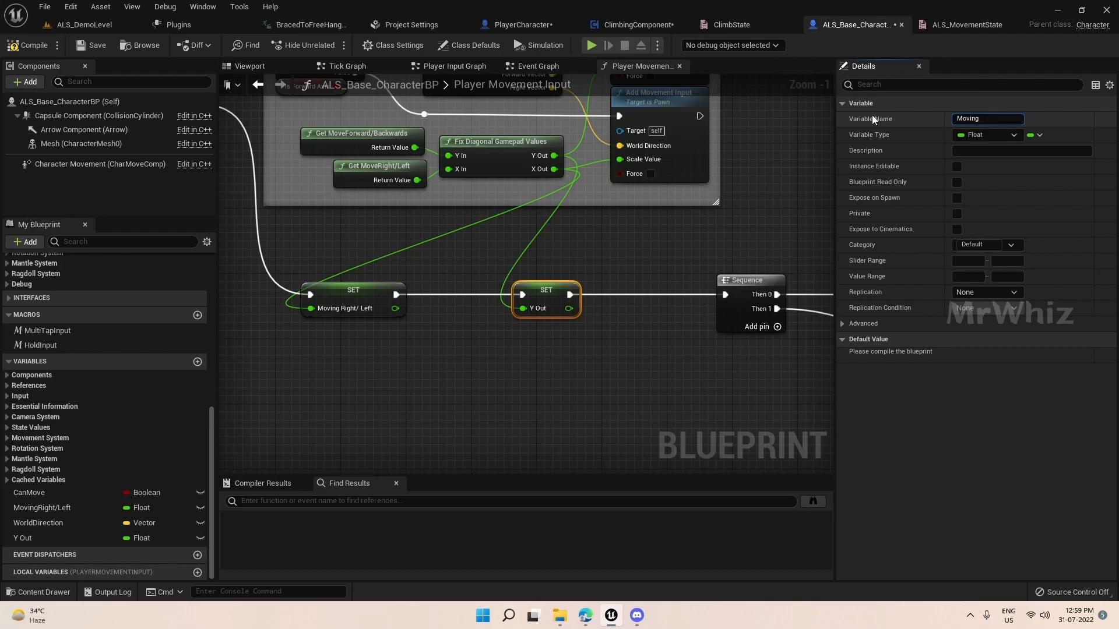
pyautogui.write('MovingUp/Down')
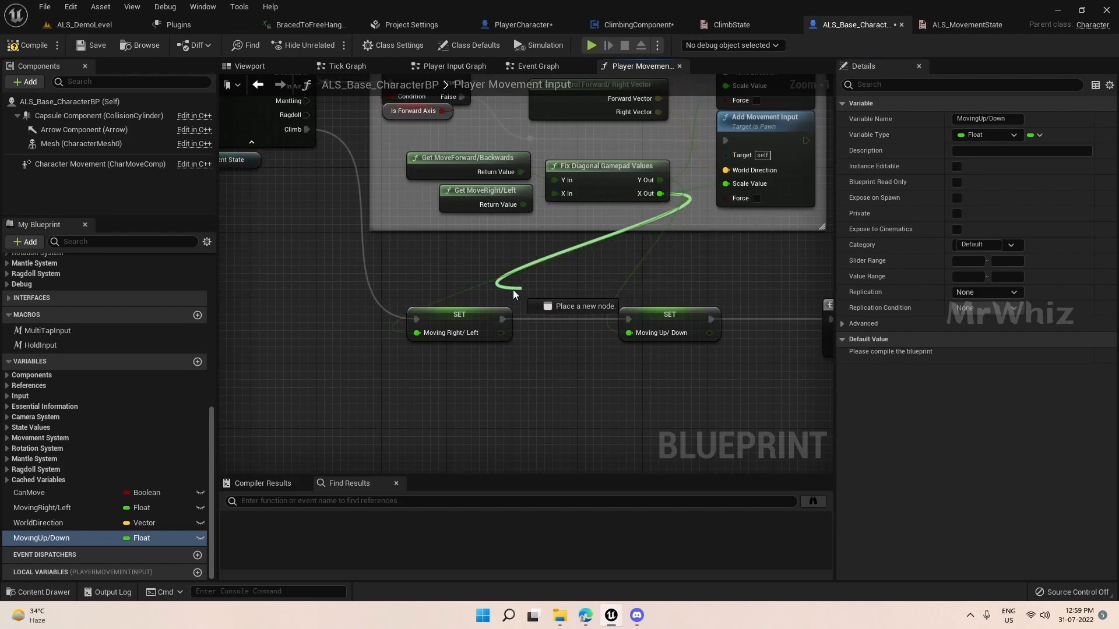
pyautogui.moveTo(657, 193); pyautogui.dragTo(421, 257)
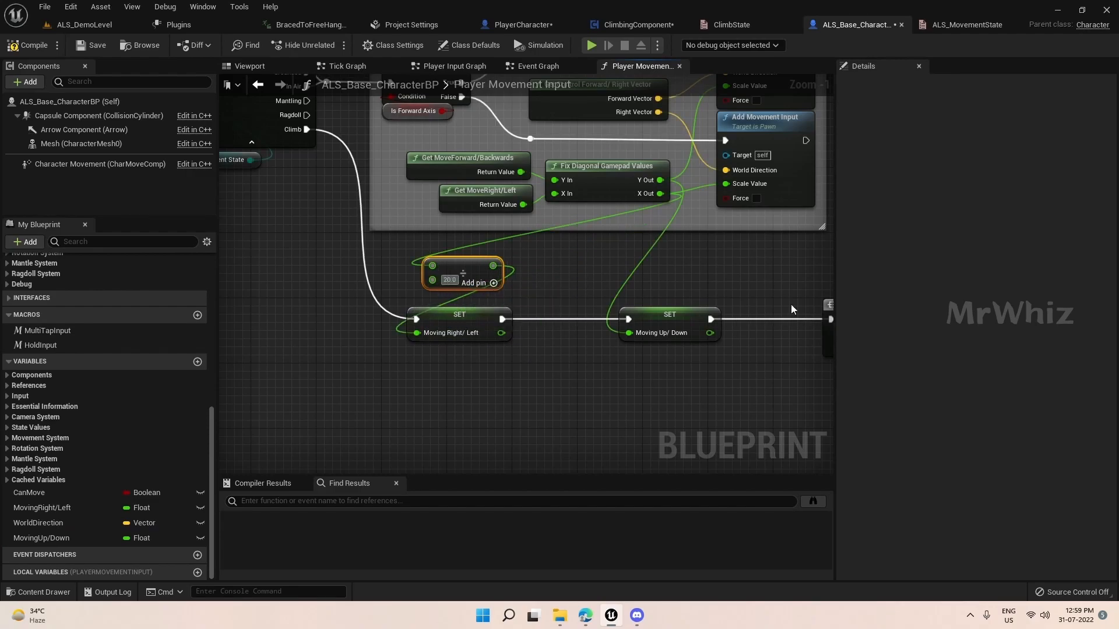
pyautogui.moveTo(462, 273)
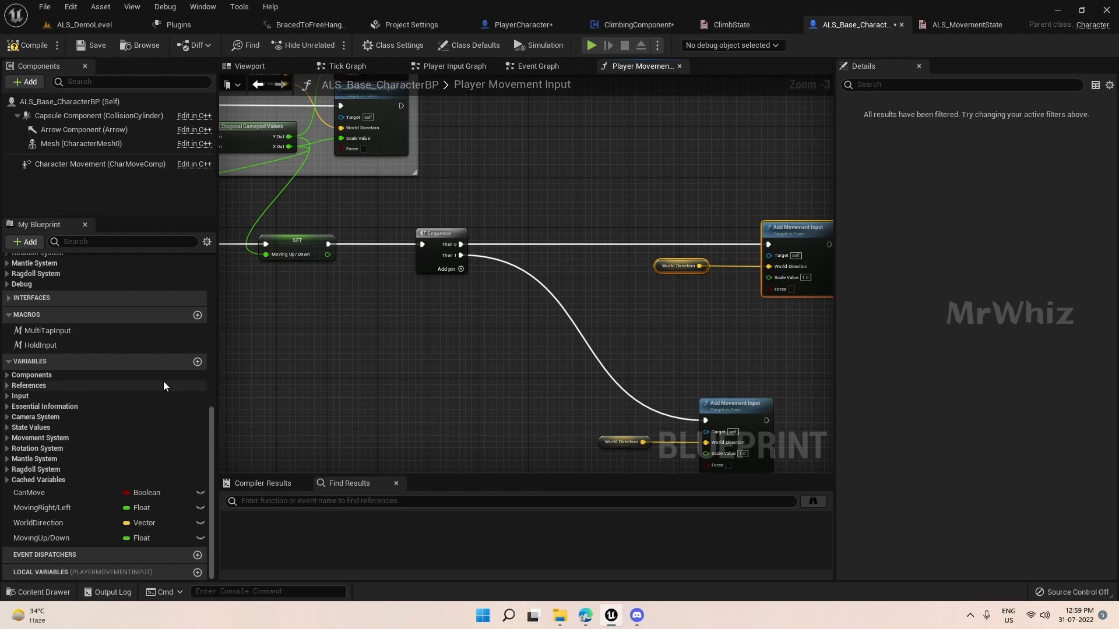
# Create CanMoveRight and CanMoveLeft booleans and add a > compare node.
pyautogui.click(198, 362)
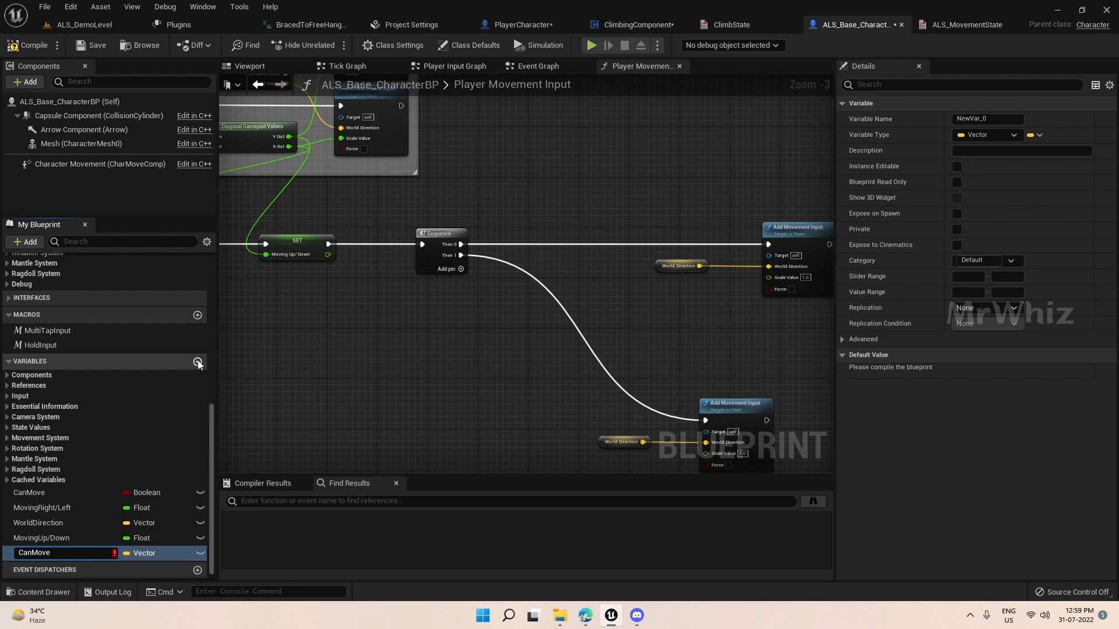
pyautogui.write('CanMoveRight')
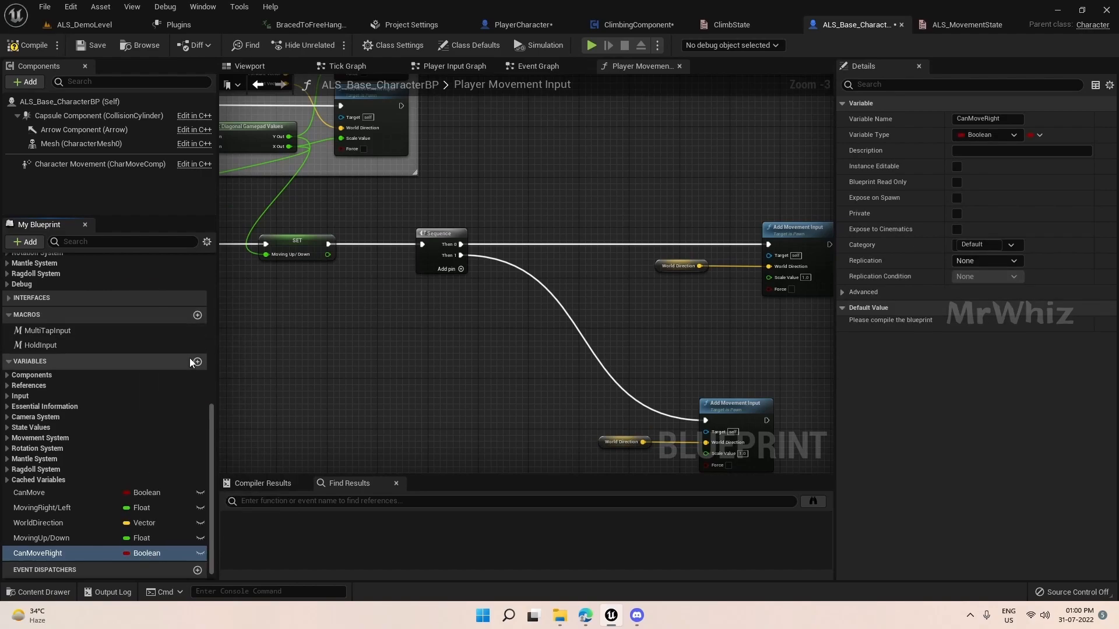
pyautogui.click(198, 362)
pyautogui.write('CanMoveLeft')
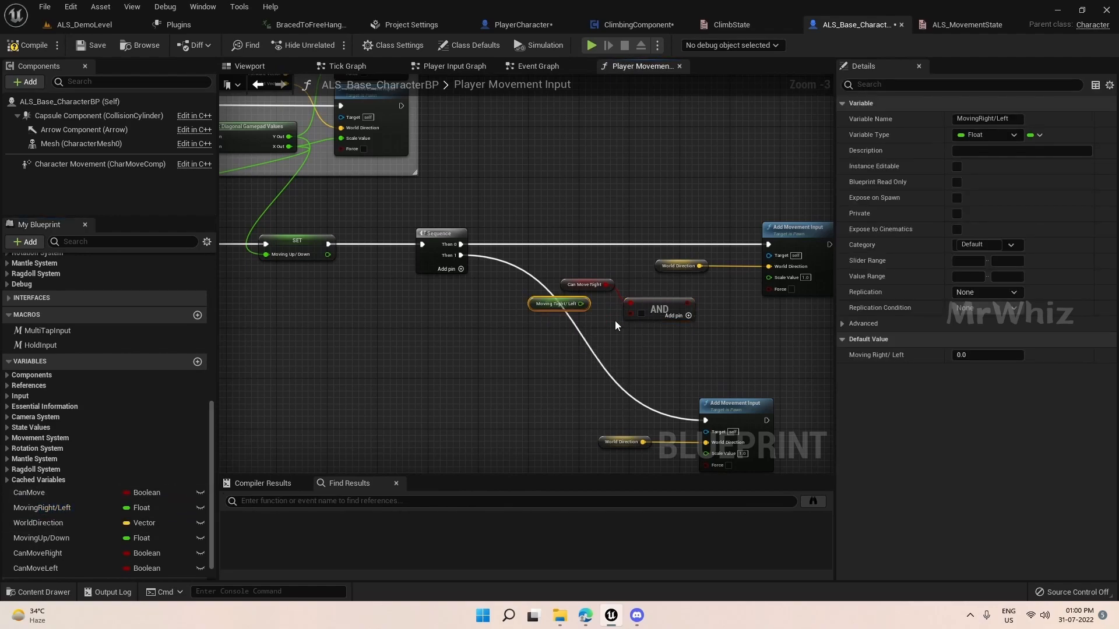
pyautogui.write('>')
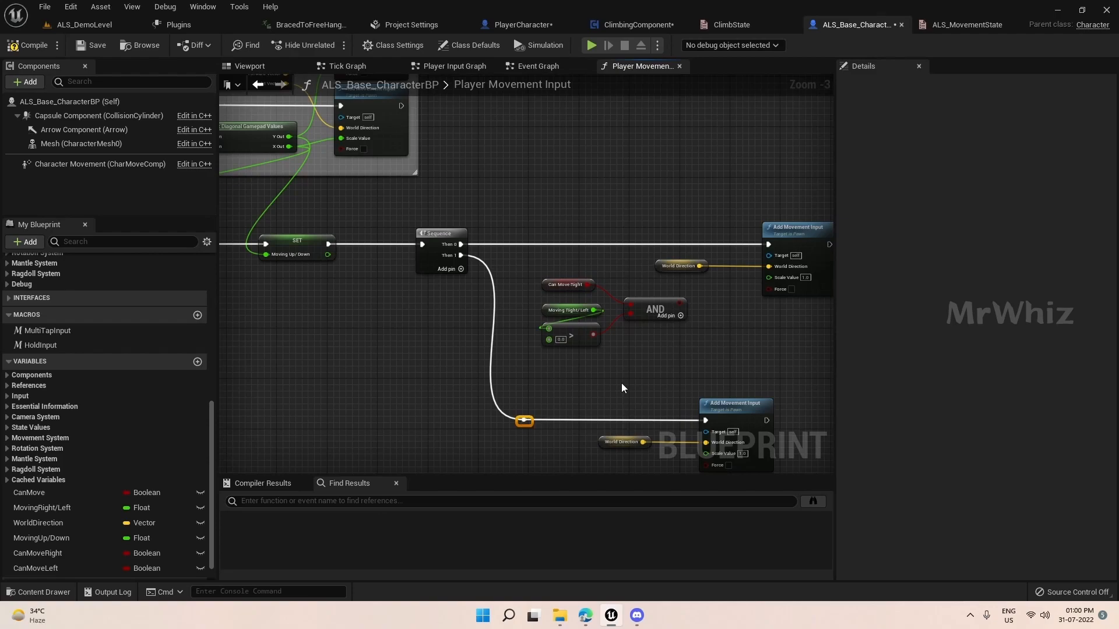
pyautogui.moveTo(623, 238)
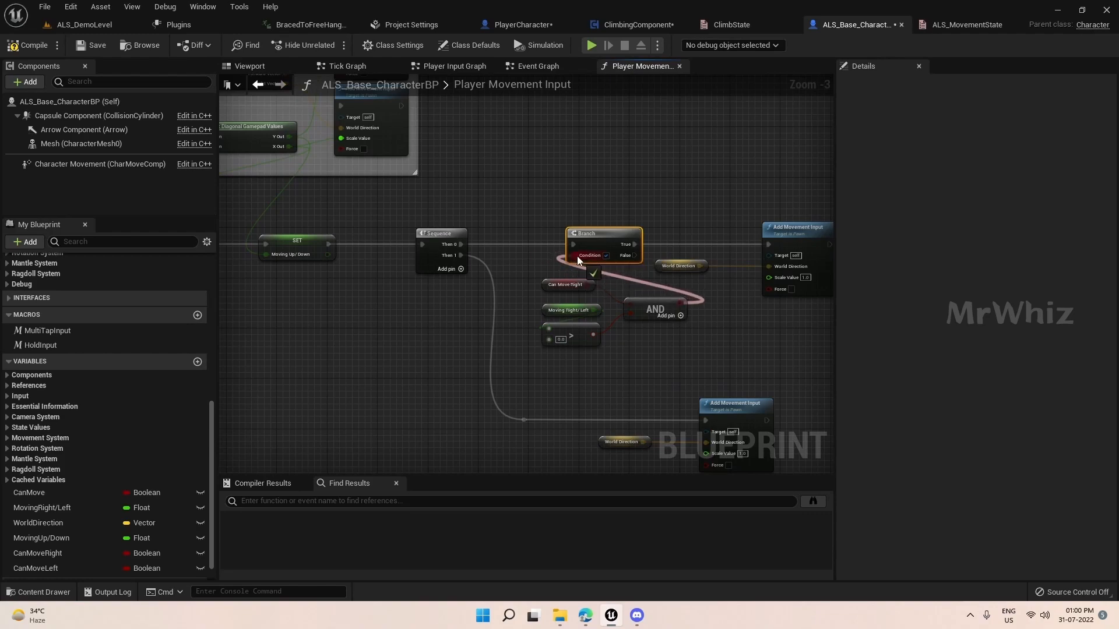
# Gate the lower movement input with a < Branch and feed MovingRight/Left into both Scale Values.
pyautogui.scroll(-3)
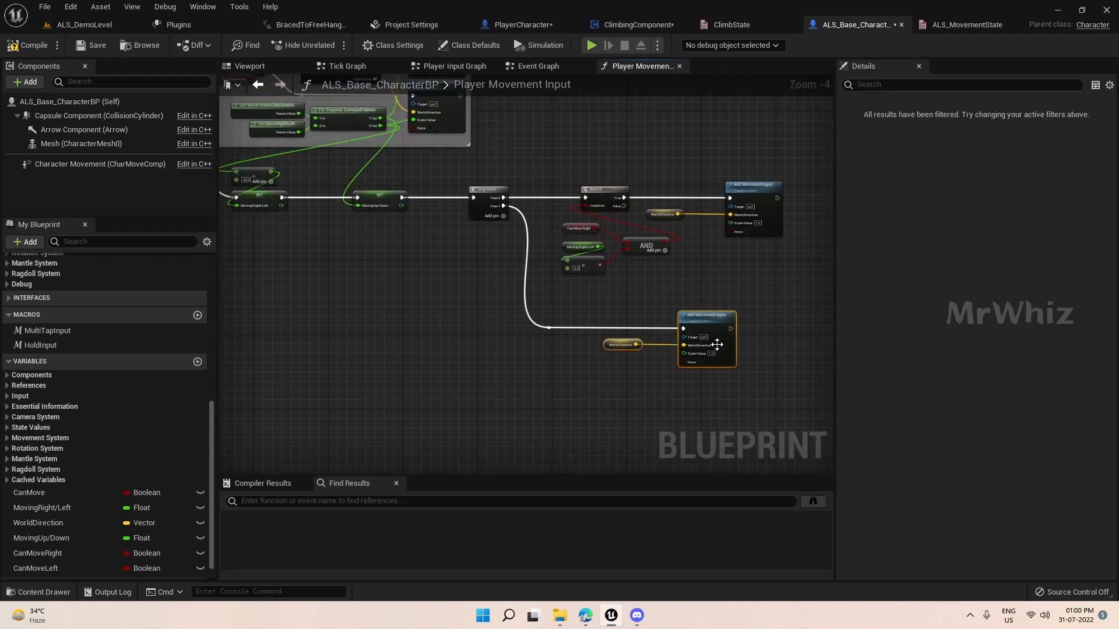
pyautogui.moveTo(707, 339); pyautogui.dragTo(757, 339)
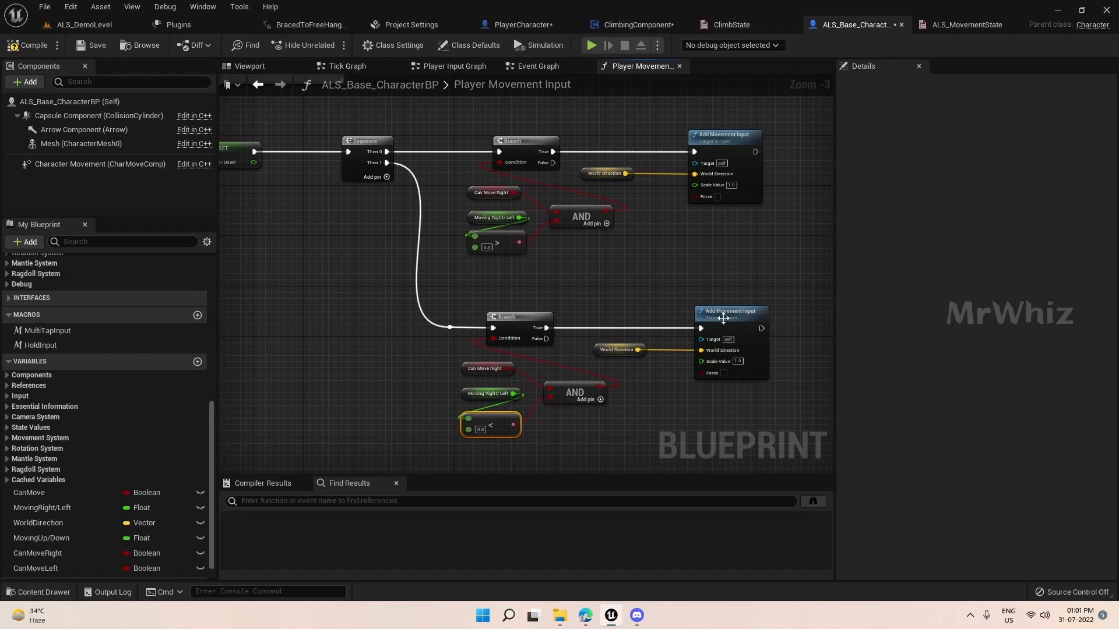
pyautogui.moveTo(849, 247)
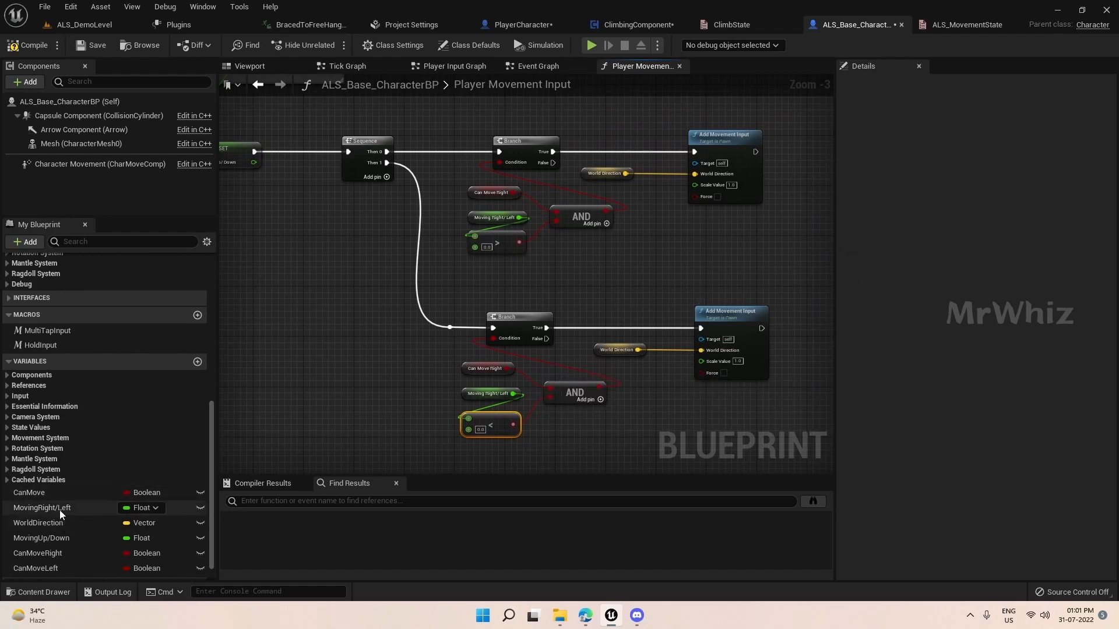
pyautogui.click(41, 507)
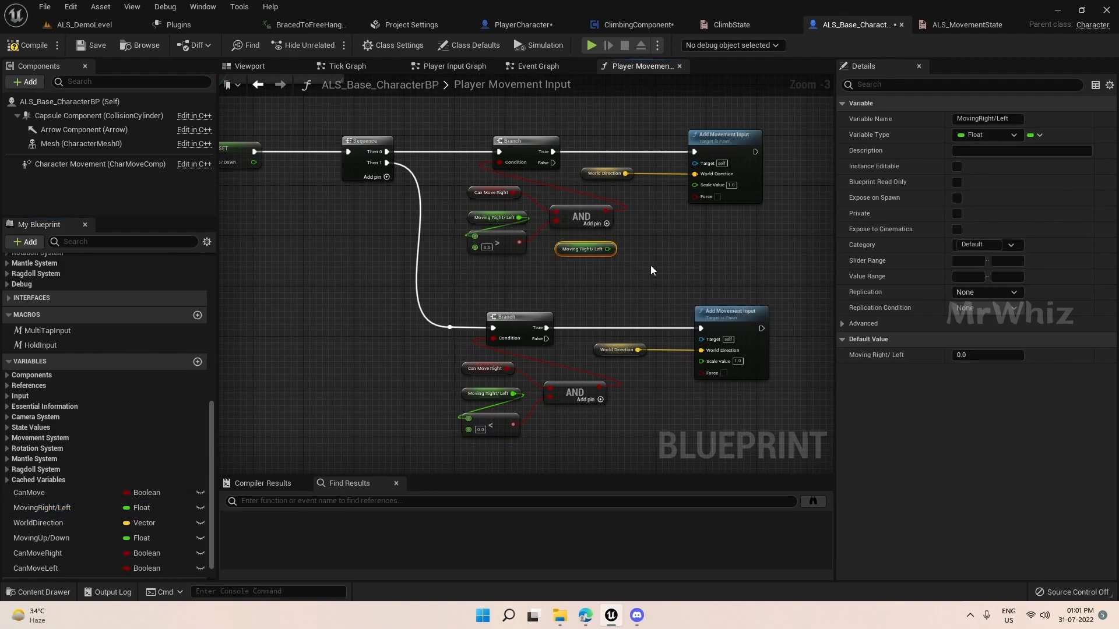
pyautogui.moveTo(606, 248); pyautogui.dragTo(693, 184)
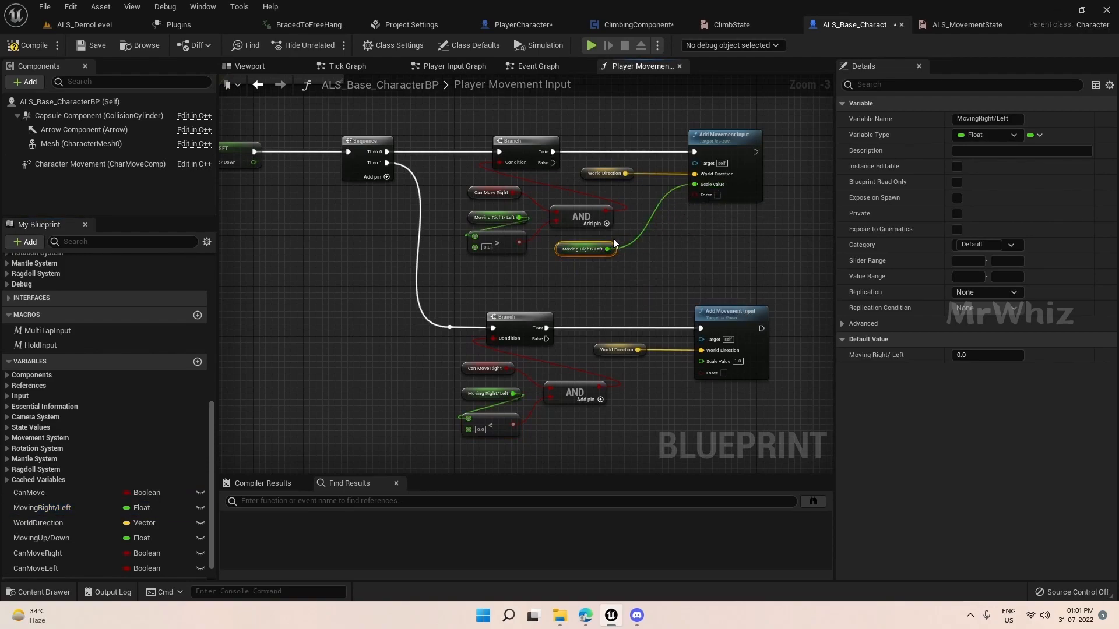
pyautogui.moveTo(585, 248)
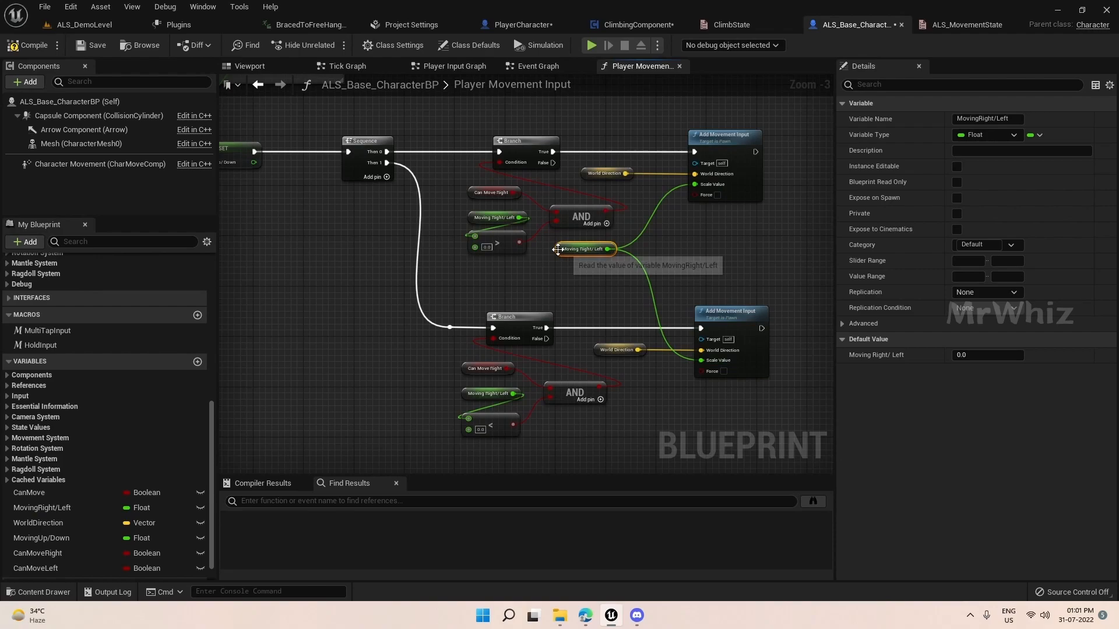
pyautogui.scroll(-3)
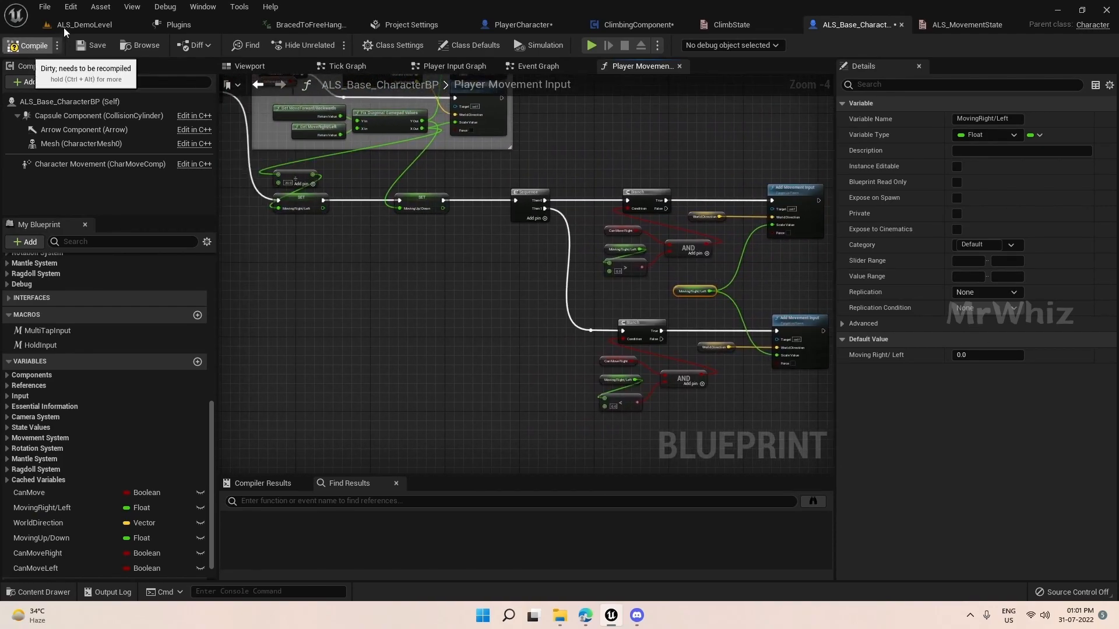
# Return to ALS_DemoLevel and play the level to test movement.
pyautogui.click(83, 23)
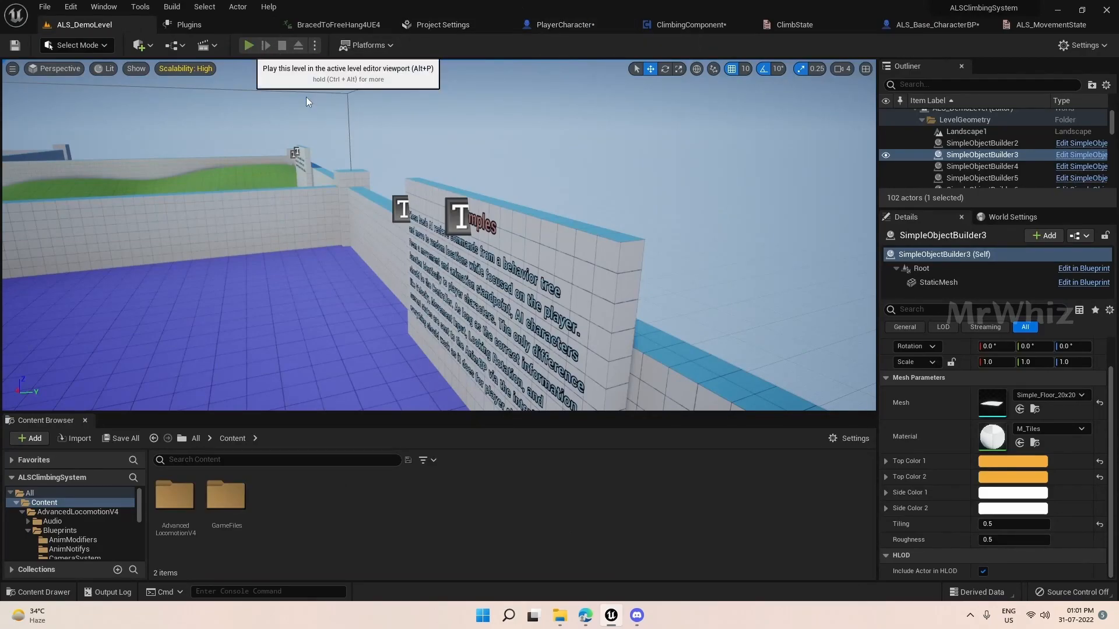
pyautogui.click(249, 45)
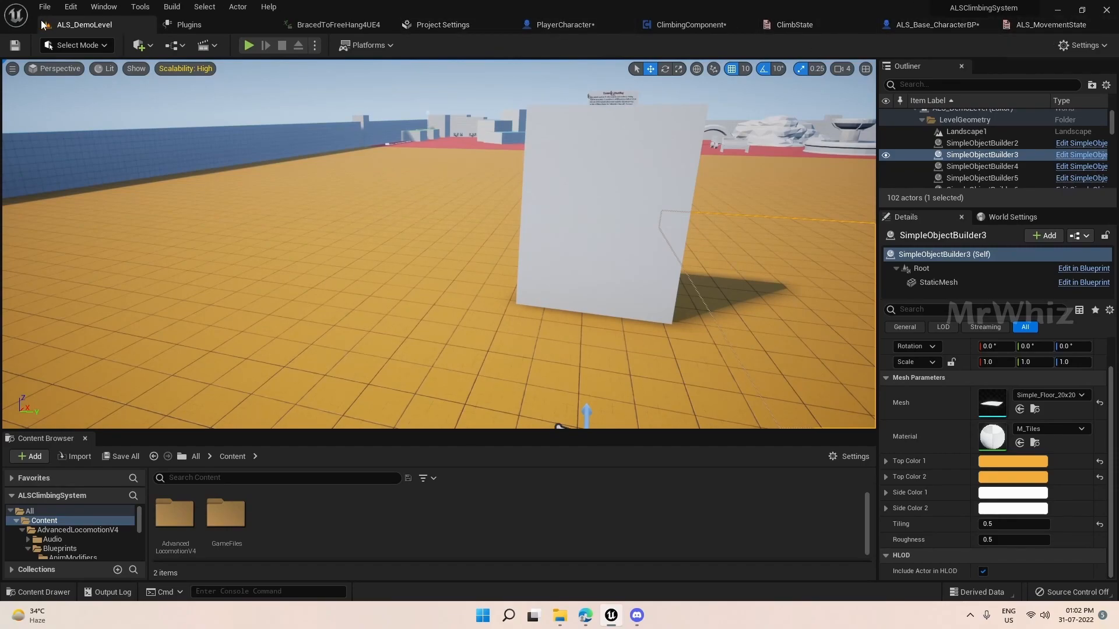
# Open the ALS_AnimBP animation blueprint from the mannequin folder.
pyautogui.doubleClick(175, 517)
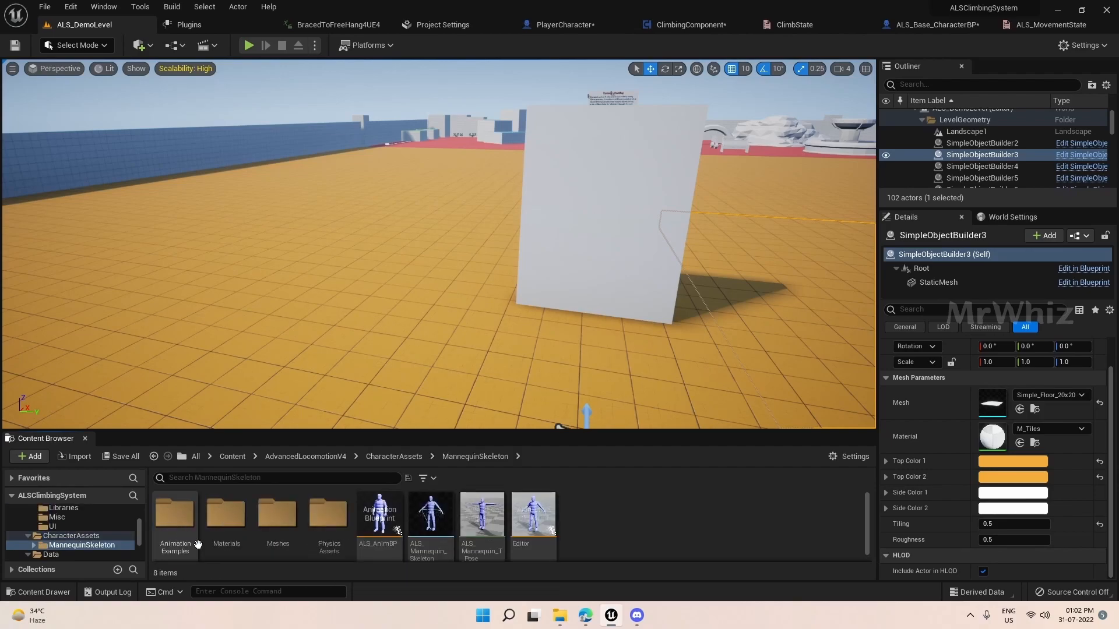
pyautogui.click(378, 512)
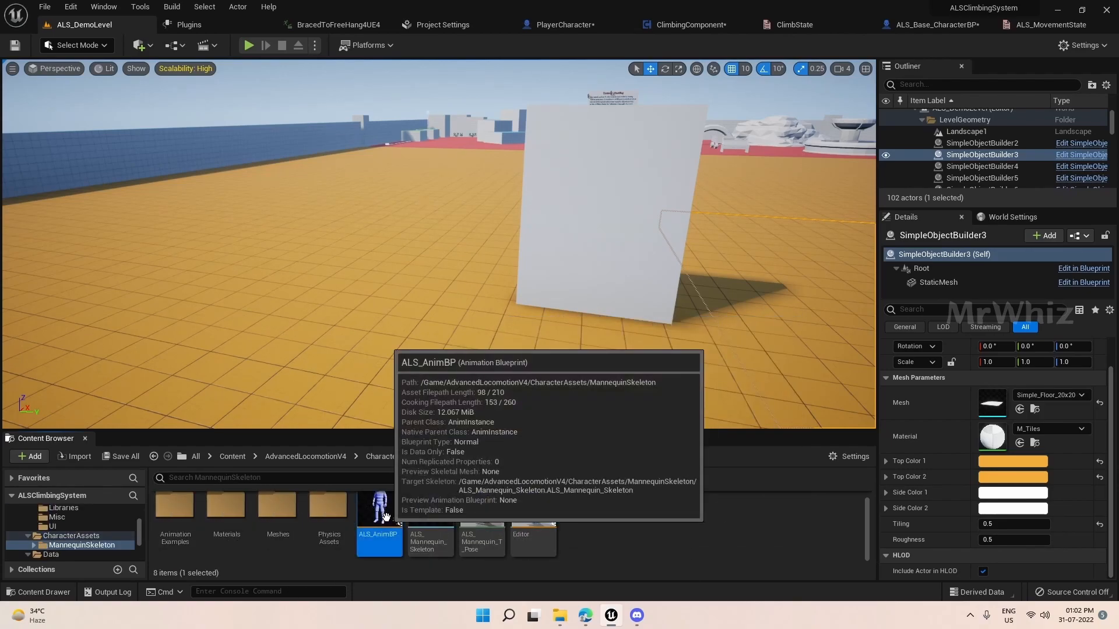
pyautogui.doubleClick(379, 505)
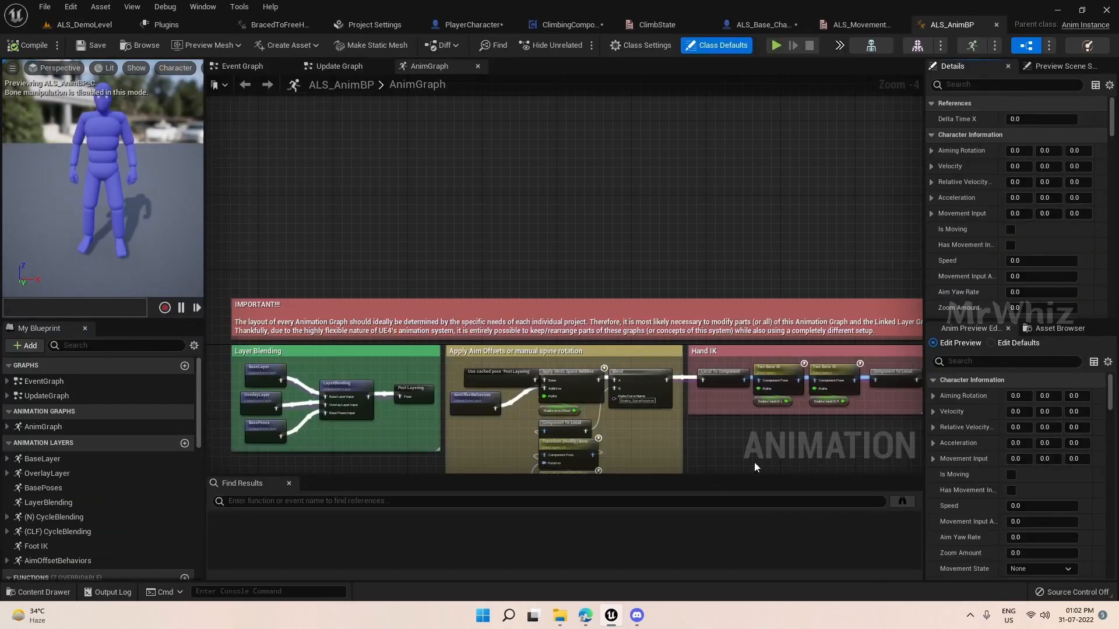
pyautogui.scroll(-3)
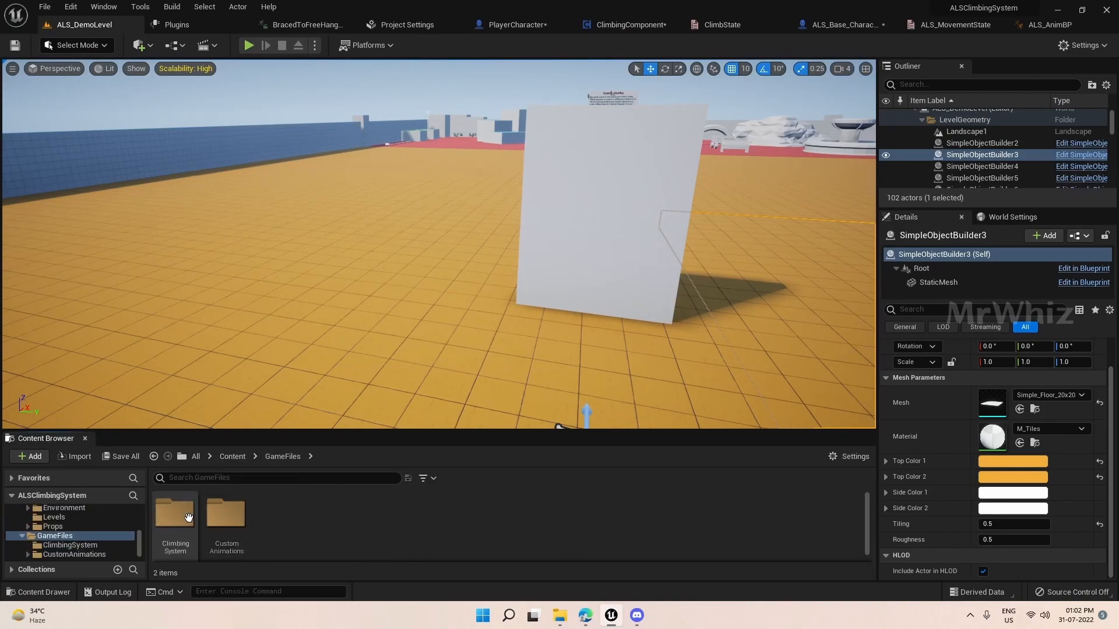
# Create a Blueprint Interface named Climb Interface in the ClimbingSystem folder.
pyautogui.doubleClick(174, 516)
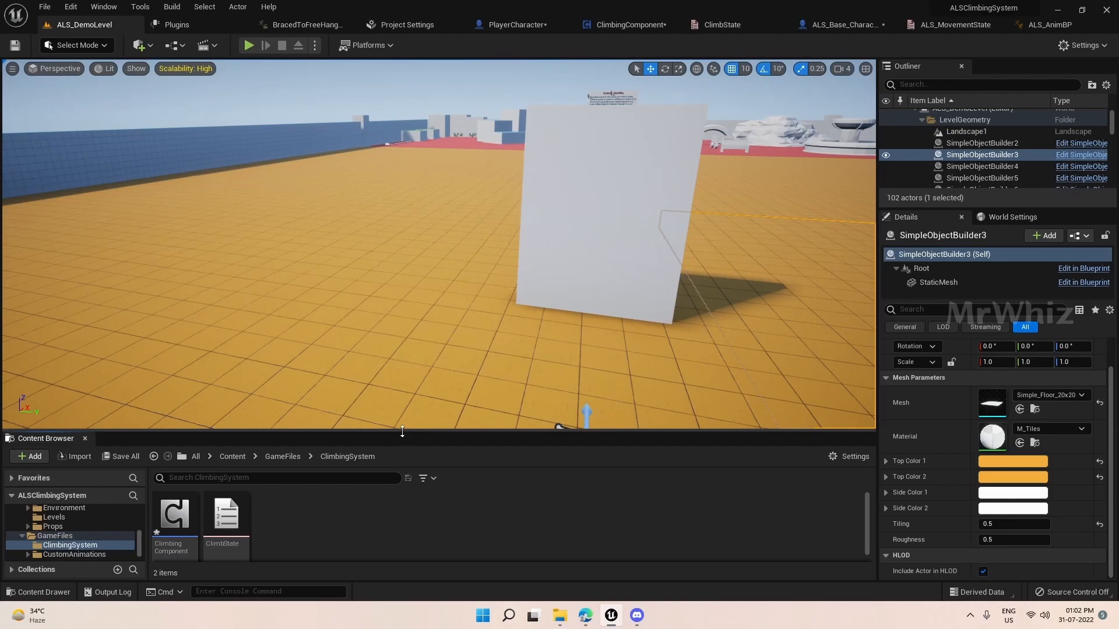
pyautogui.click(29, 436)
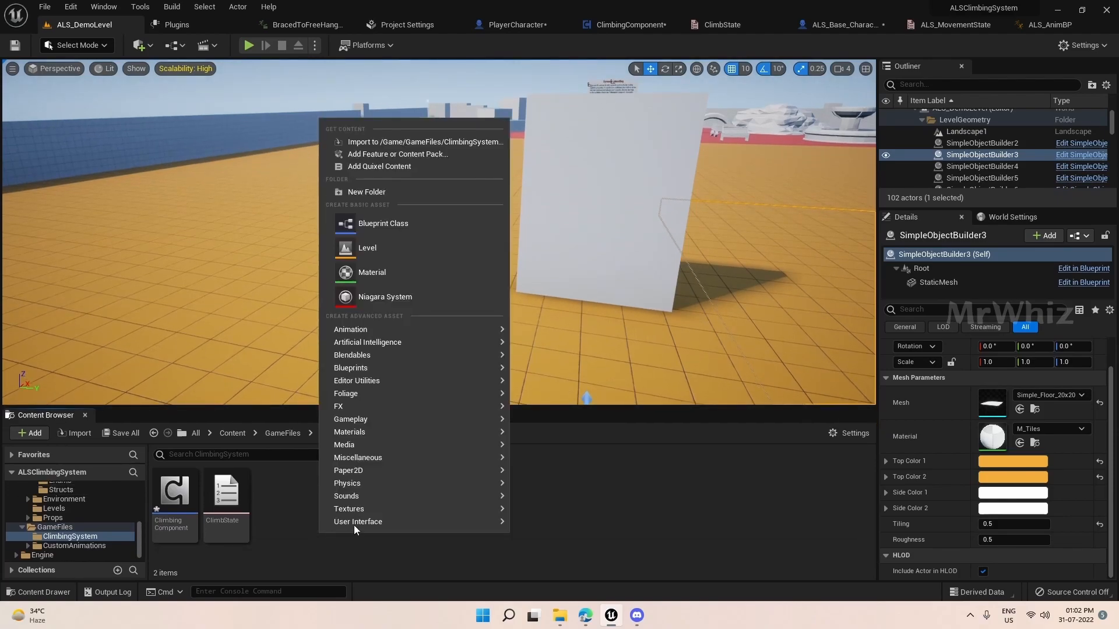
pyautogui.moveTo(357, 380)
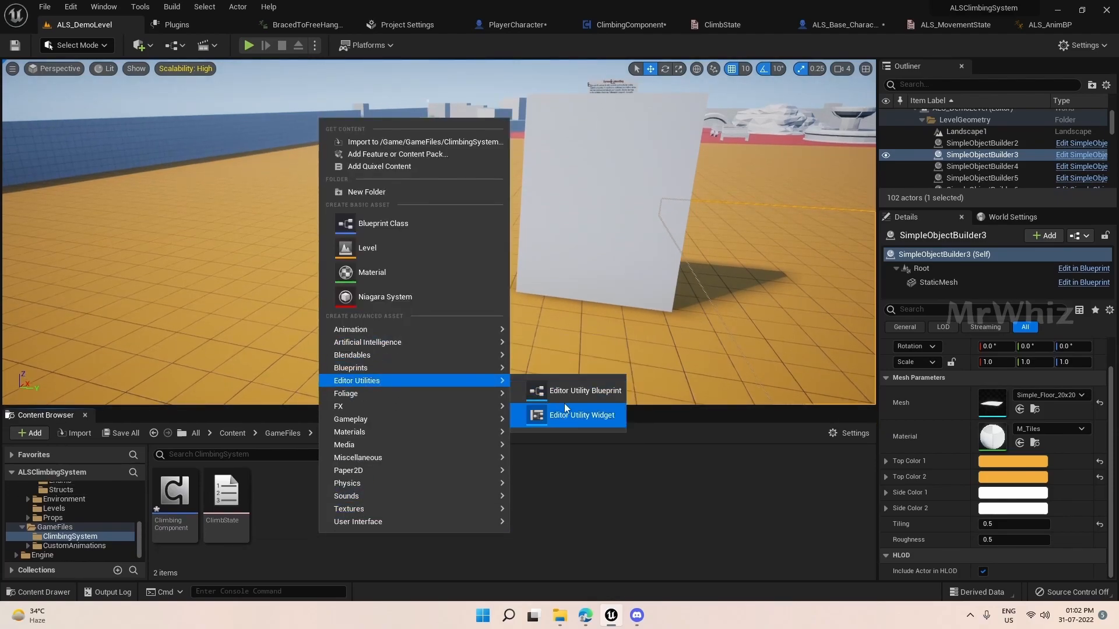
pyautogui.click(581, 415)
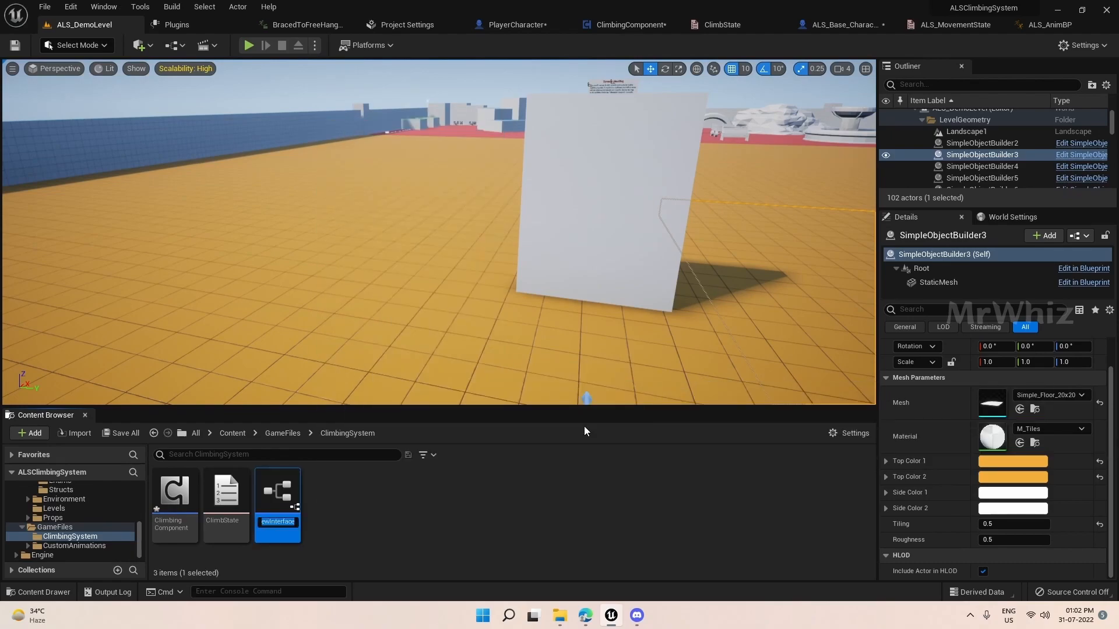
pyautogui.write('Climb')
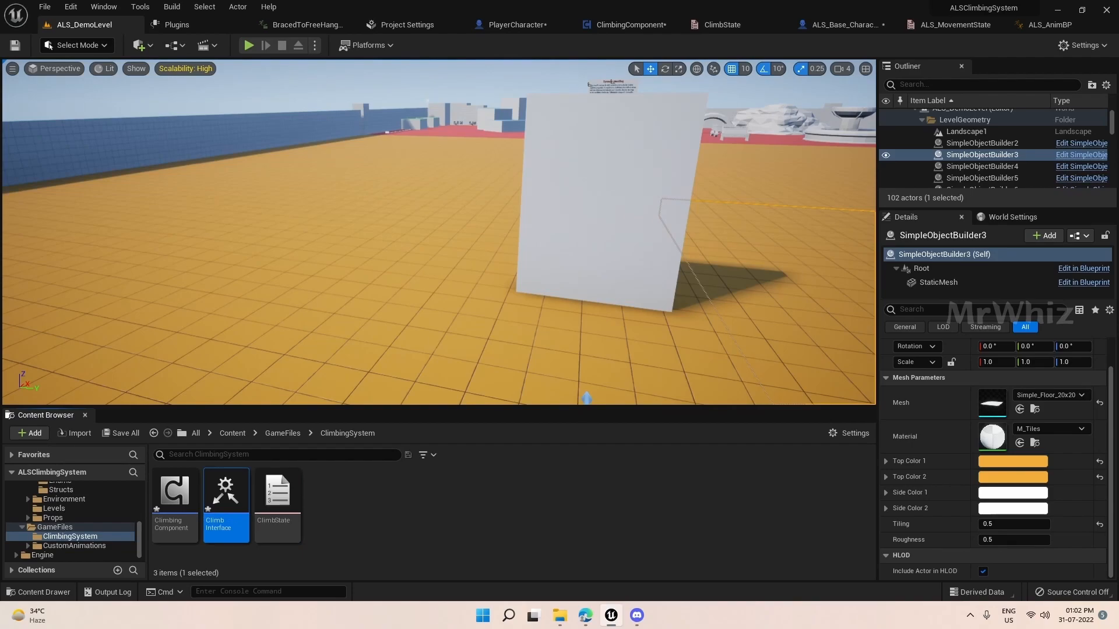
pyautogui.moveTo(226, 491)
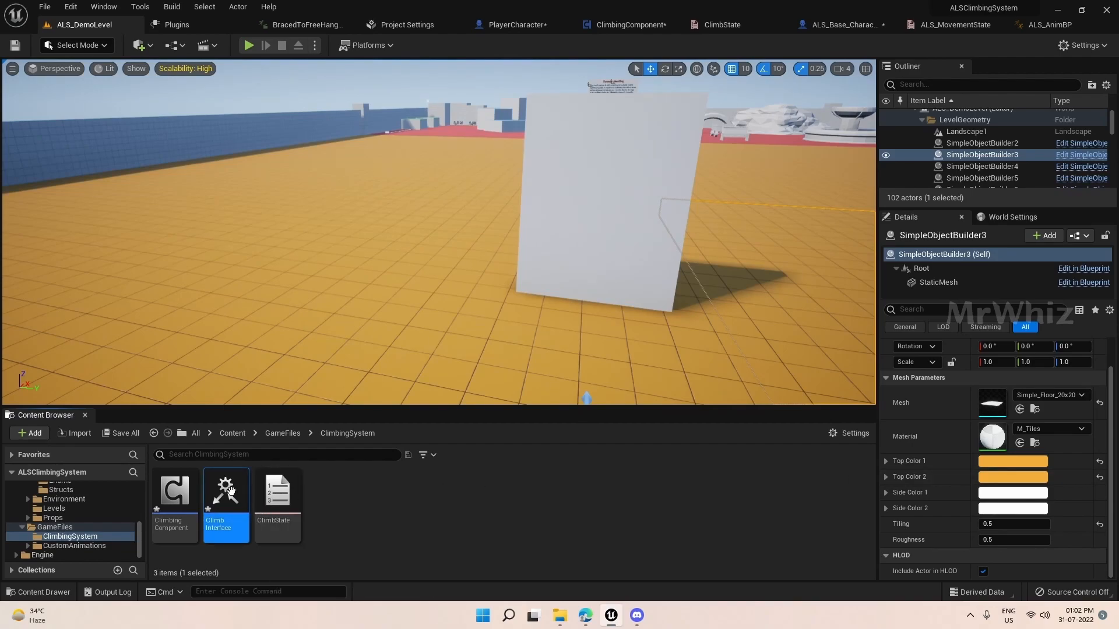
# Rename the interface function ClimbValues and give it a ClimbState output of the Climb State enum.
pyautogui.doubleClick(226, 492)
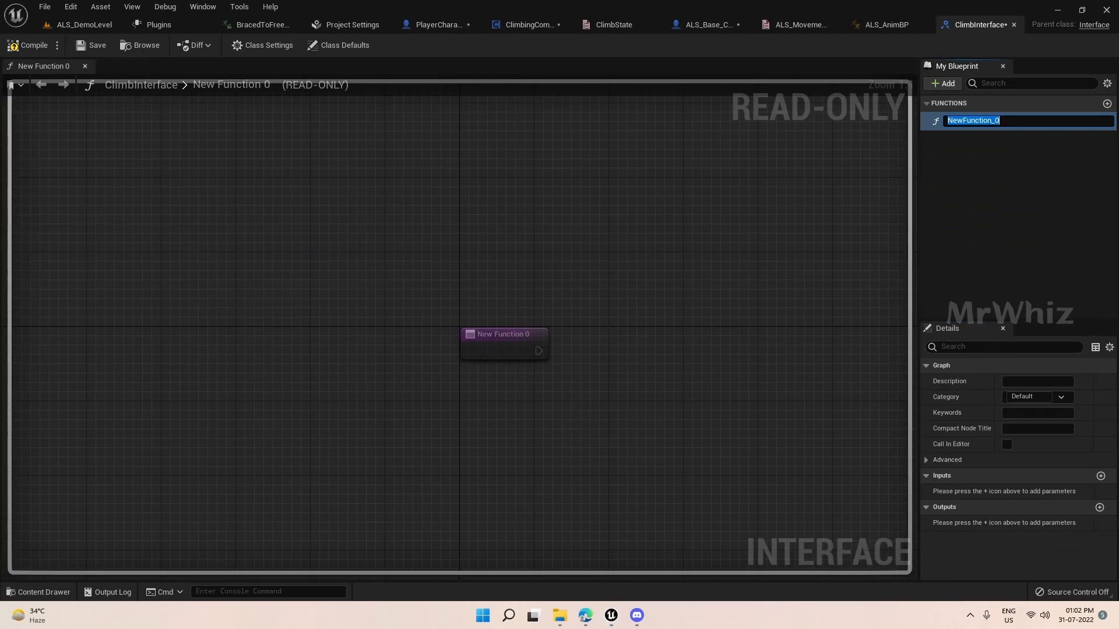
pyautogui.moveTo(999, 120)
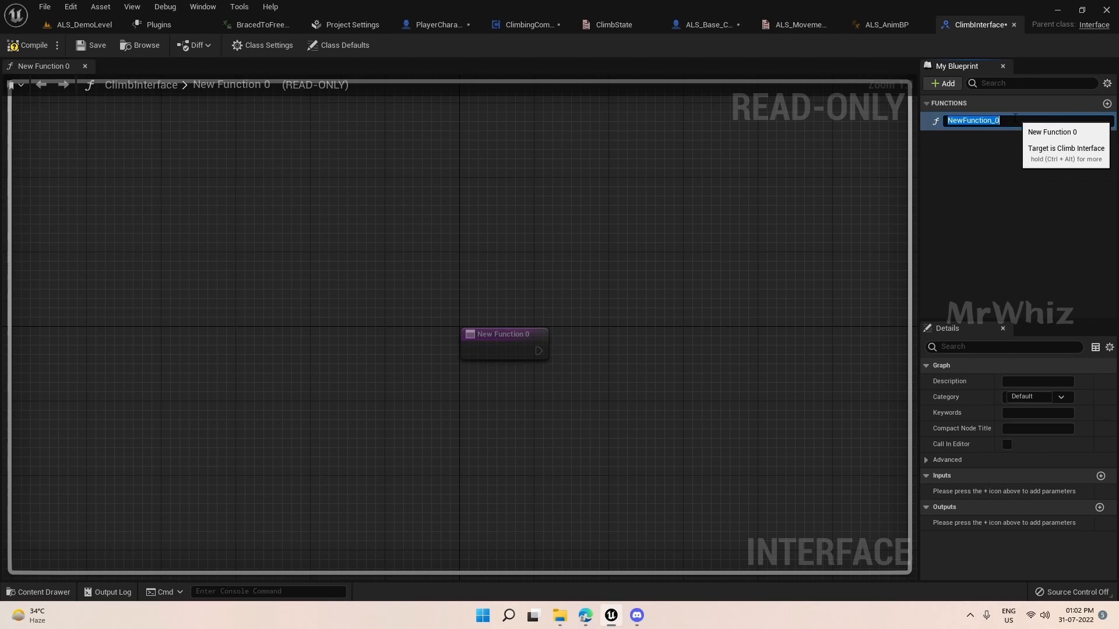
pyautogui.write('ClimbValues')
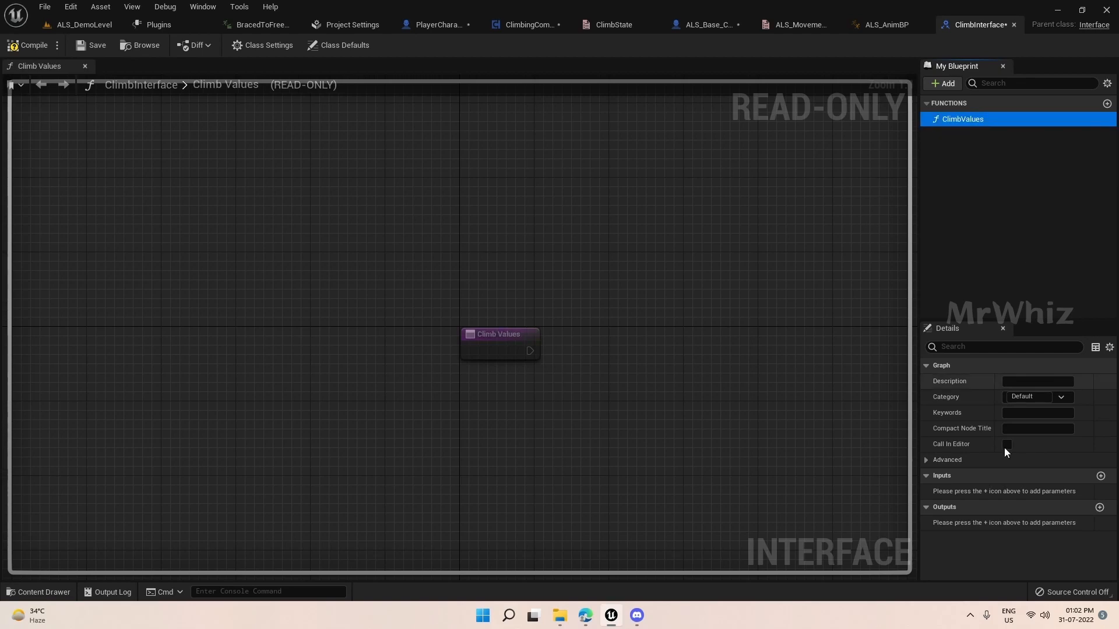
pyautogui.click(1100, 508)
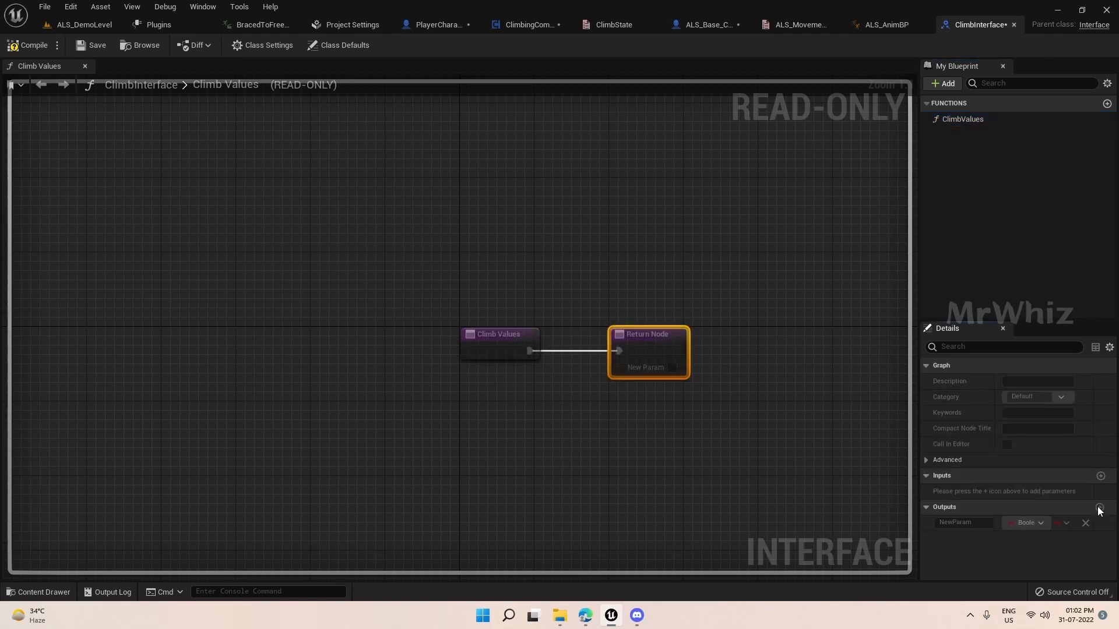
pyautogui.moveTo(960, 522)
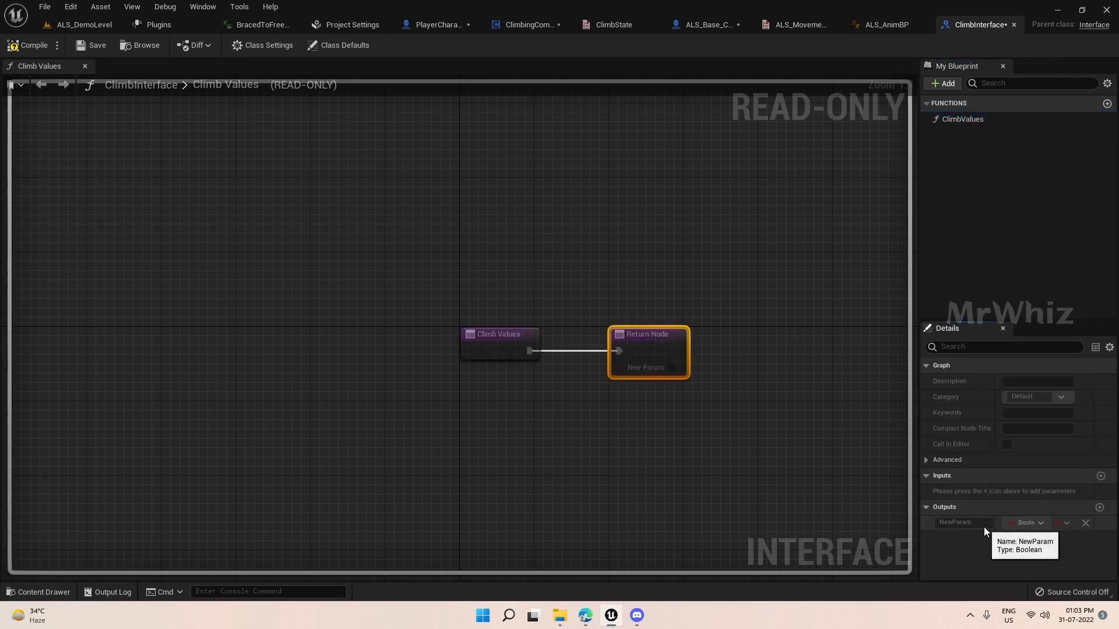
pyautogui.click(962, 119)
pyautogui.write('C')
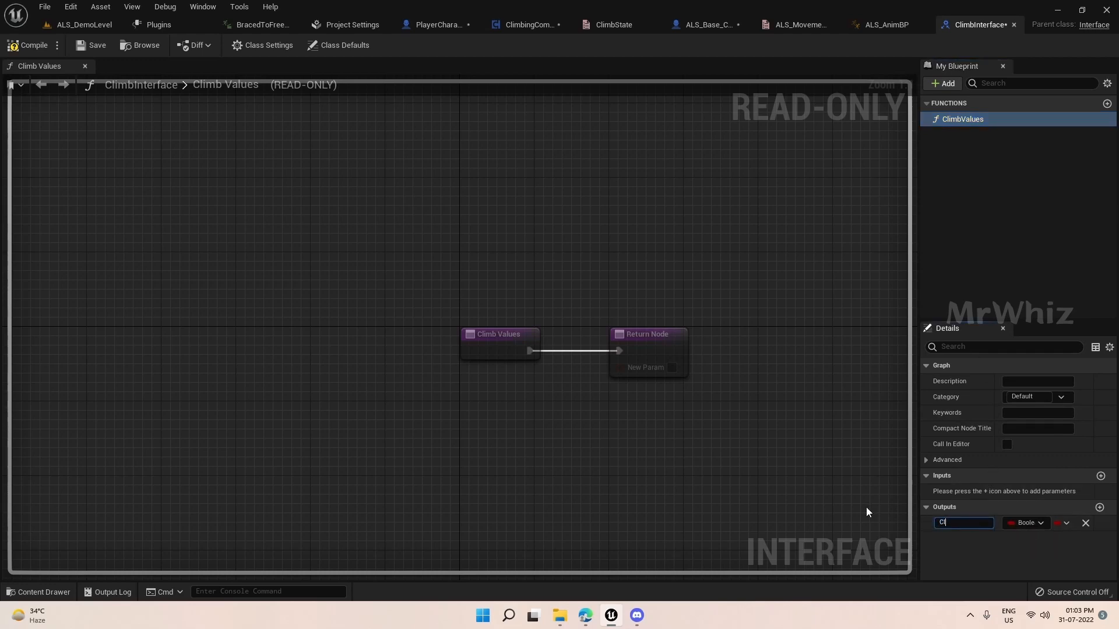
pyautogui.write('limbState')
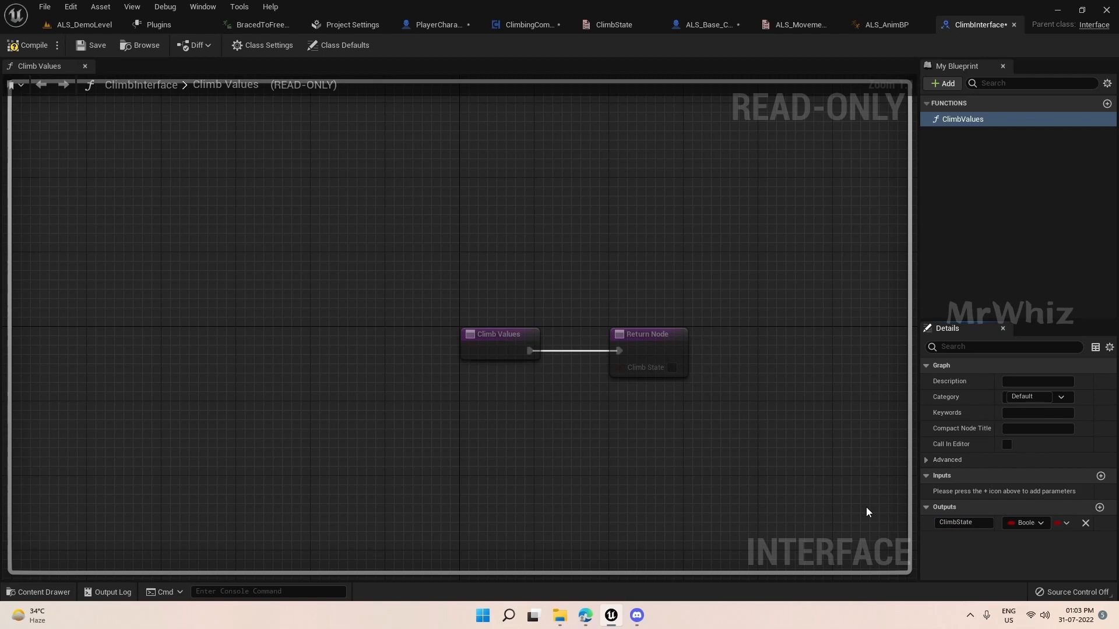
pyautogui.click(1024, 523)
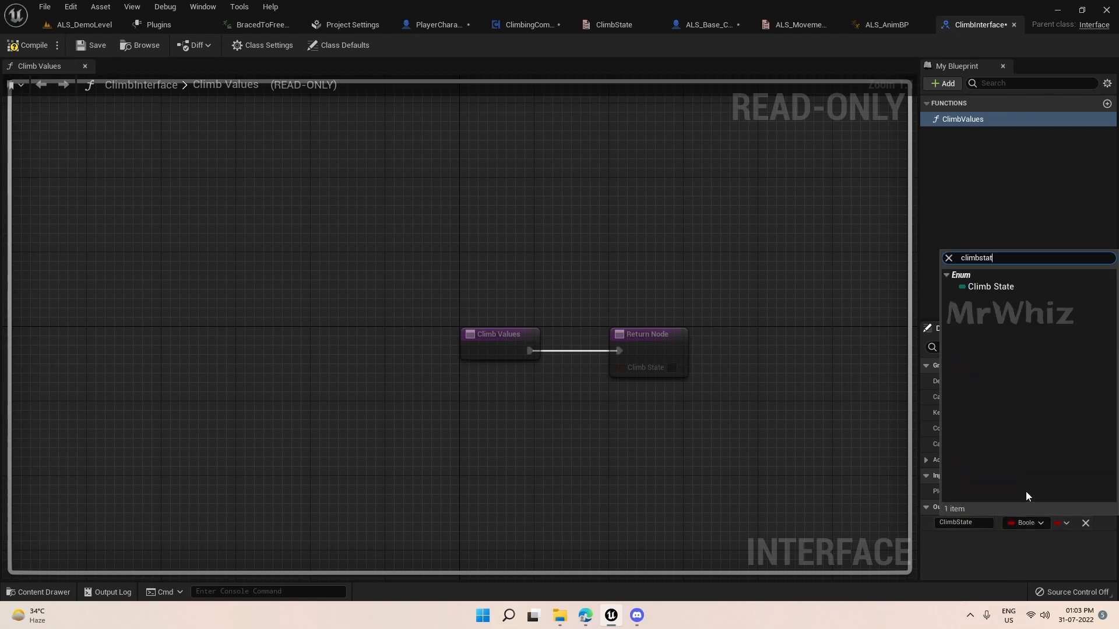
pyautogui.click(990, 286)
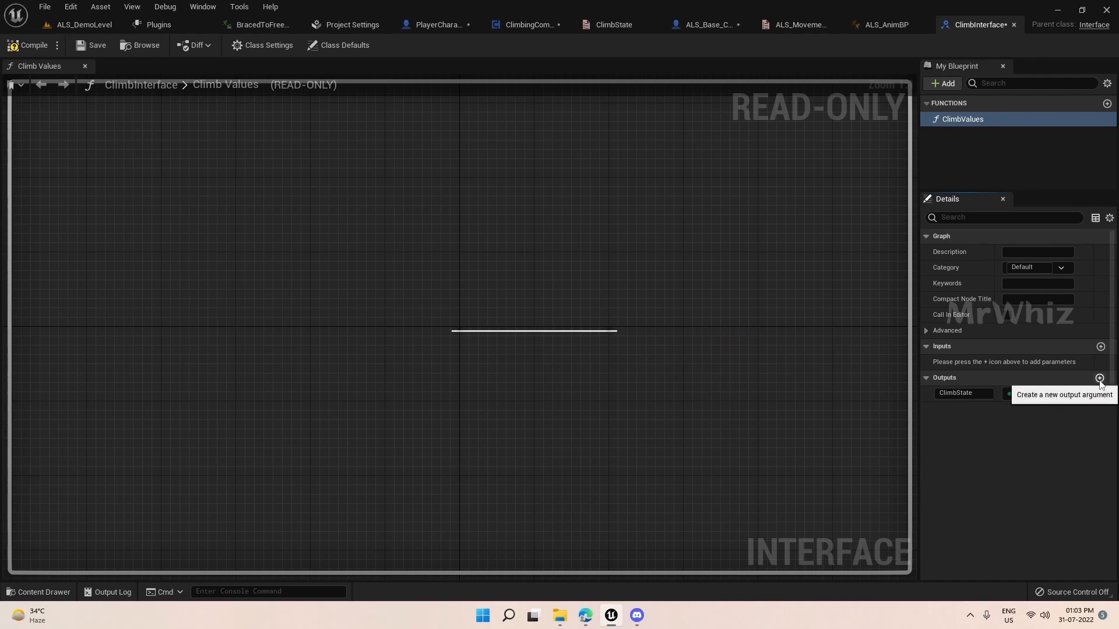
# Add Boolean outputs MovingLeft and MovingRight to ClimbValues.
pyautogui.click(1100, 378)
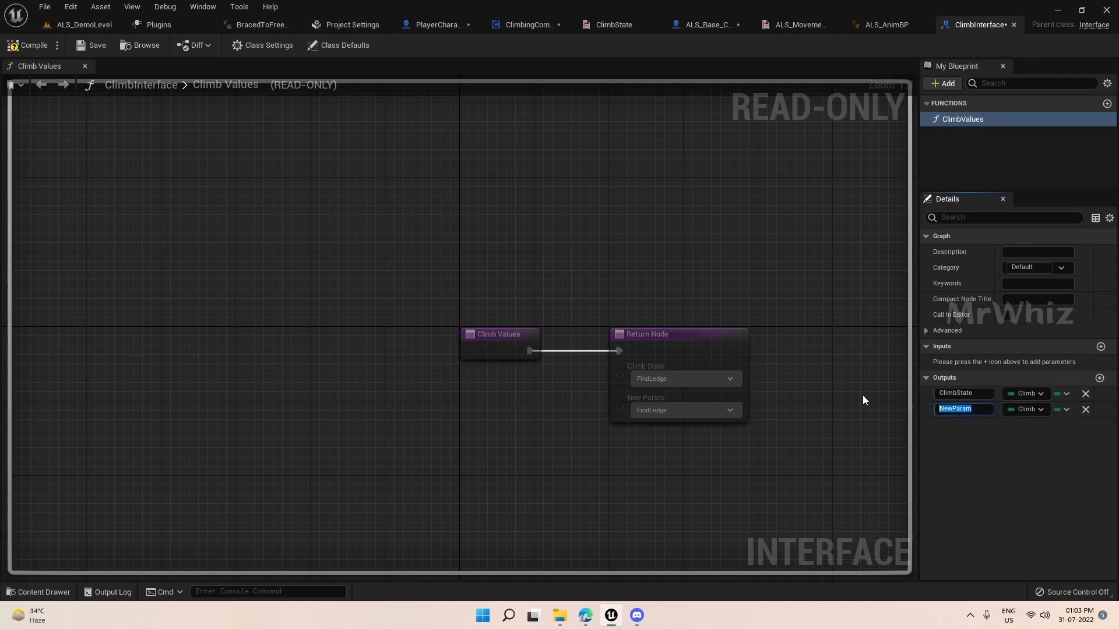
pyautogui.write('MovingLe')
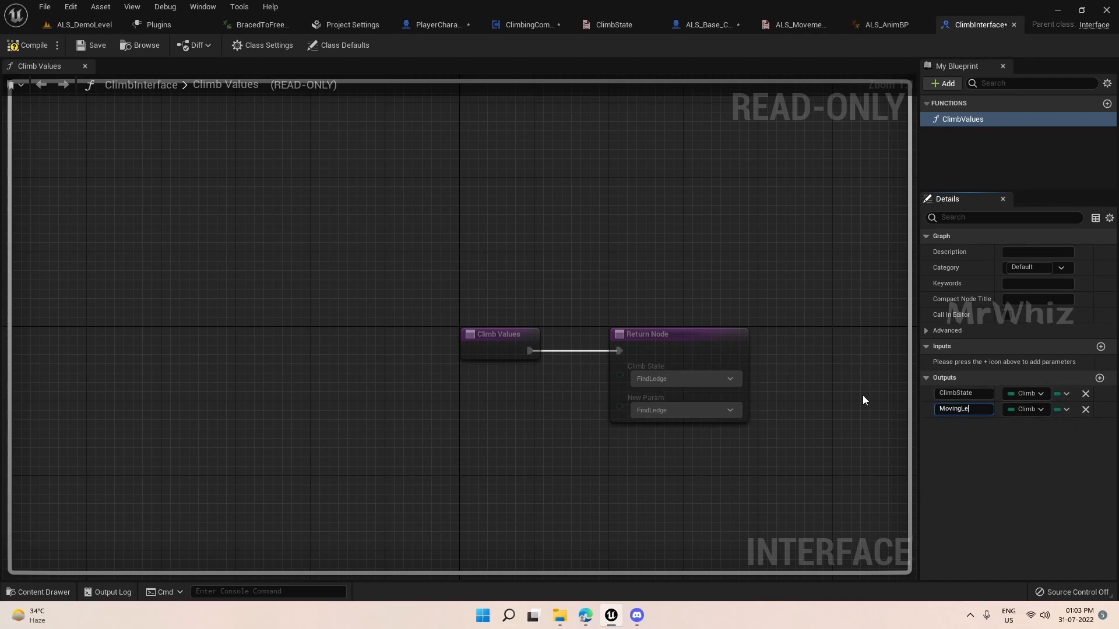
pyautogui.click(1026, 409)
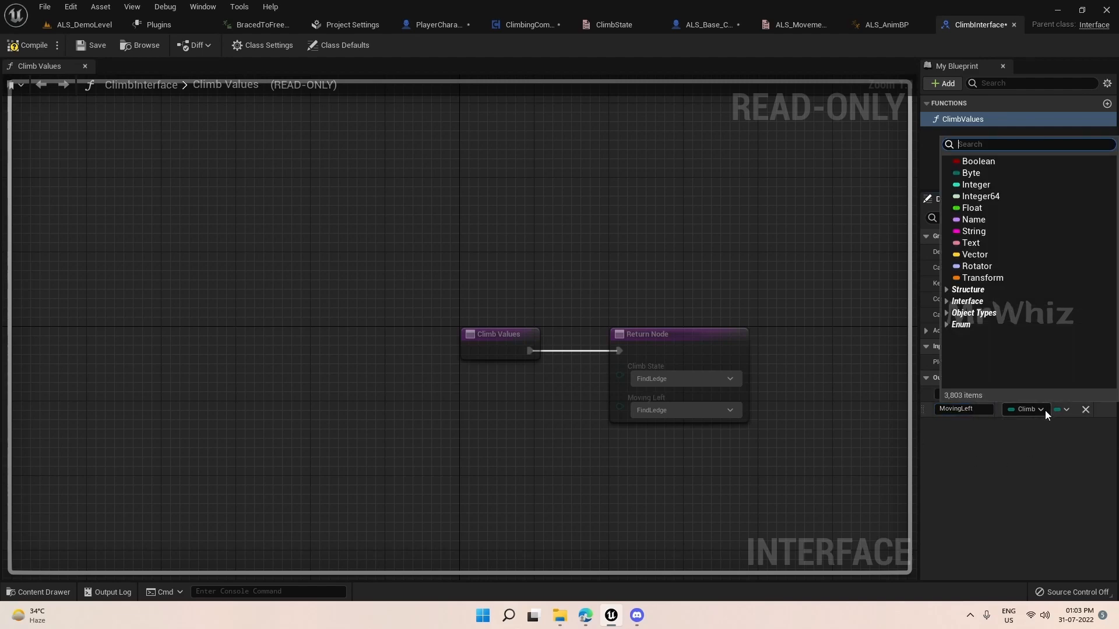
pyautogui.moveTo(978, 162)
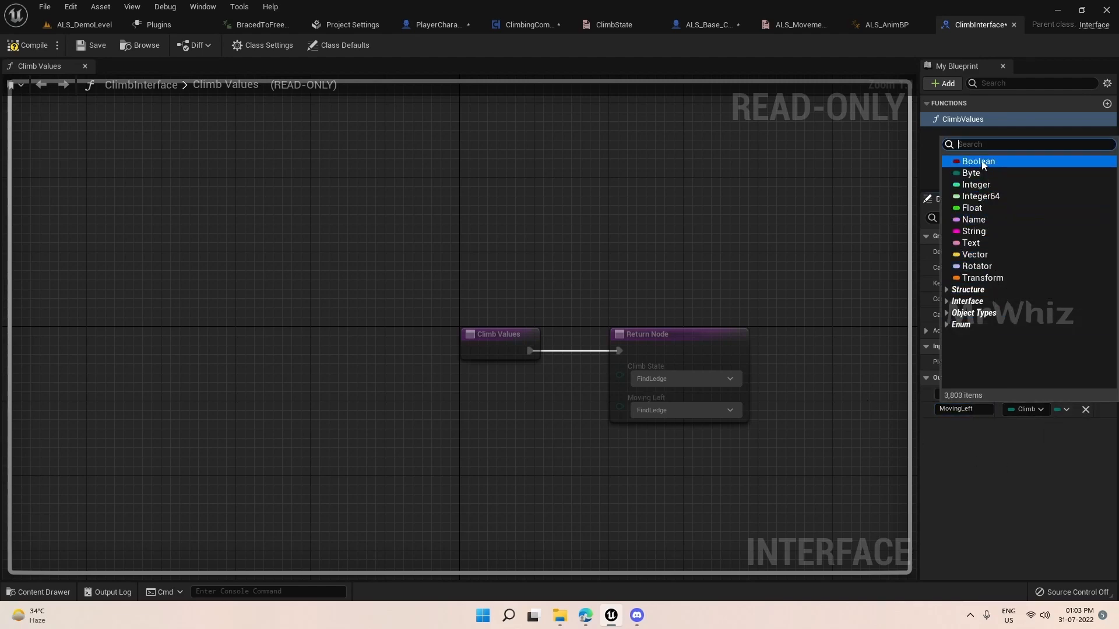
pyautogui.click(977, 161)
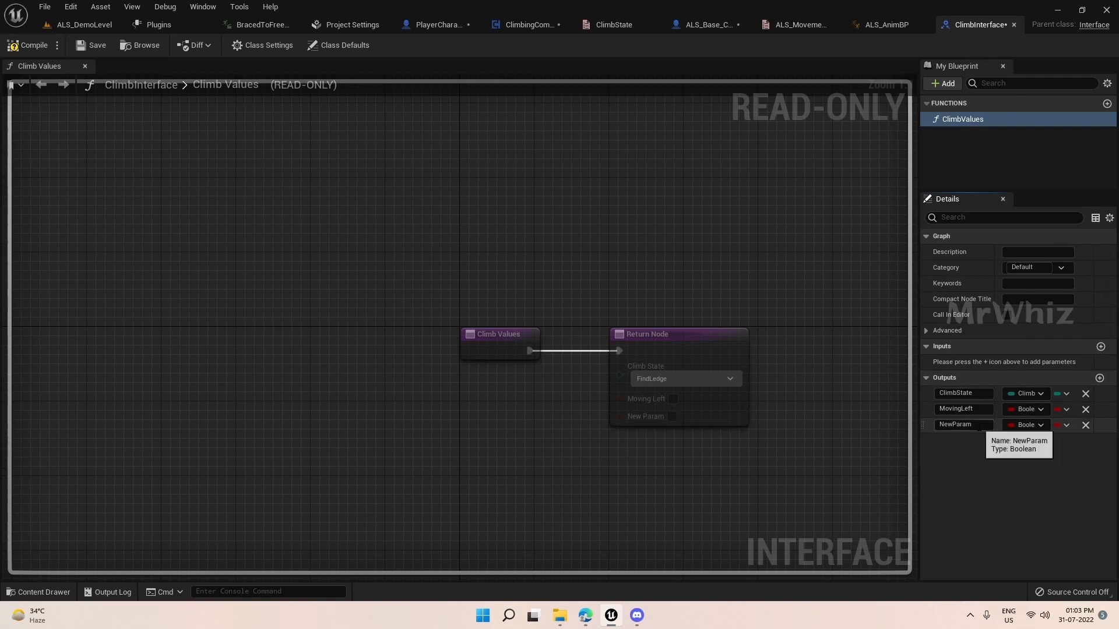
pyautogui.write('Ma')
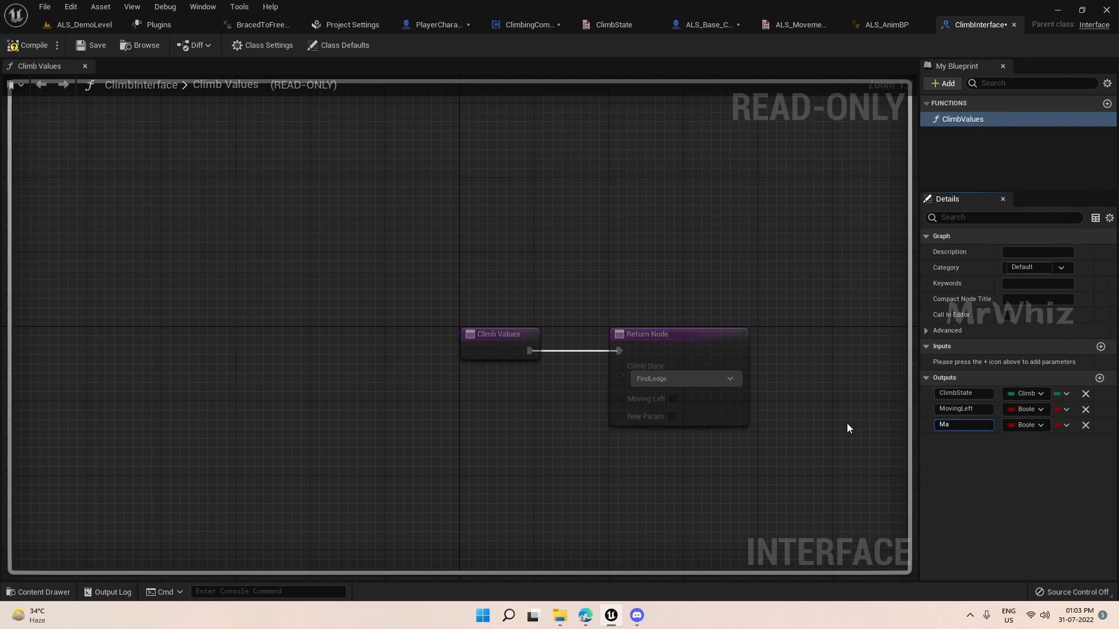
pyautogui.write('MovingRight')
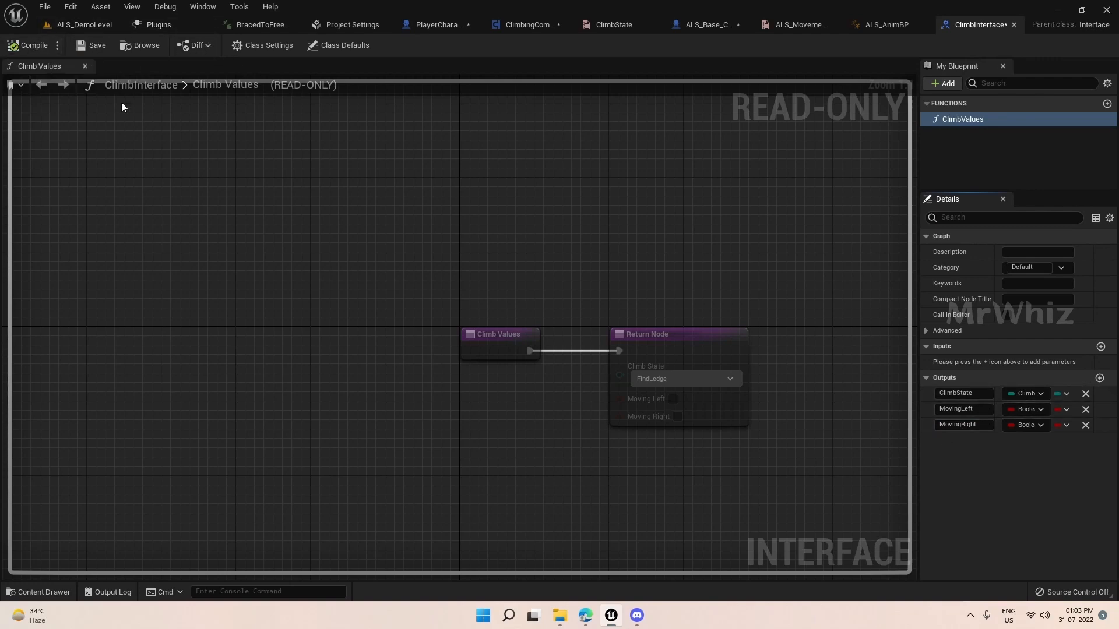
pyautogui.moveTo(528, 24)
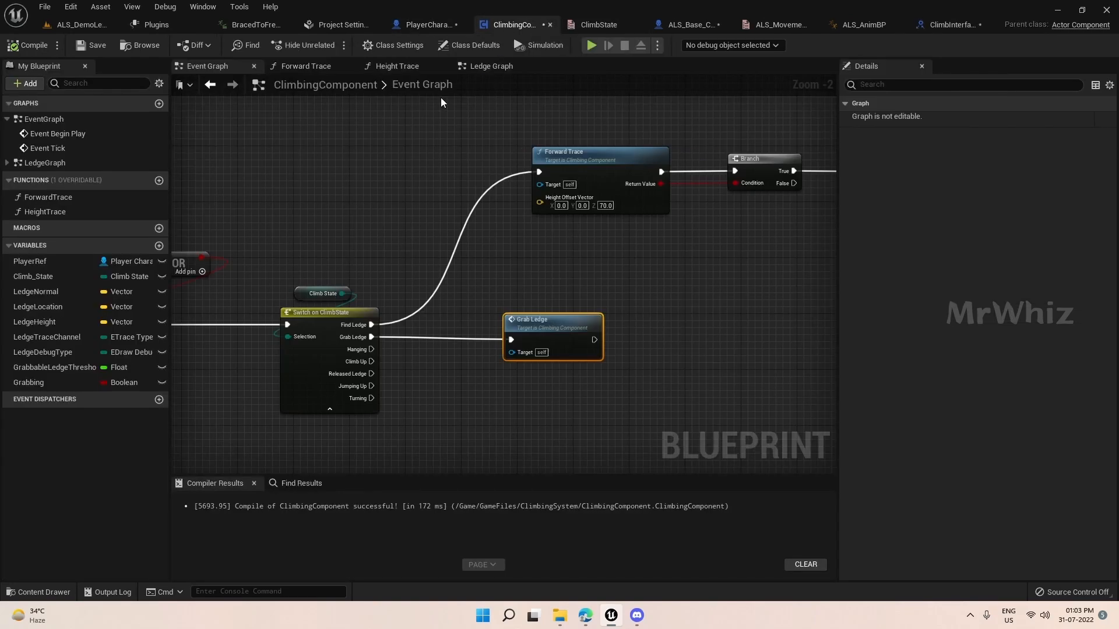
pyautogui.moveTo(392, 45)
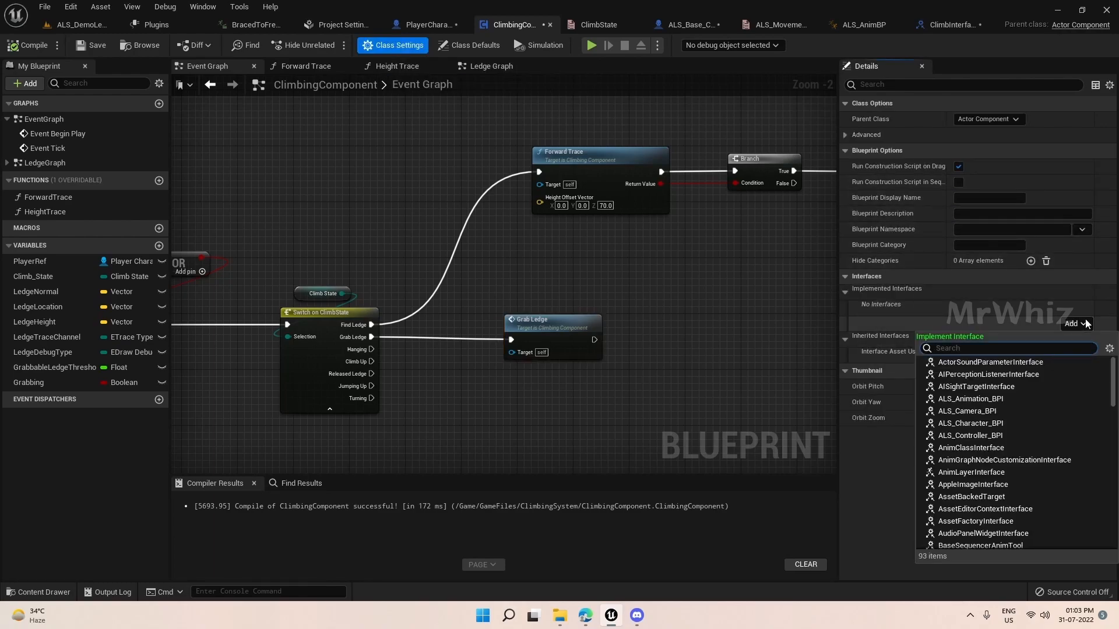
# Add ClimbInterface to ClimbingComponent's implemented interfaces.
pyautogui.write('clim')
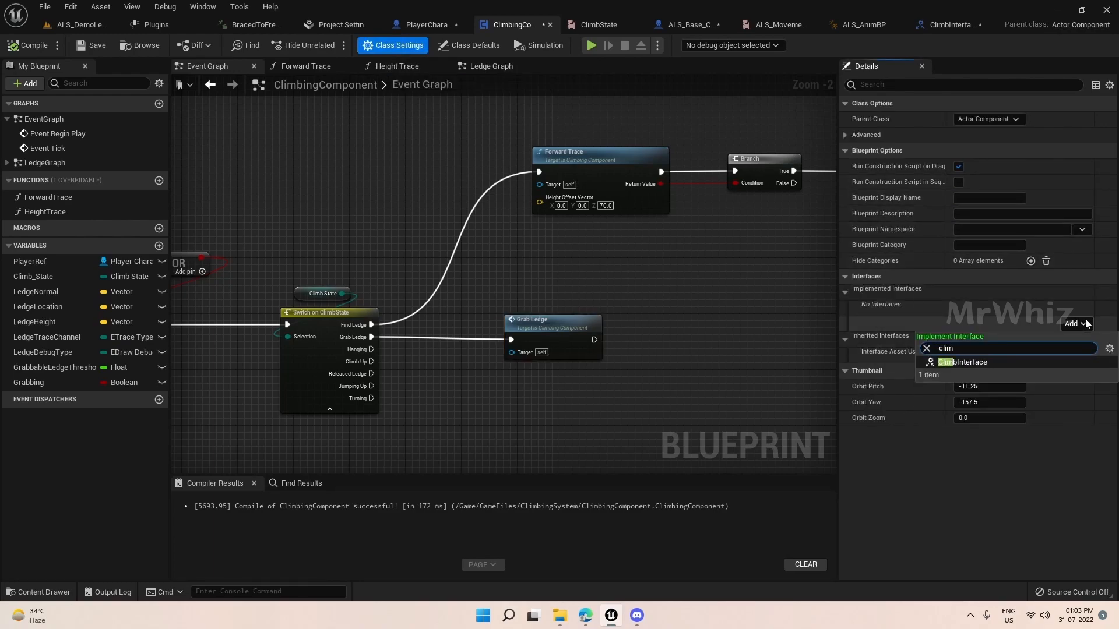
pyautogui.click(963, 362)
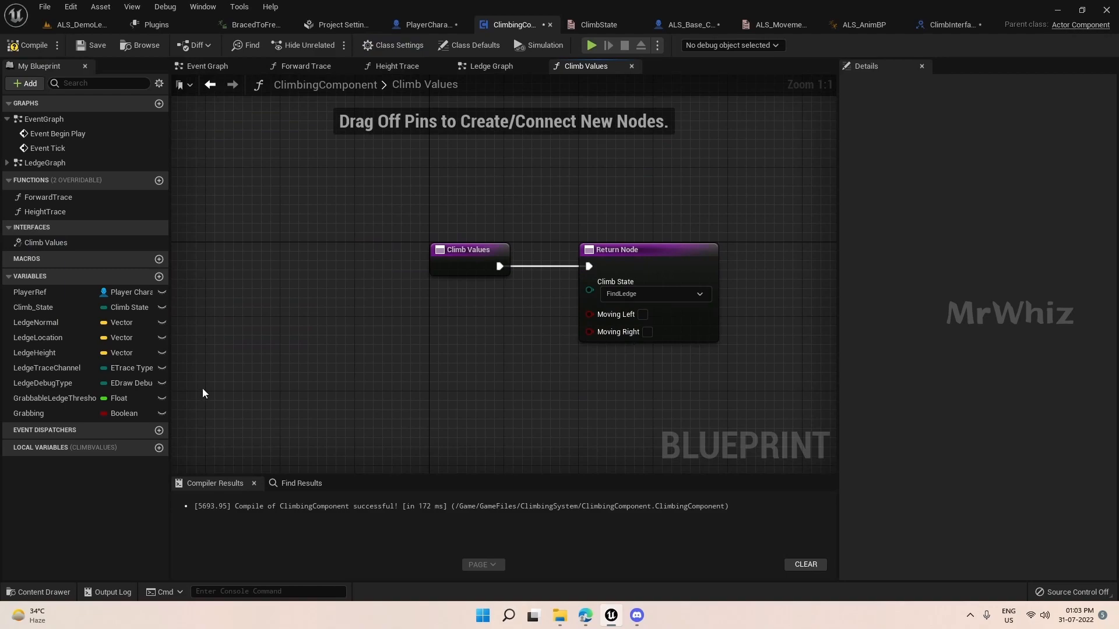
# Return Climb_State and a new MovingRight boolean from Climb Values, then compile.
pyautogui.click(33, 307)
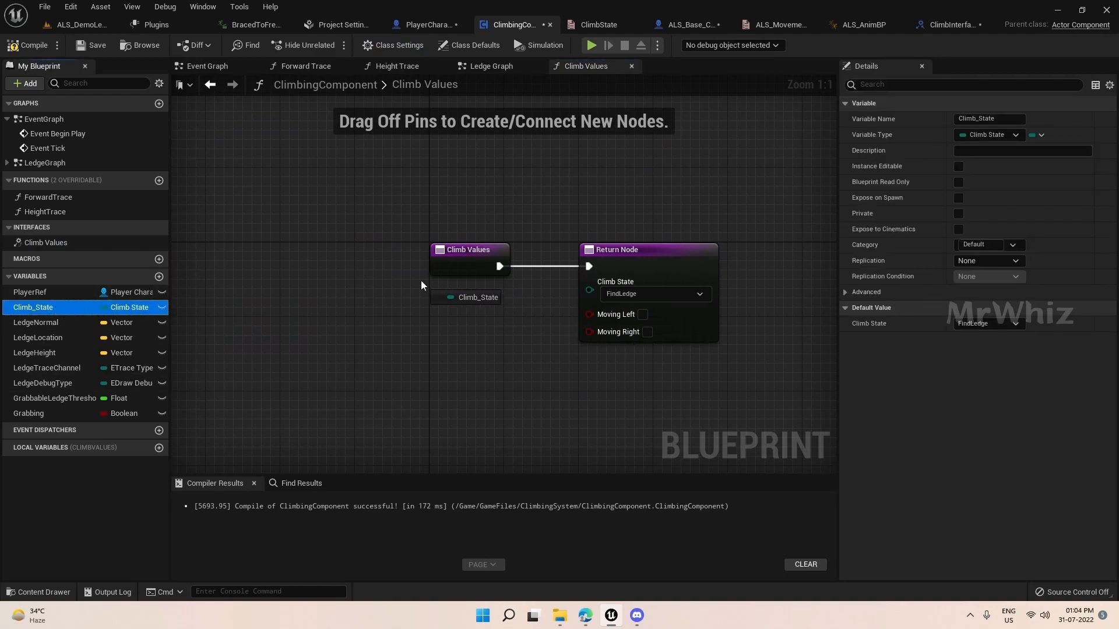
pyautogui.moveTo(486, 289); pyautogui.dragTo(590, 289)
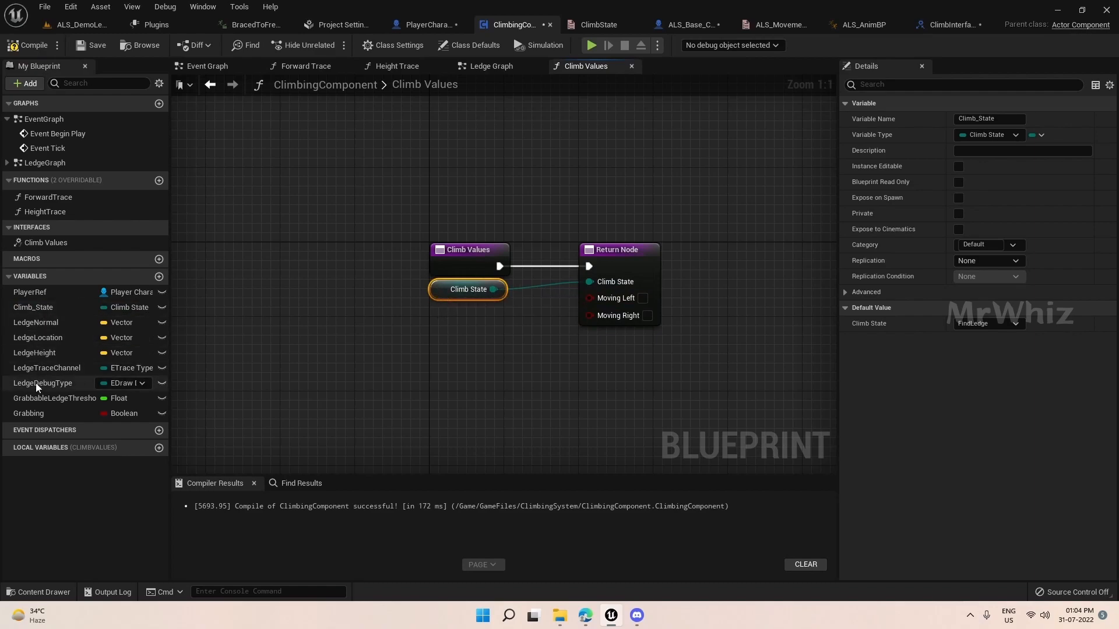
pyautogui.moveTo(613, 298)
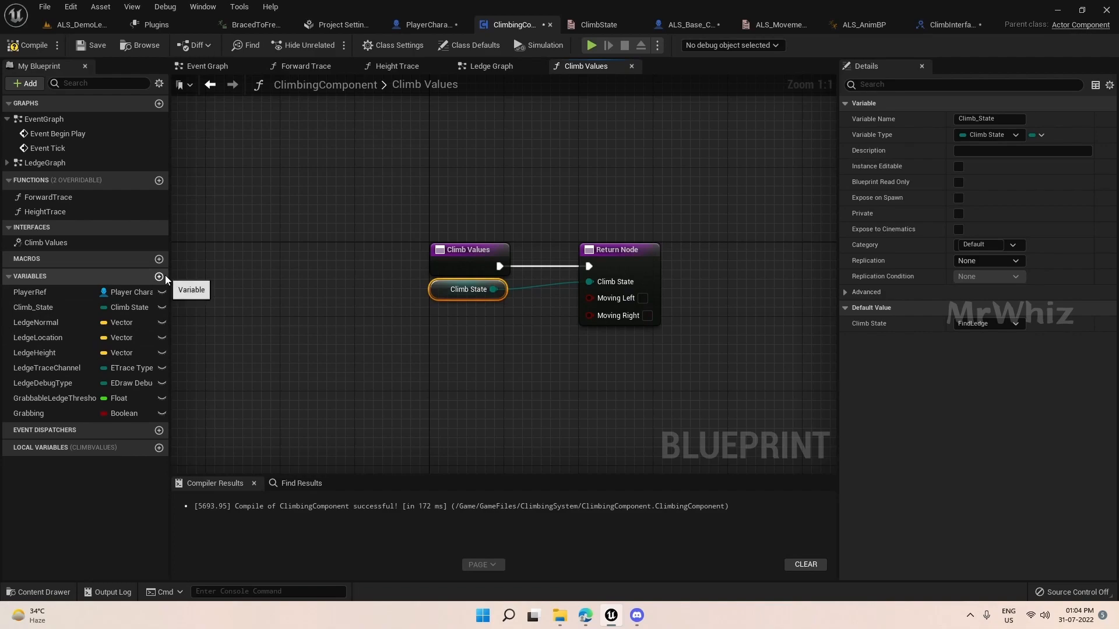
pyautogui.click(159, 278)
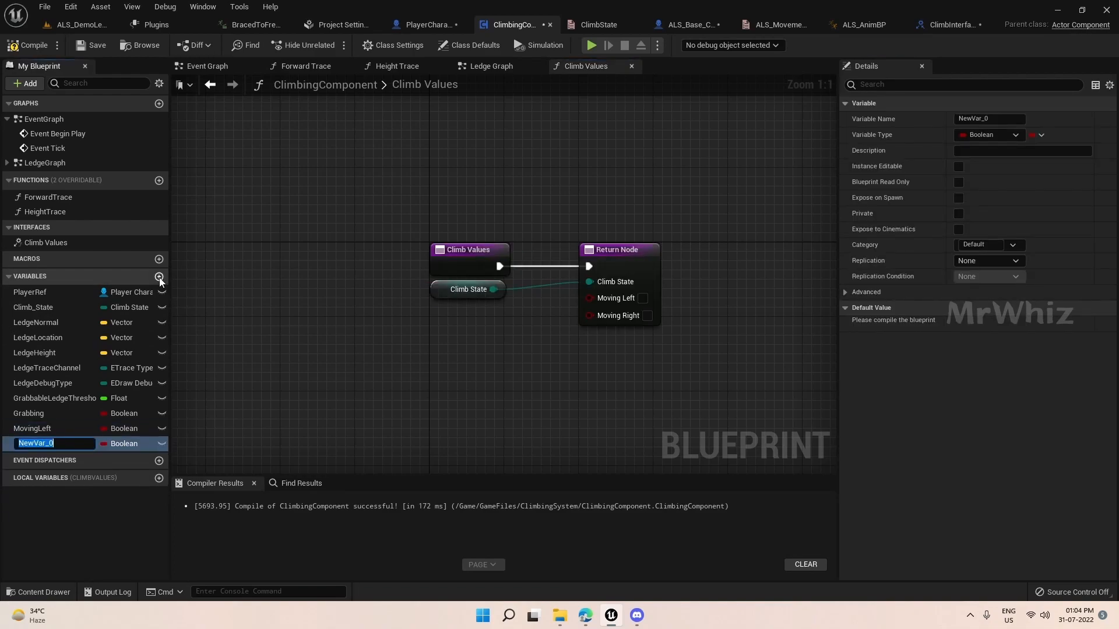
pyautogui.write('MovingRight')
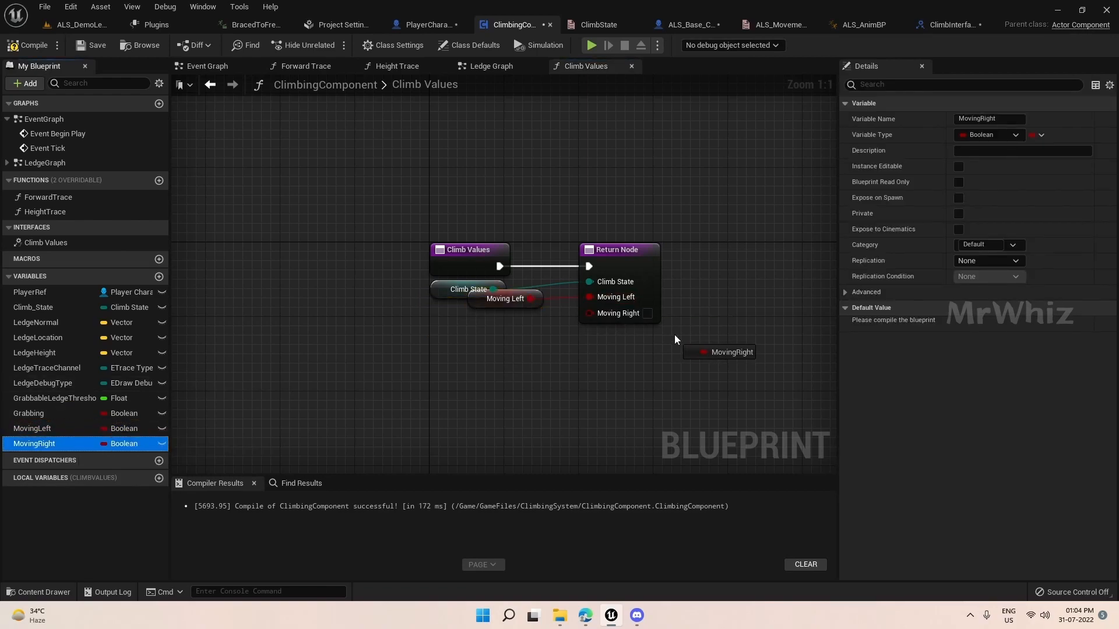
pyautogui.moveTo(729, 351); pyautogui.dragTo(502, 317)
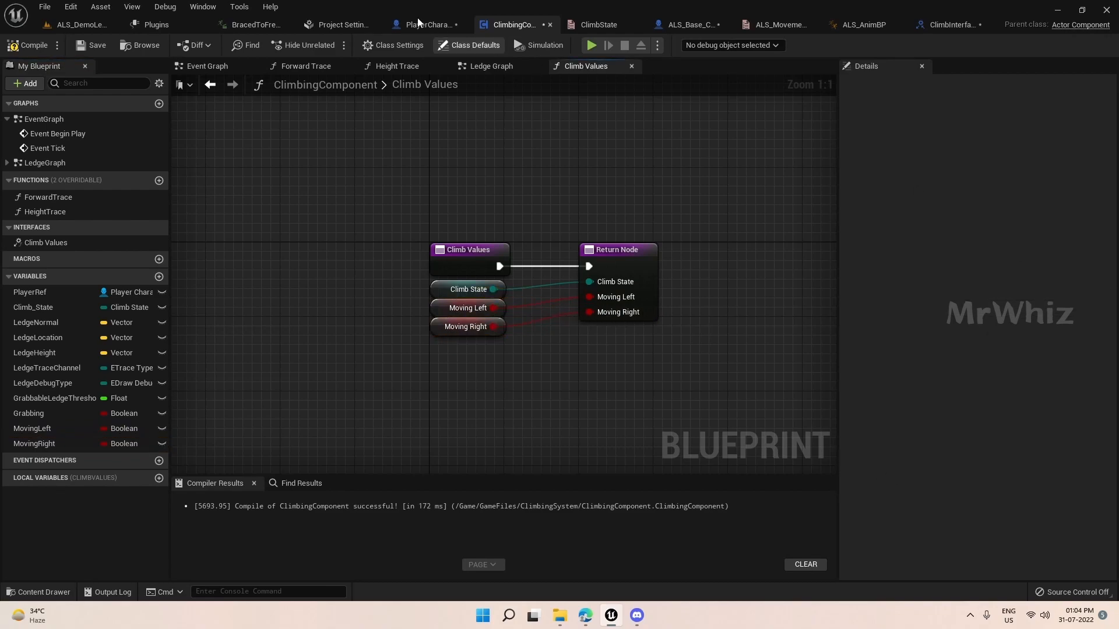
pyautogui.click(32, 44)
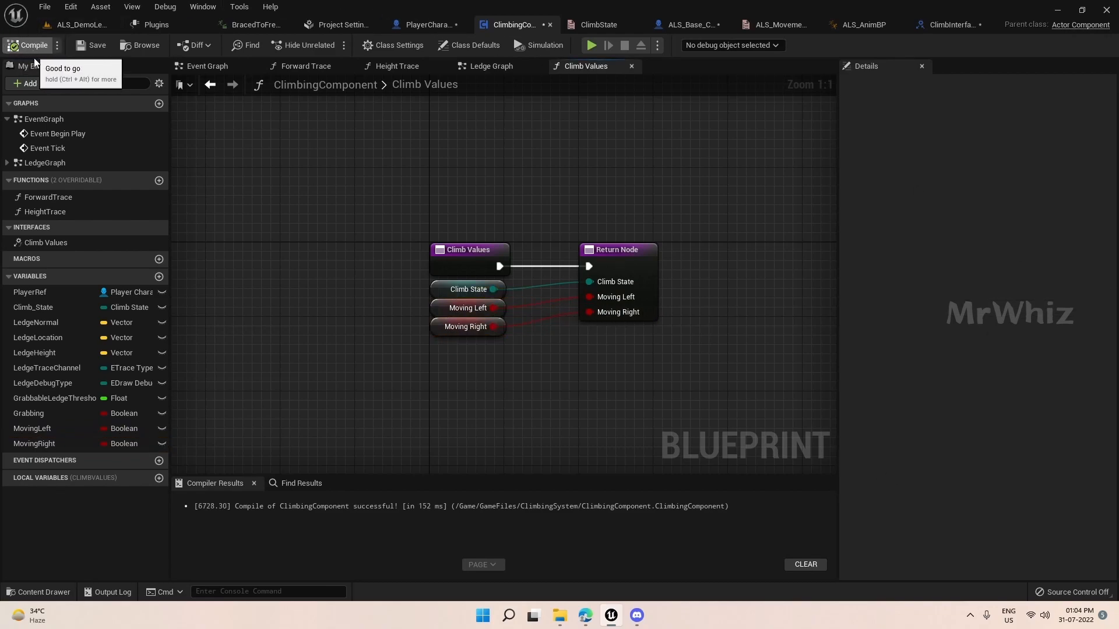
pyautogui.moveTo(863, 24)
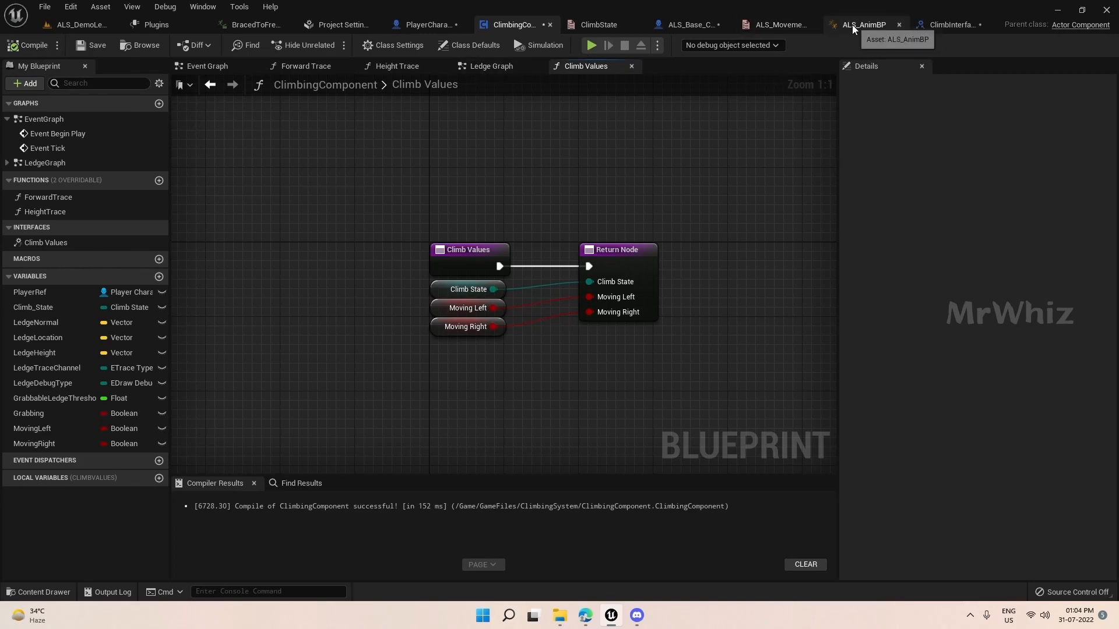
# Add Climb Interface to ALS_AnimBP's Implemented Interfaces in Class Settings.
pyautogui.click(864, 25)
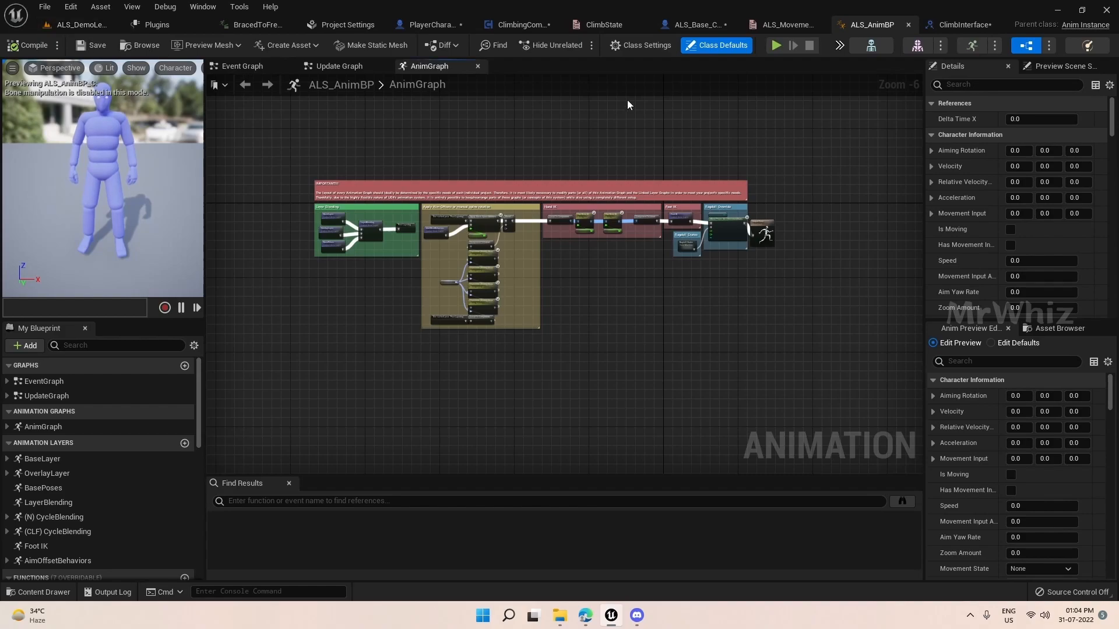
pyautogui.click(639, 44)
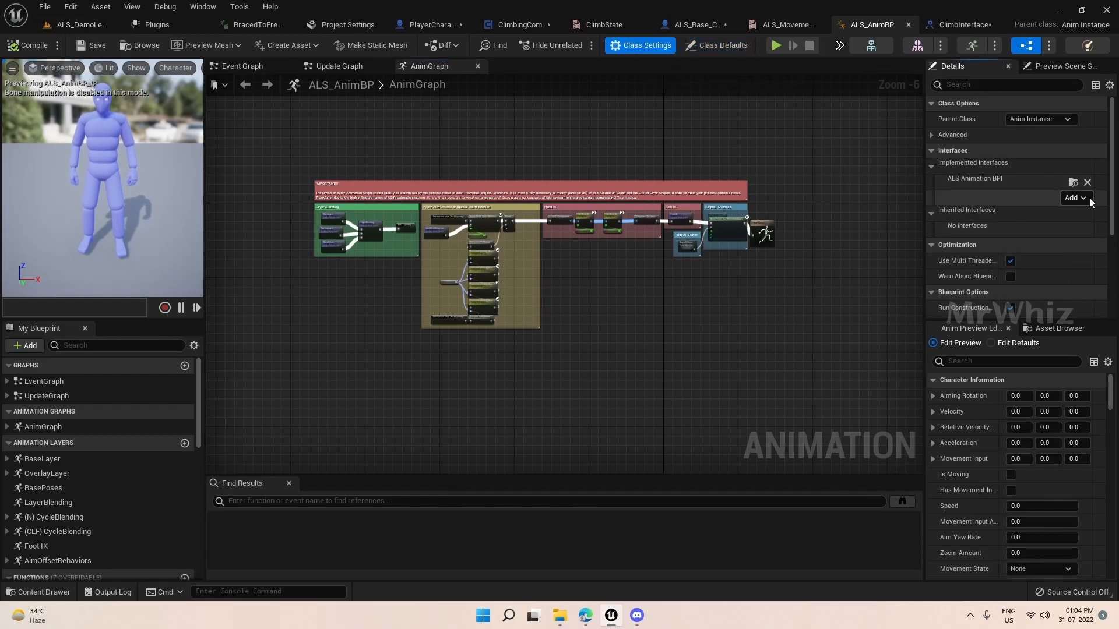
pyautogui.click(1073, 197)
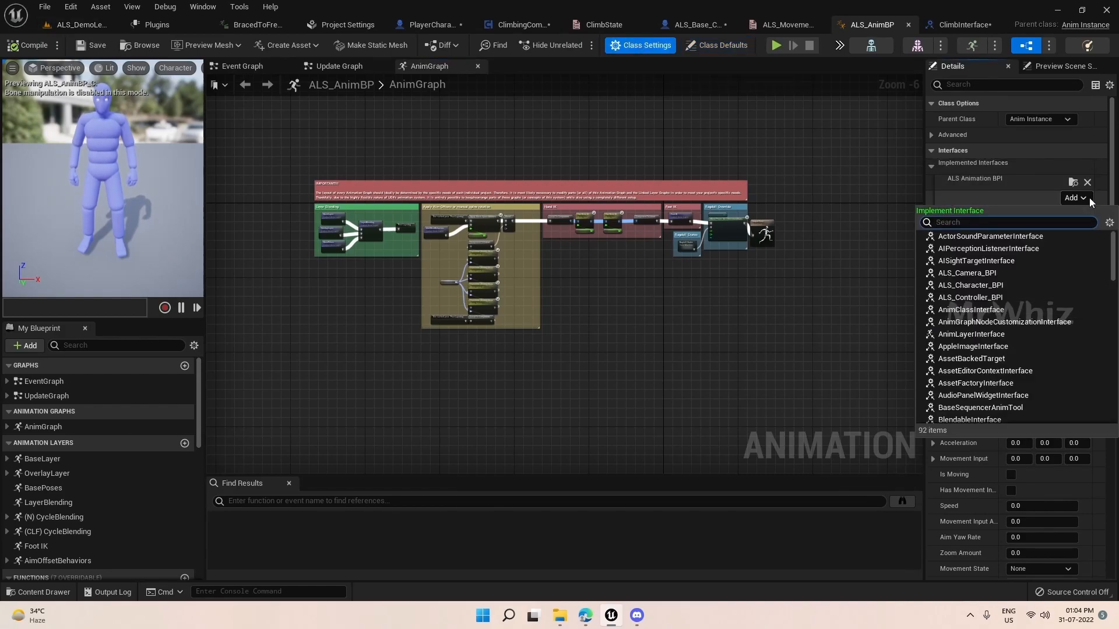
pyautogui.write('climb')
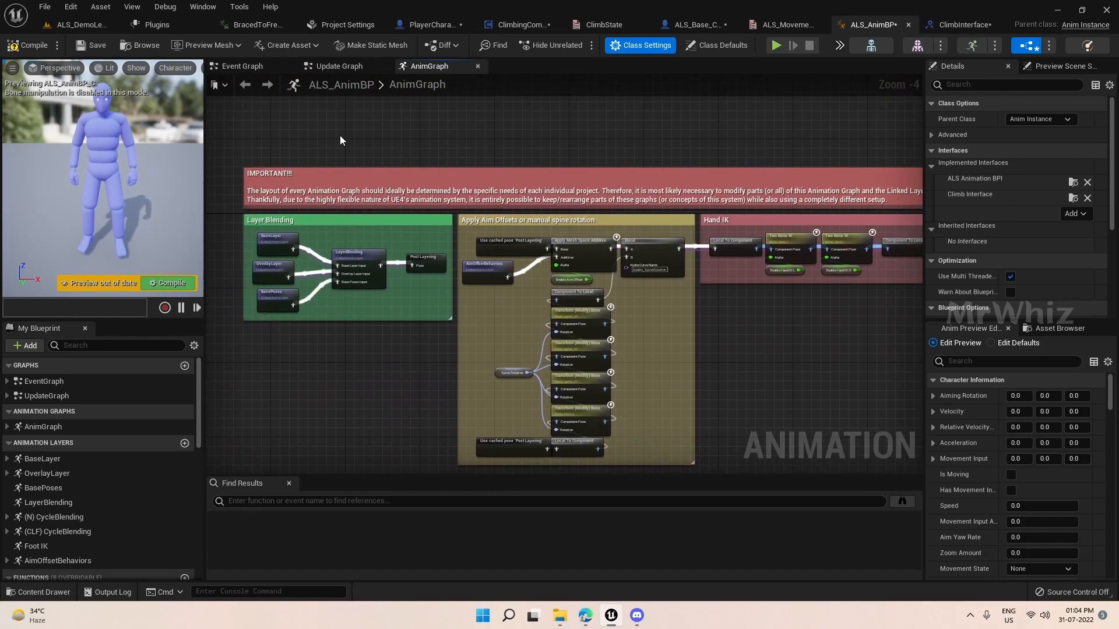
pyautogui.moveTo(242, 66)
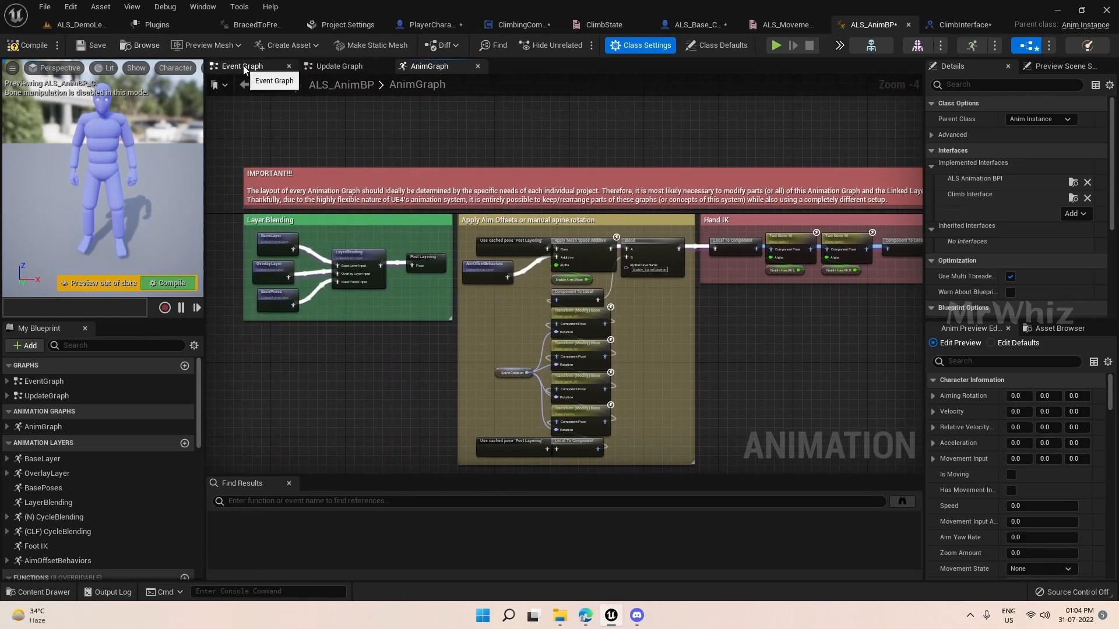
# After the Delay, cast Get Player Character to PlayerCharacter and promote it to PlayerRef.
pyautogui.click(243, 66)
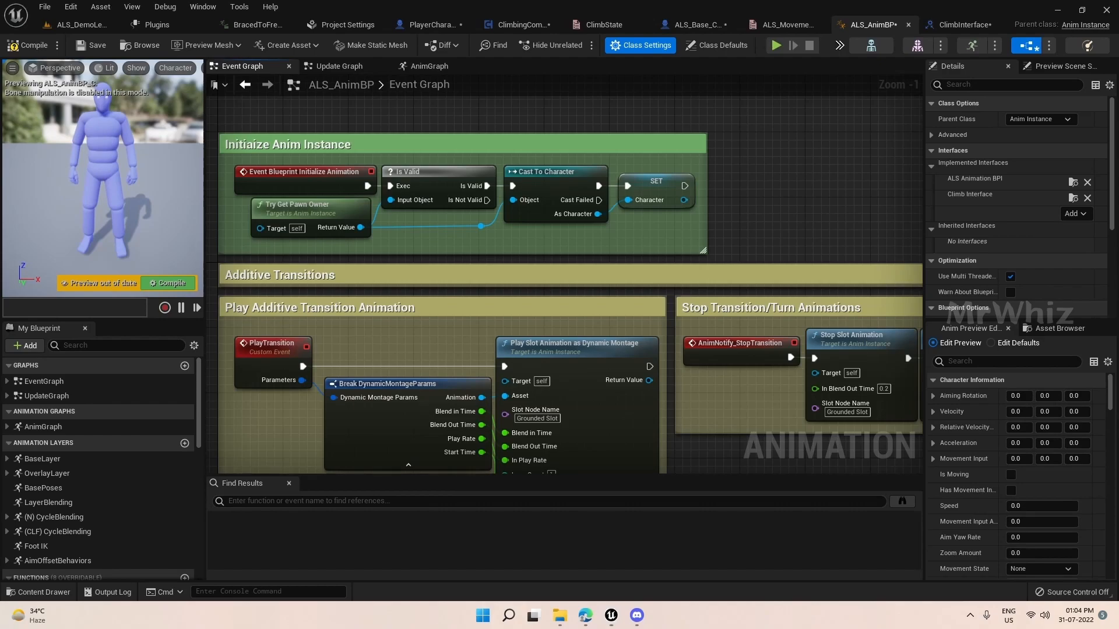
pyautogui.moveTo(645, 164)
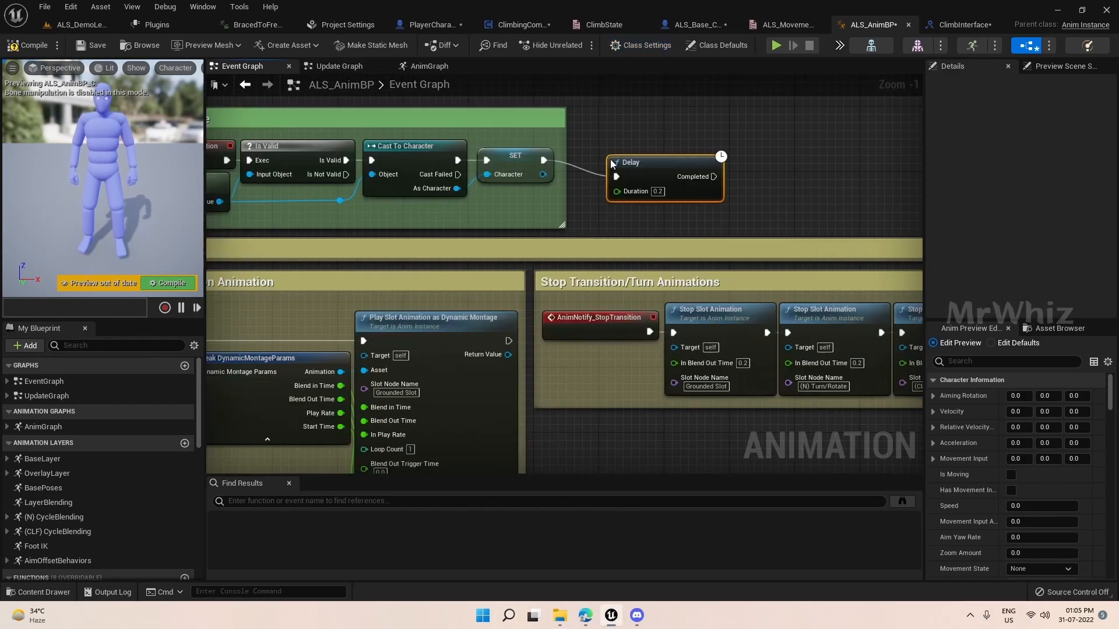
pyautogui.moveTo(630, 162)
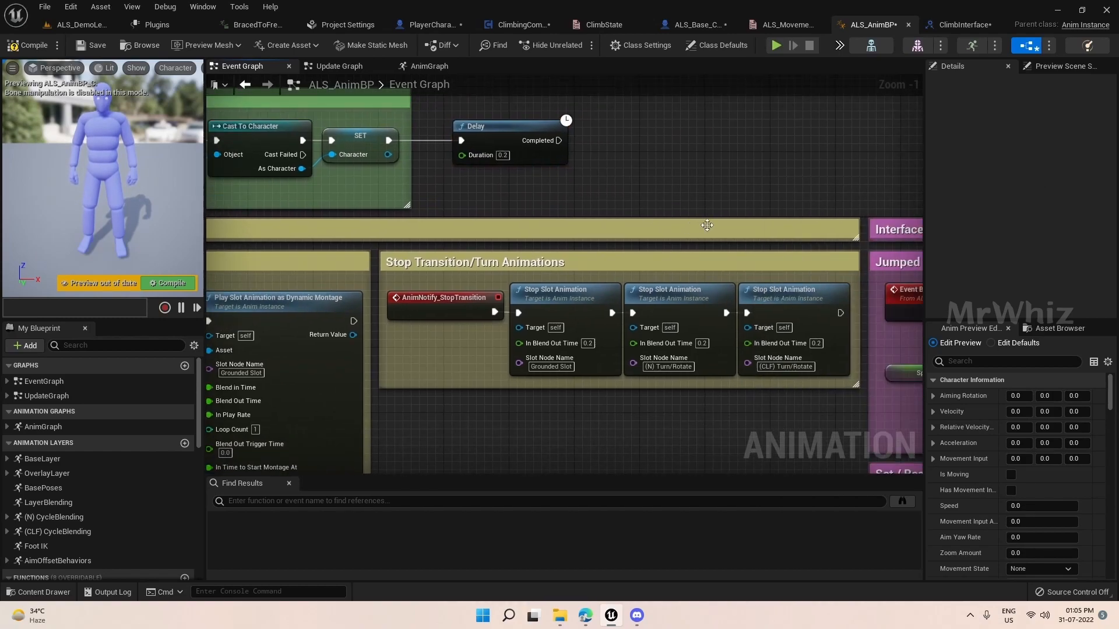
pyautogui.moveTo(564, 140); pyautogui.dragTo(689, 143)
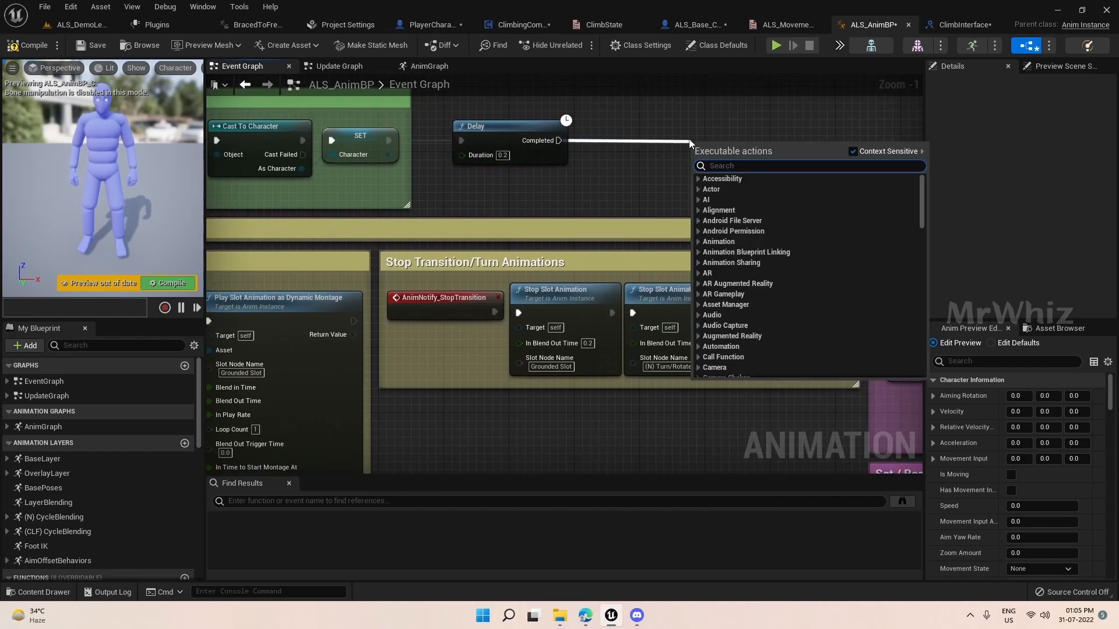
pyautogui.write('cast to player')
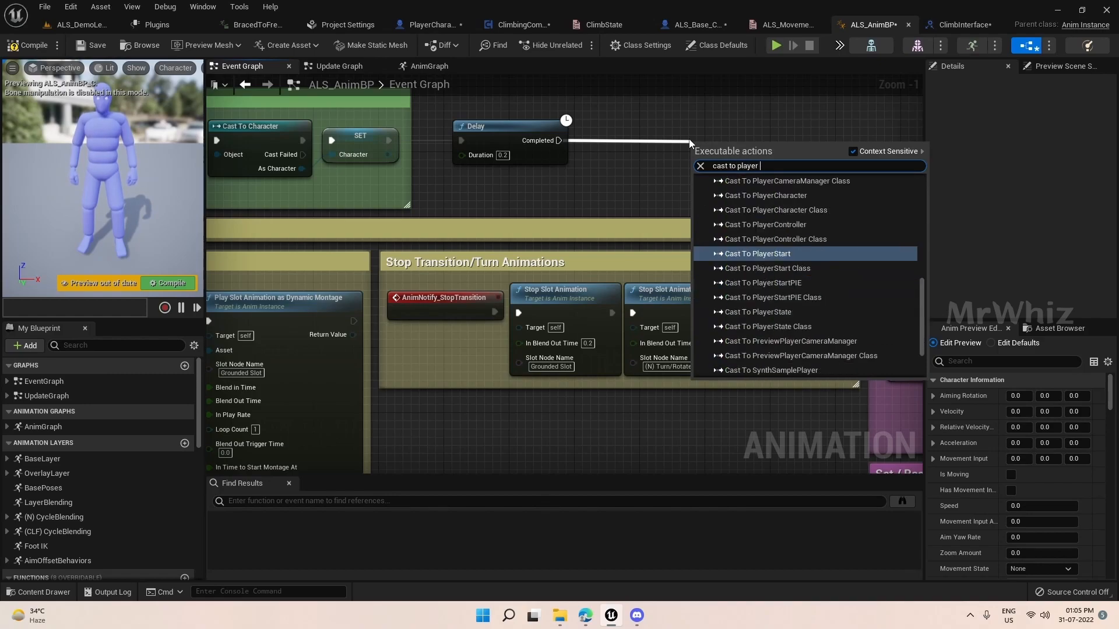
pyautogui.click(764, 194)
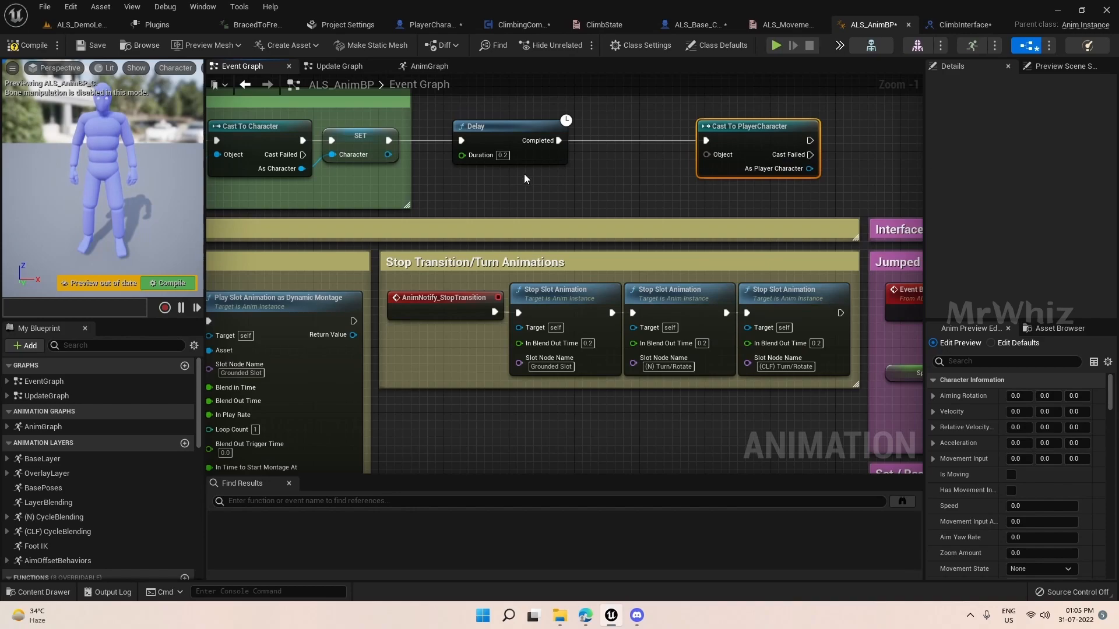
pyautogui.write('player cha')
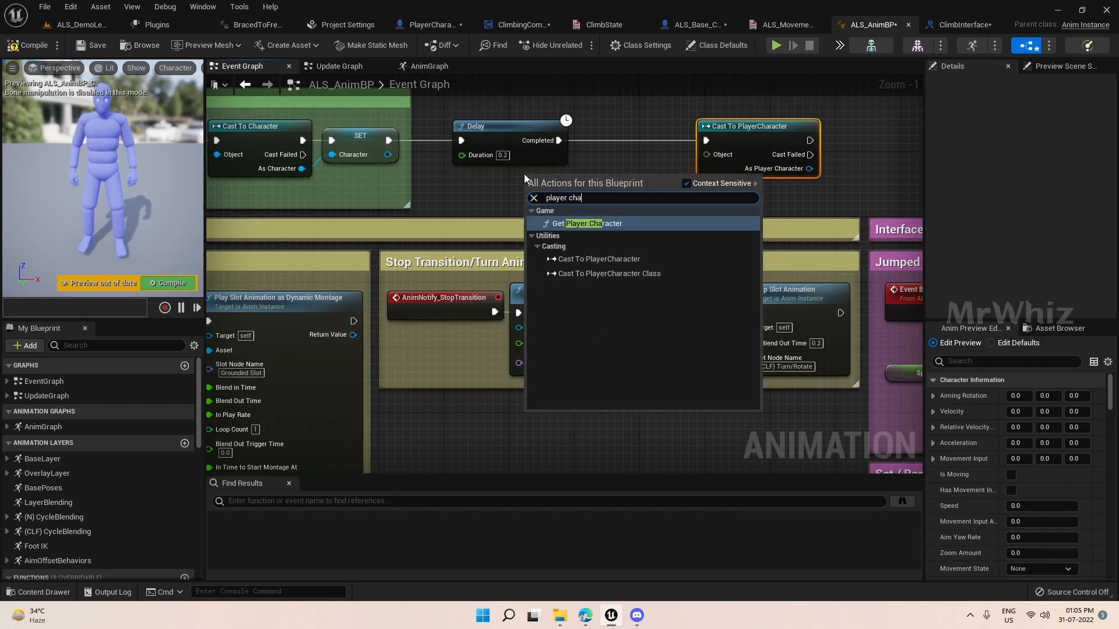
pyautogui.click(591, 224)
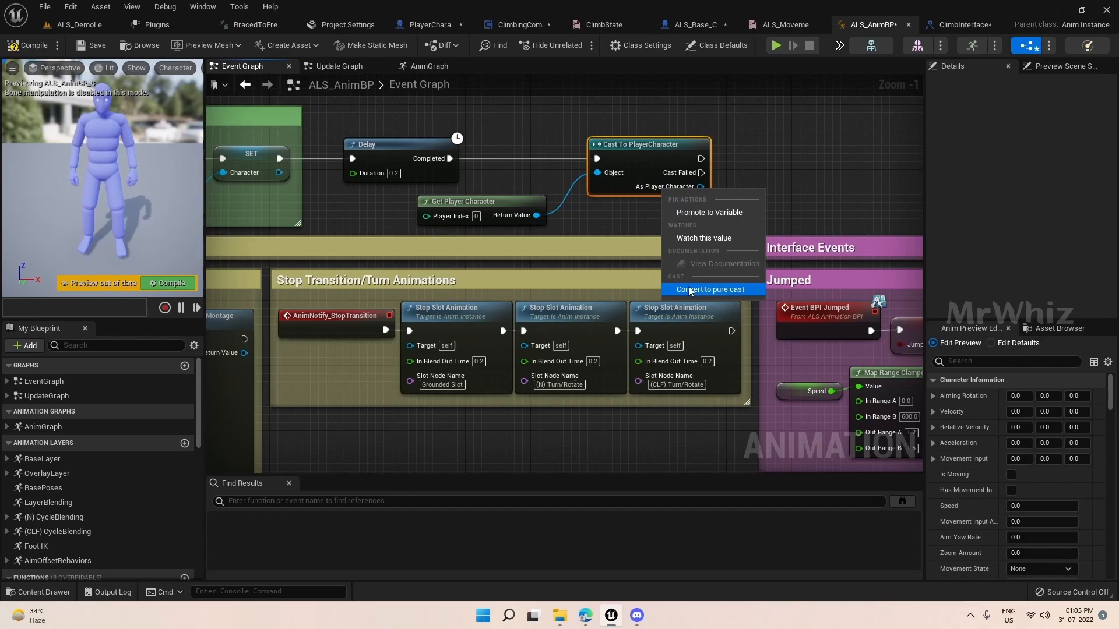
pyautogui.moveTo(707, 225)
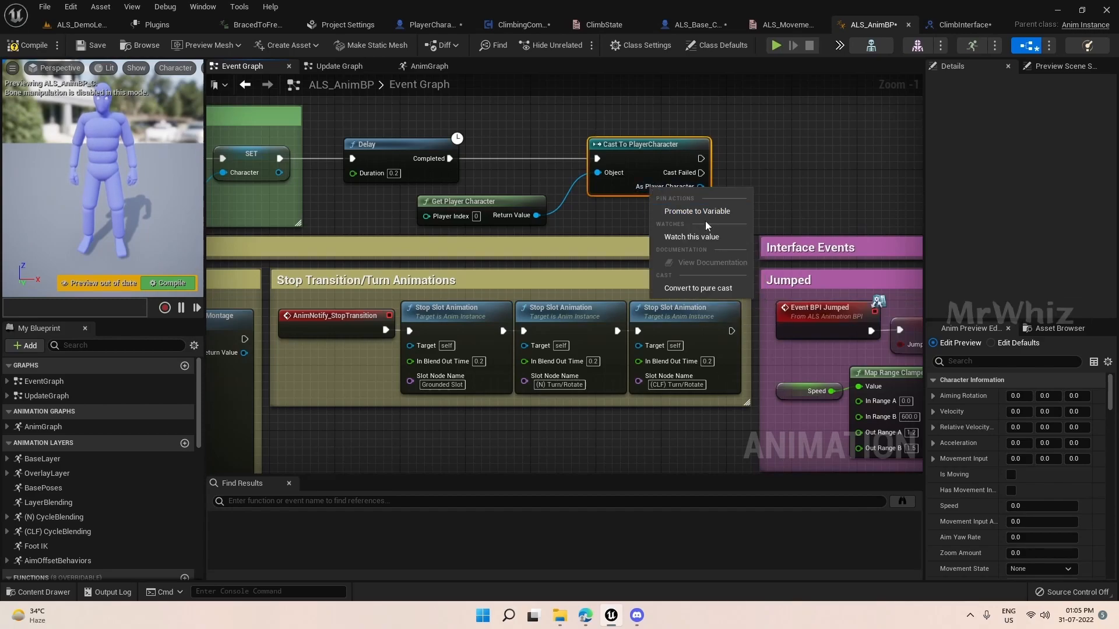
pyautogui.click(696, 210)
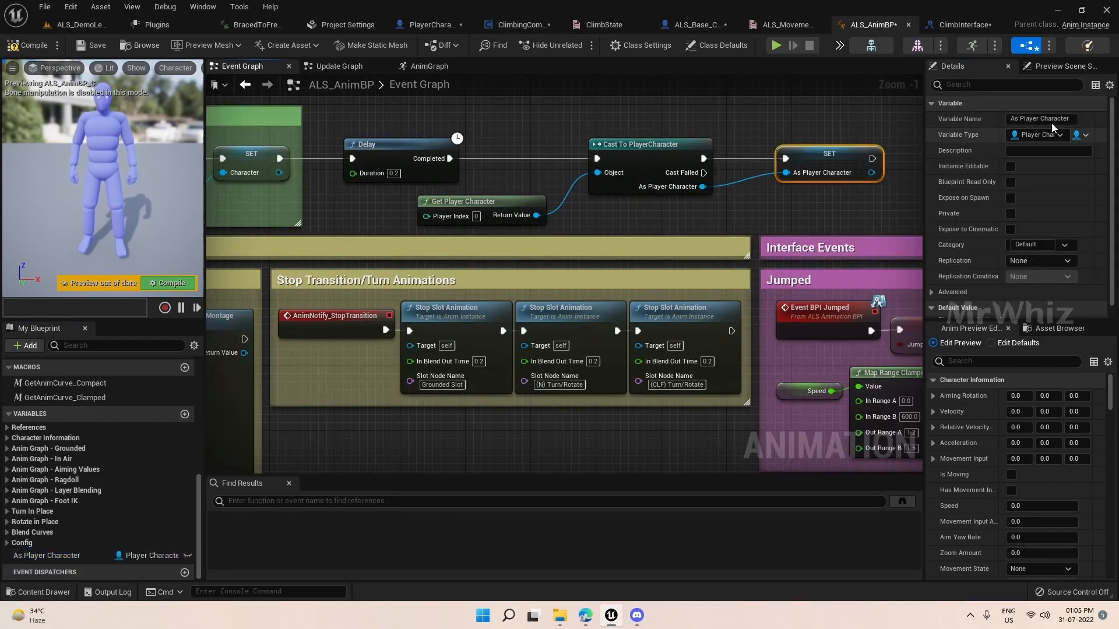
pyautogui.click(1041, 118)
pyautogui.write('PlayerRef')
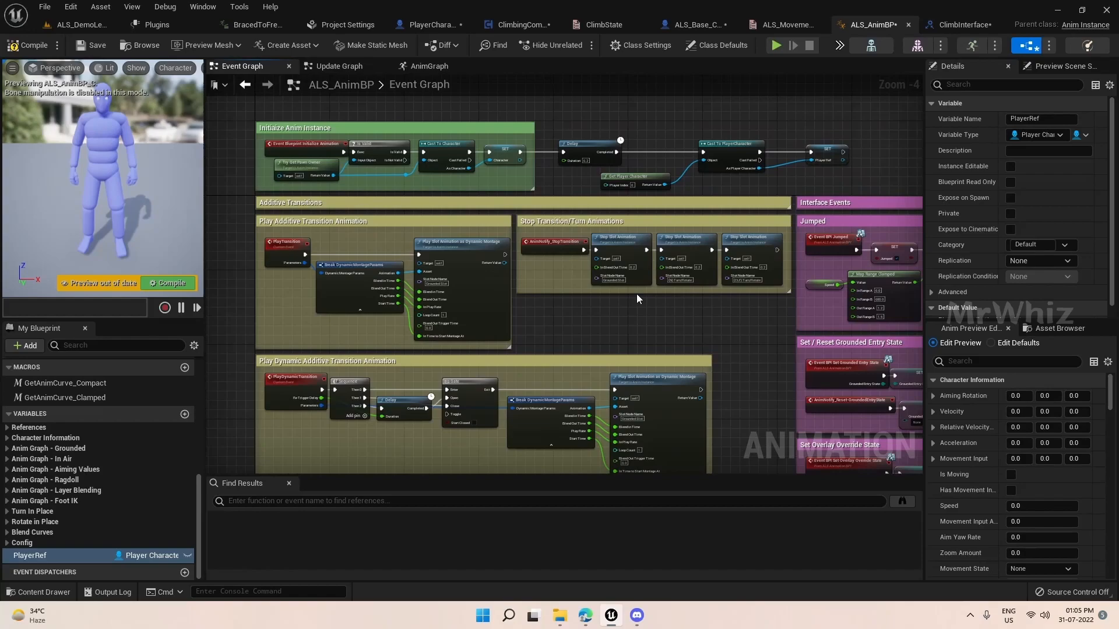
pyautogui.click(339, 66)
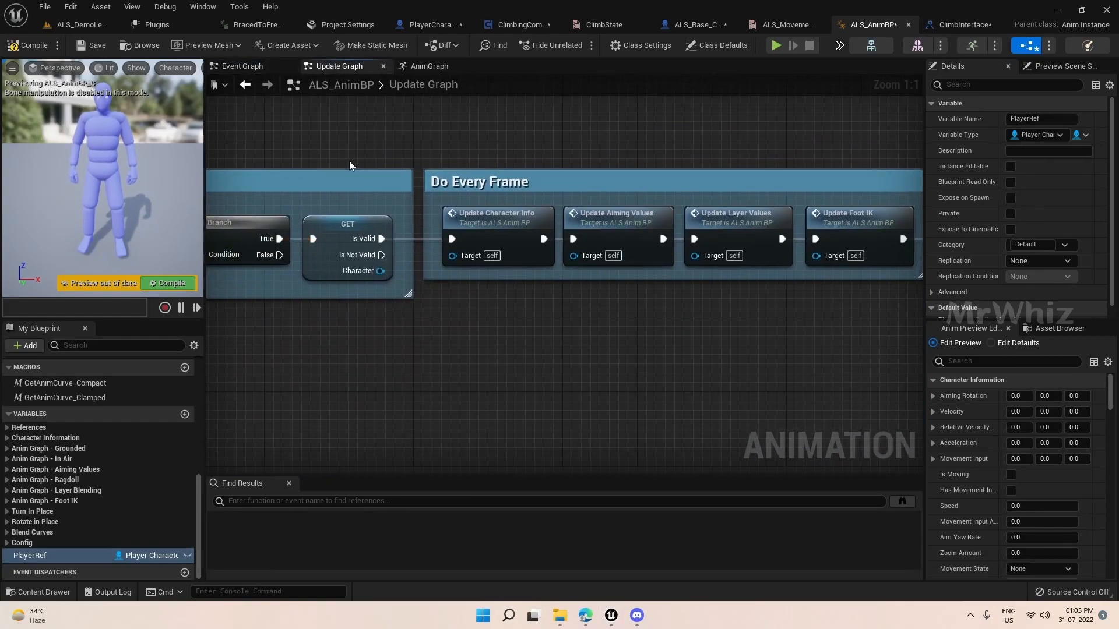
# Open the Update Character Info function in ALS_AnimBP's Update Graph.
pyautogui.doubleClick(496, 218)
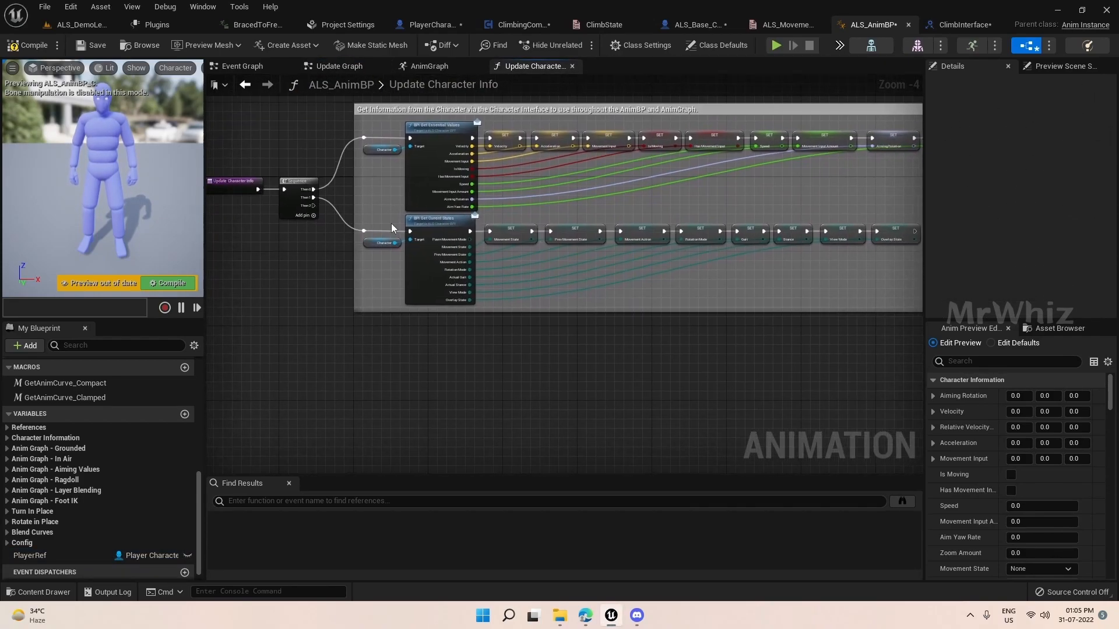
pyautogui.moveTo(729, 392)
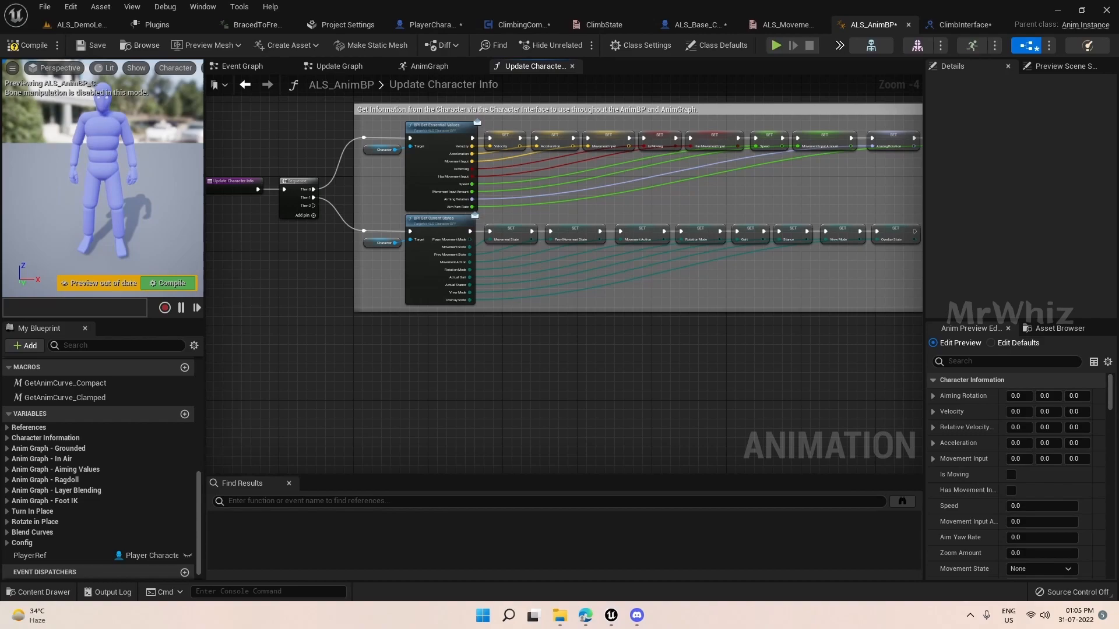
pyautogui.moveTo(338, 187)
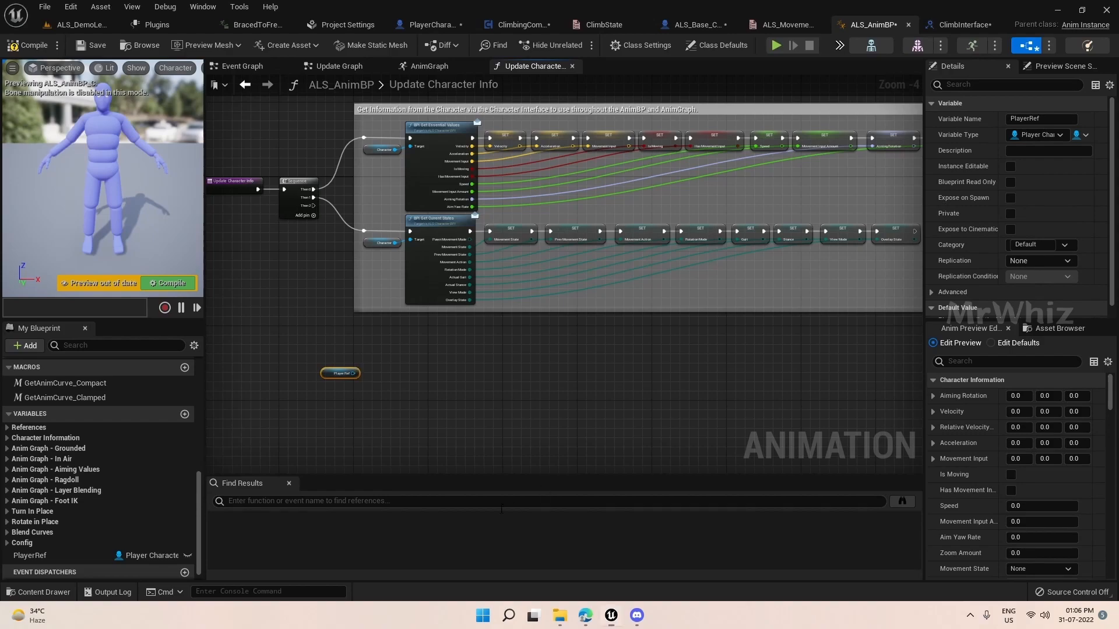
# Call Climb Values from a validated PlayerRef and save Climb State, Moving Left, Moving Right.
pyautogui.moveTo(356, 364); pyautogui.dragTo(421, 364)
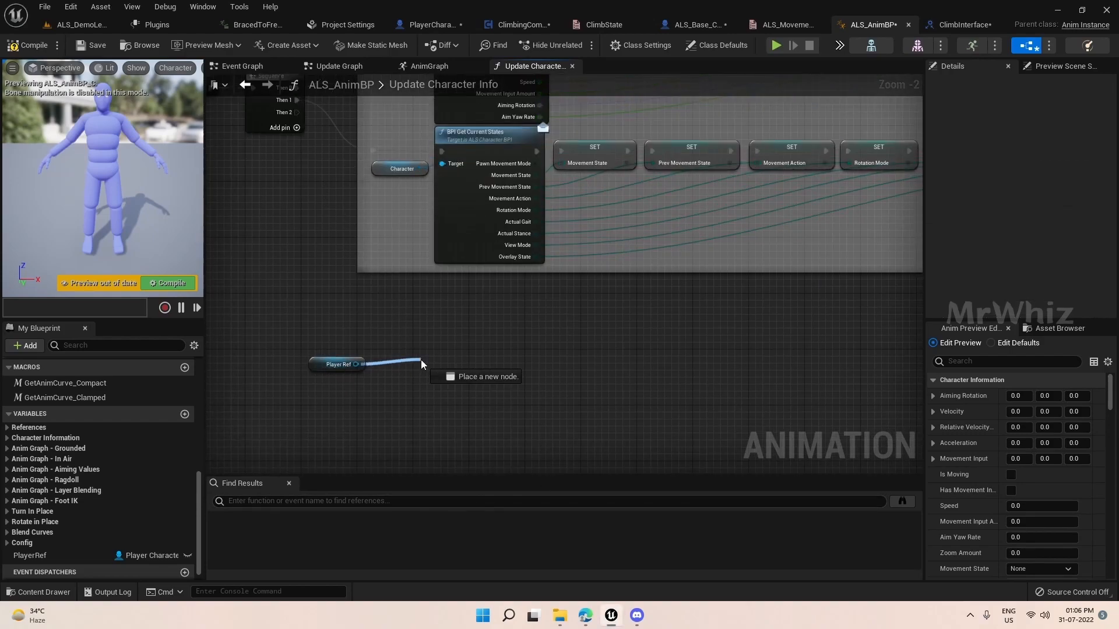
pyautogui.write('climb valu')
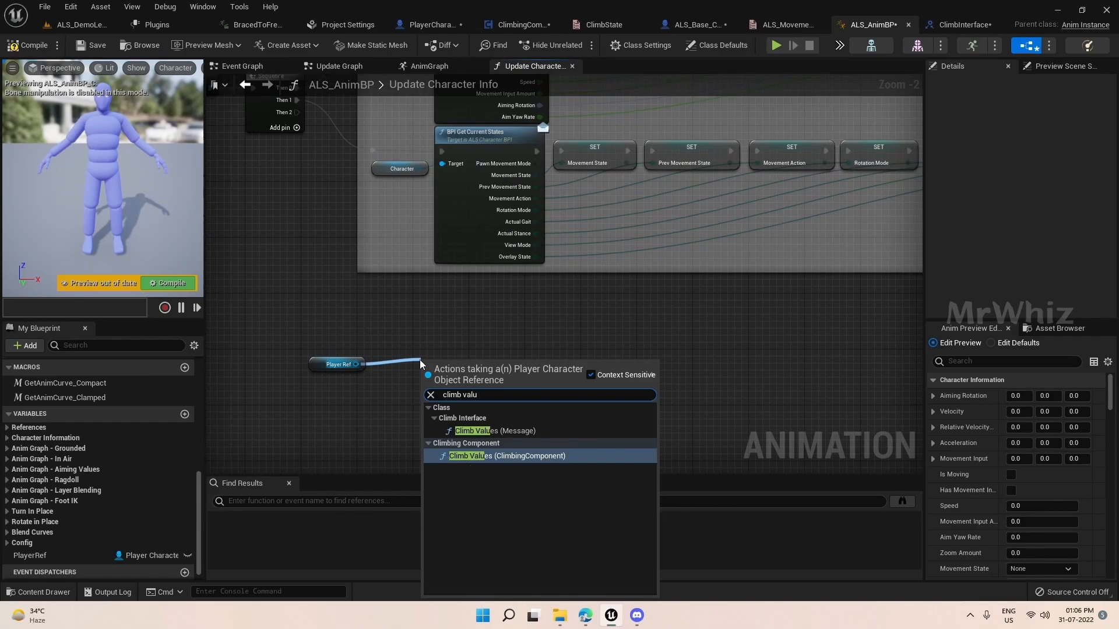
pyautogui.moveTo(494, 430)
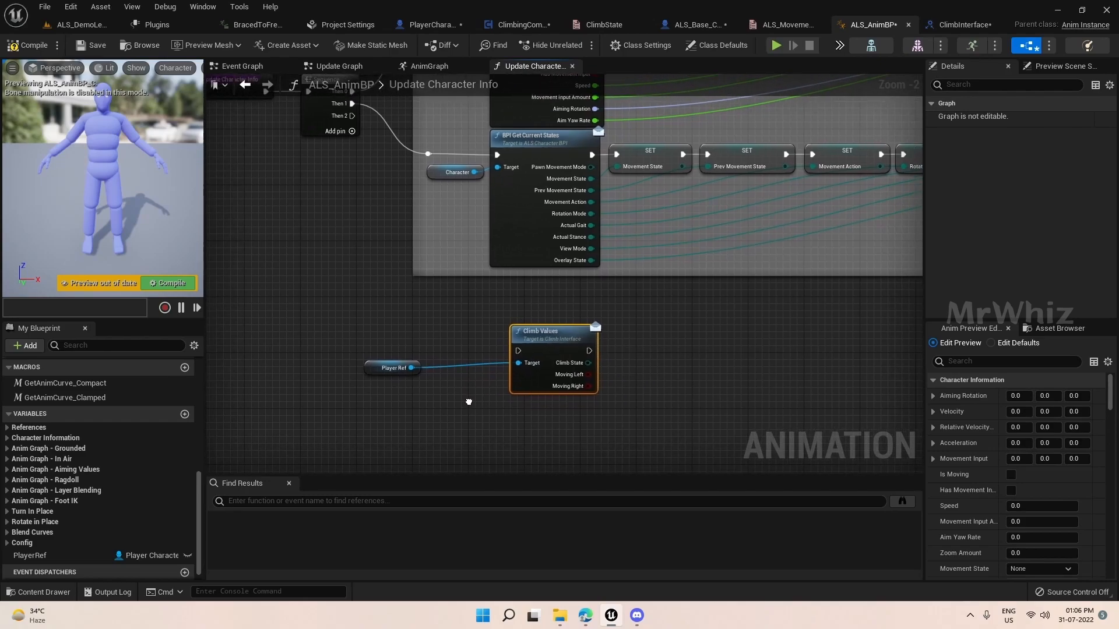
pyautogui.rightClick(392, 368)
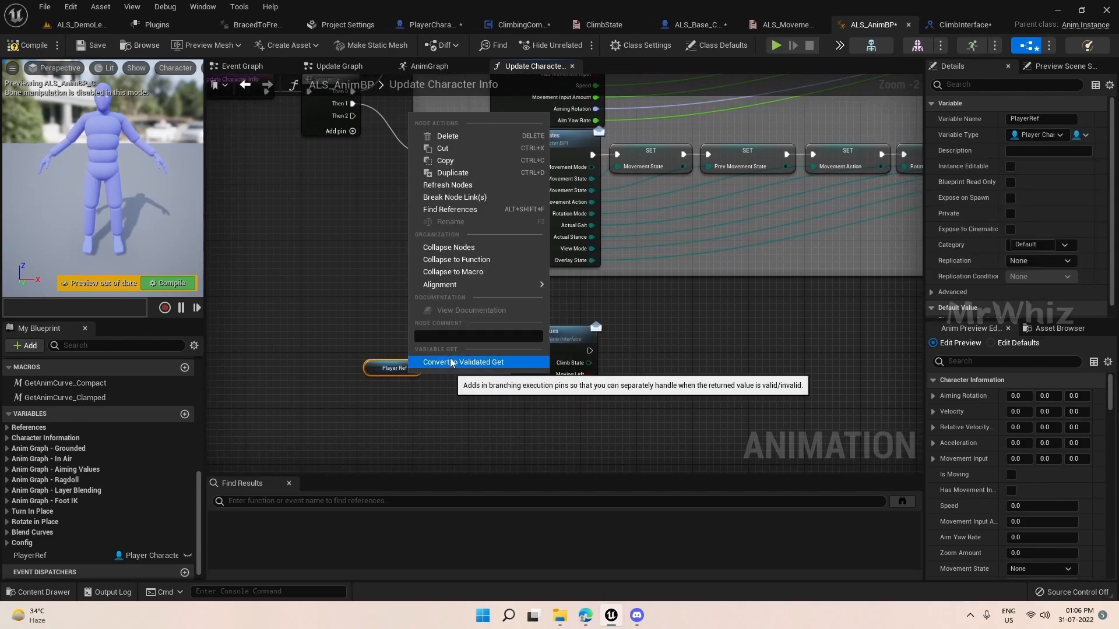
pyautogui.click(462, 362)
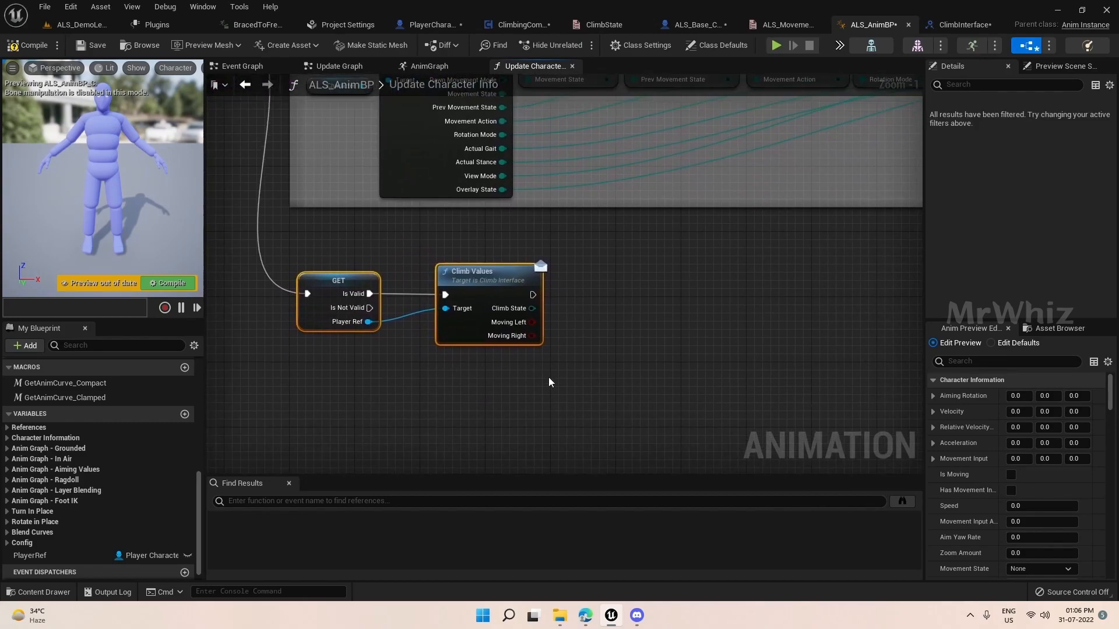
pyautogui.moveTo(590, 391)
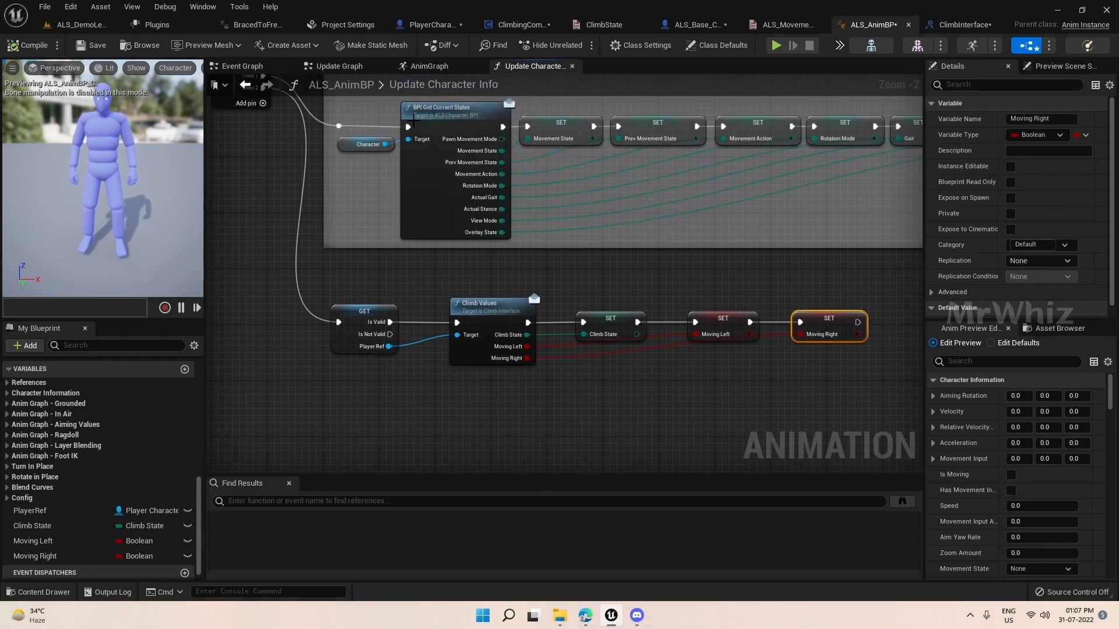
pyautogui.click(430, 66)
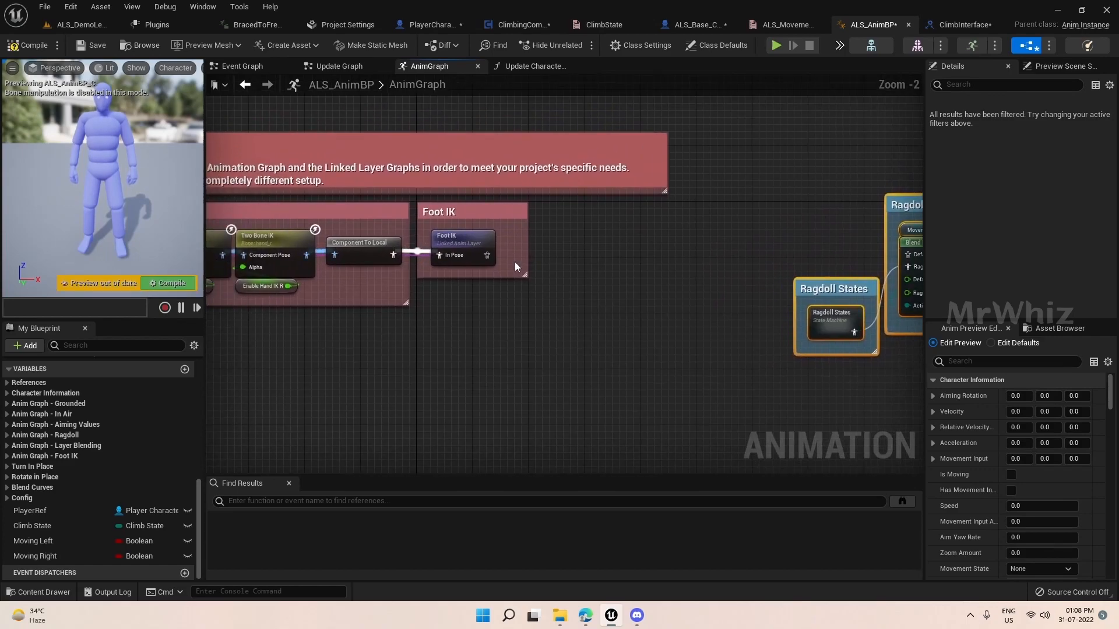
# Save Foot IK output as cached pose 'DefaultPose' and place a Use Cached Pose 'DefaultPose' node.
pyautogui.moveTo(487, 255); pyautogui.dragTo(585, 258)
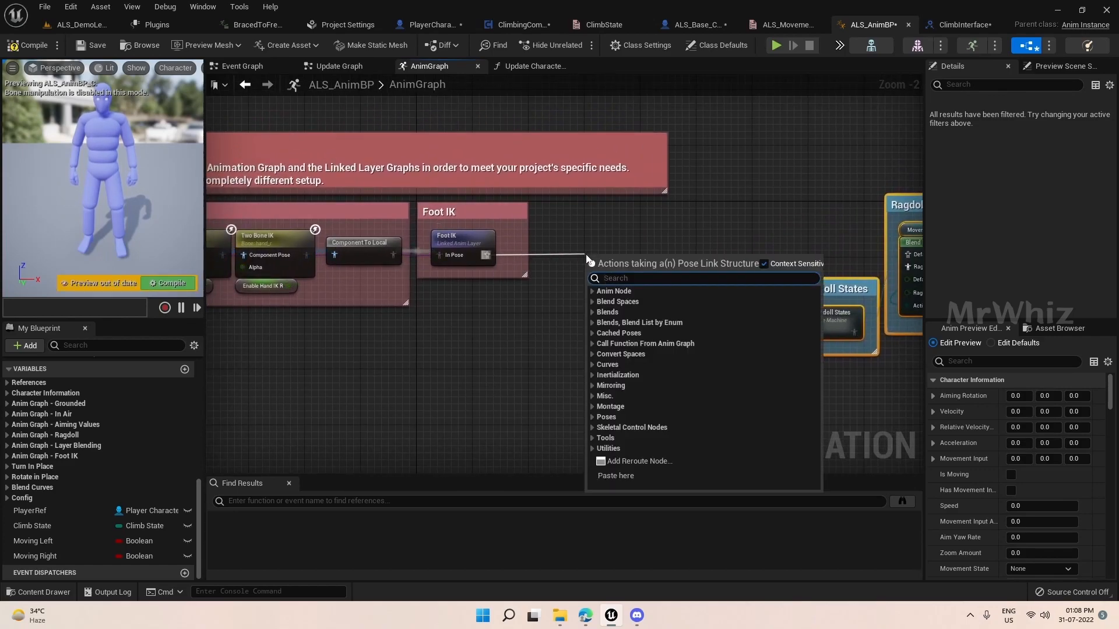
pyautogui.write('c')
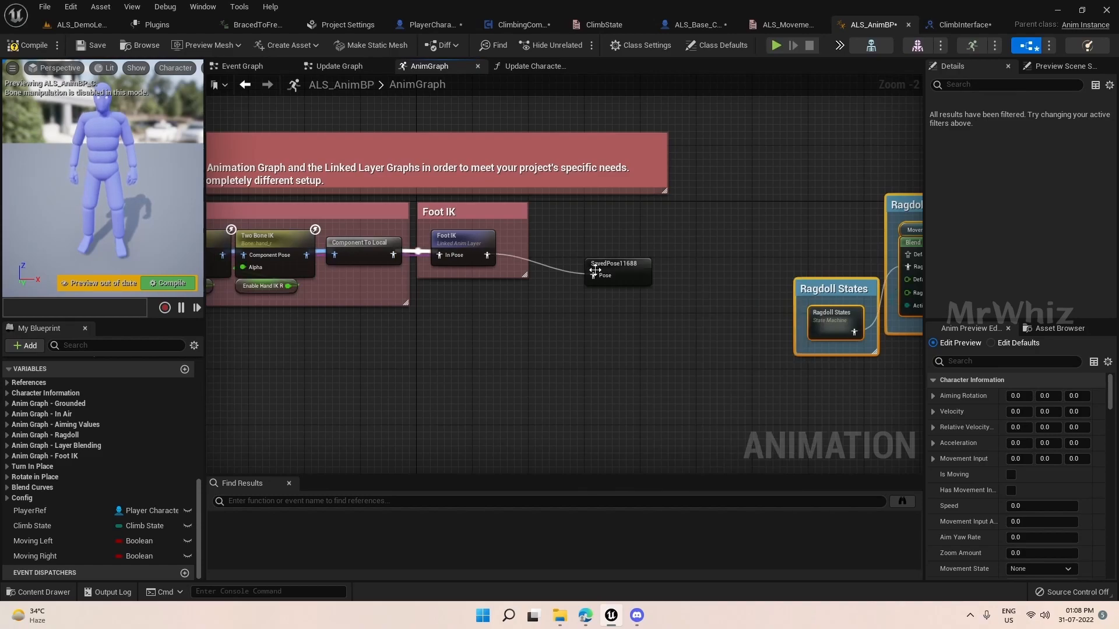
pyautogui.click(615, 264)
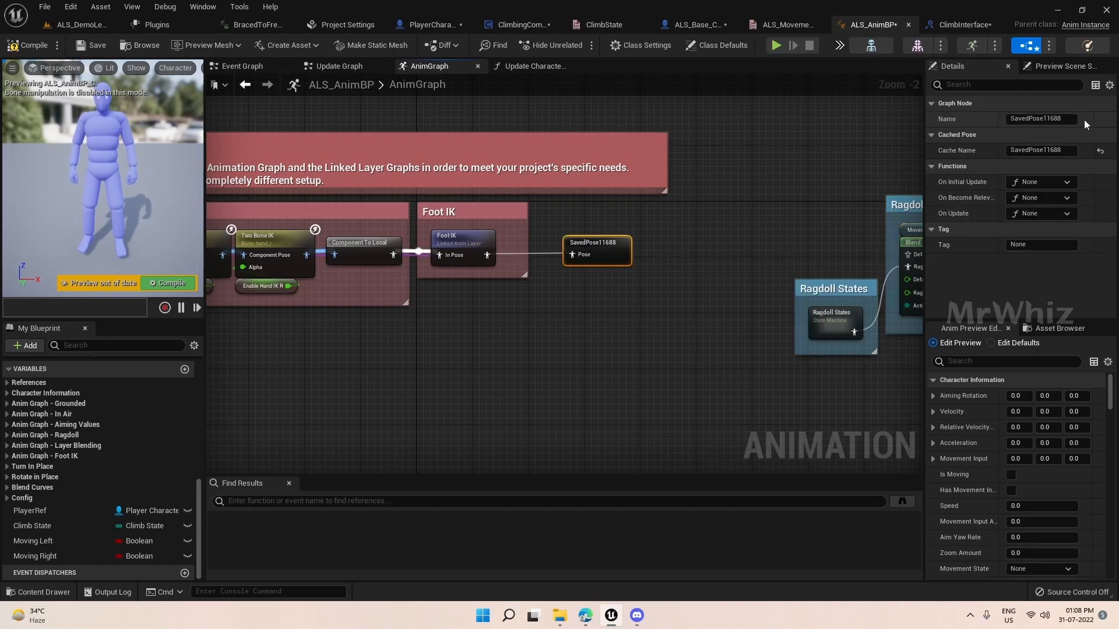
pyautogui.write('Default')
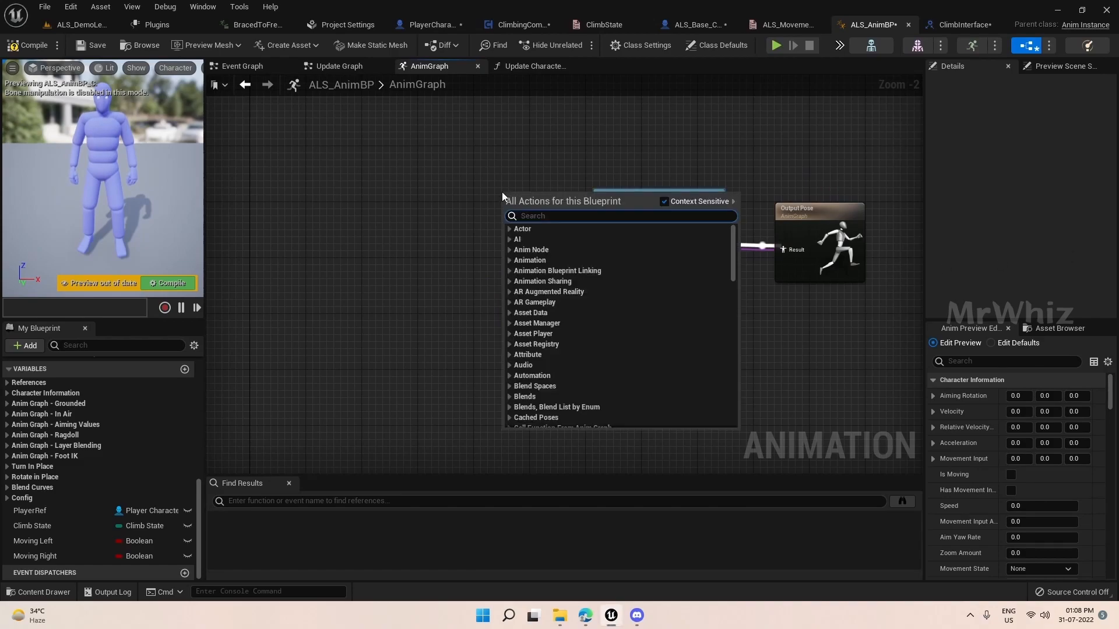
pyautogui.write('d')
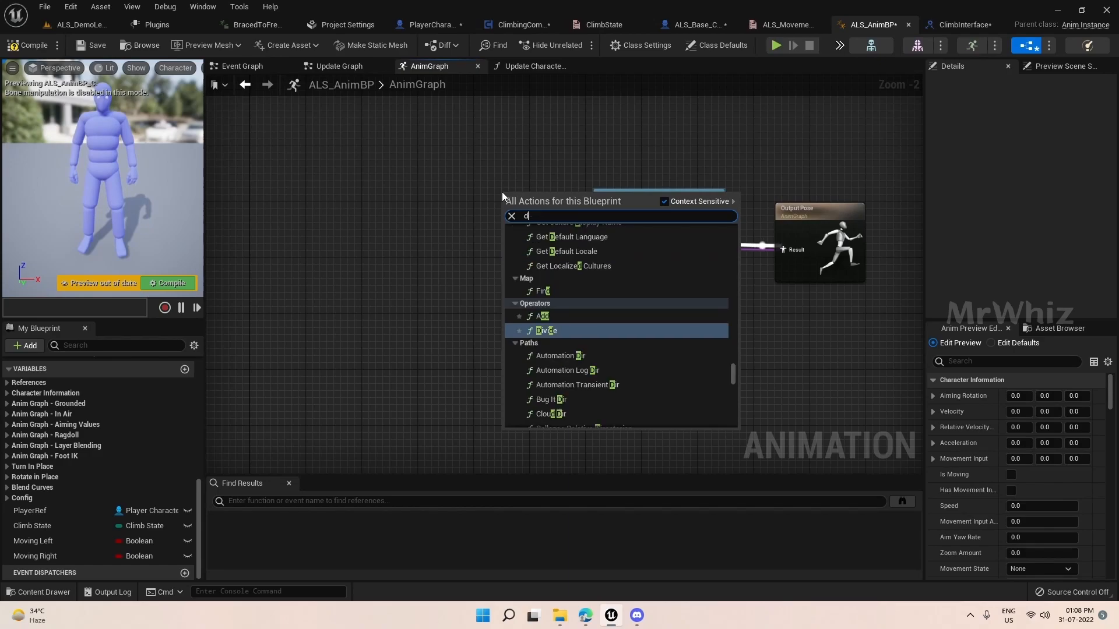
pyautogui.write('efault')
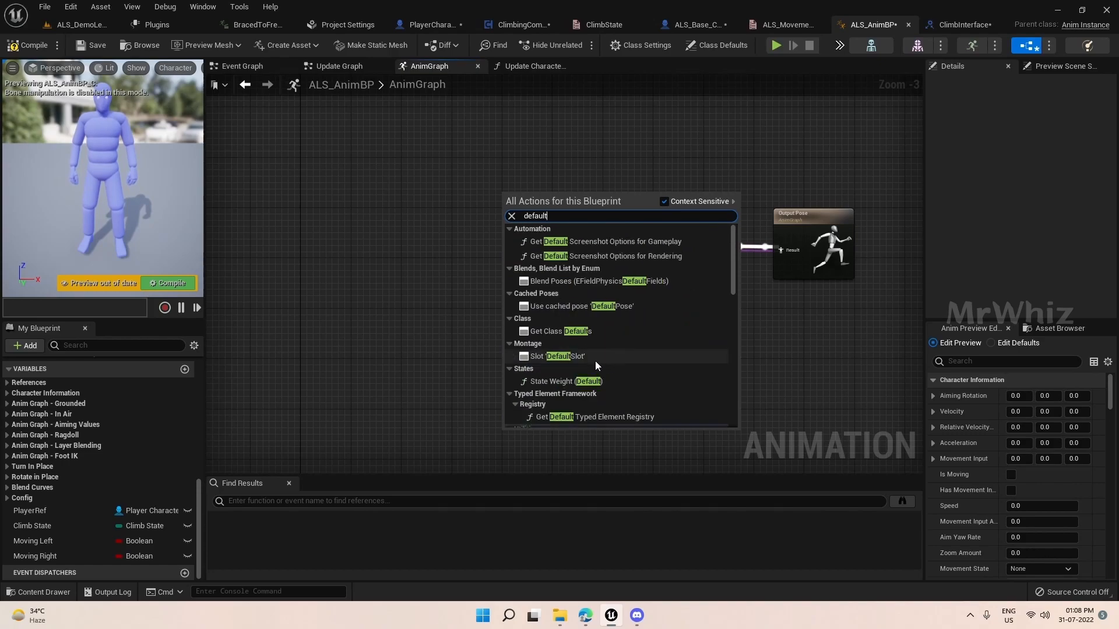
pyautogui.moveTo(578, 306)
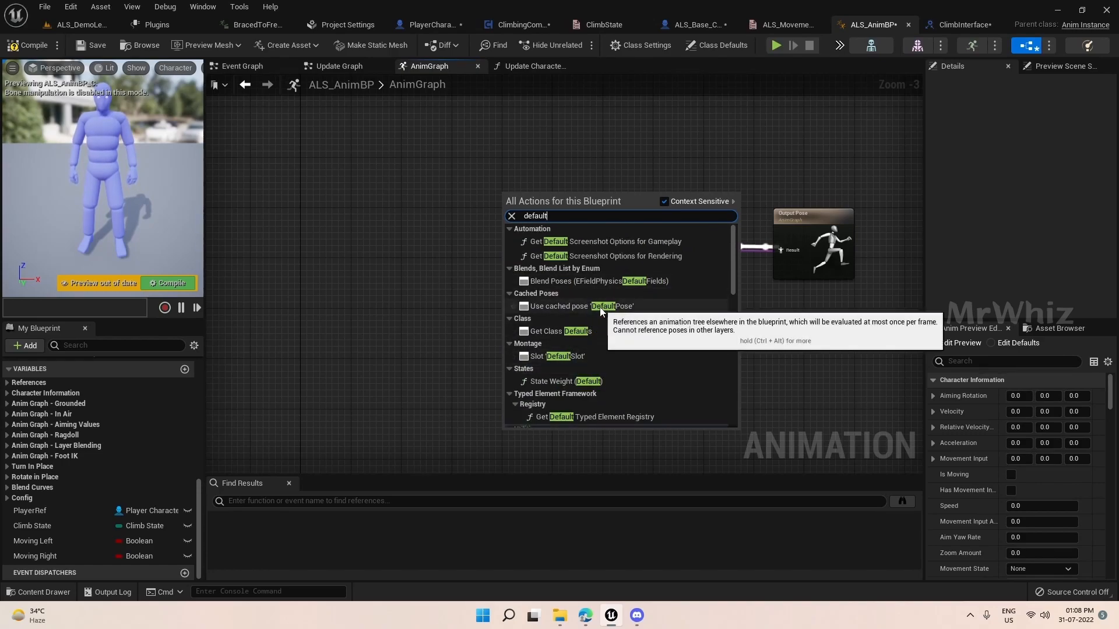
pyautogui.click(566, 306)
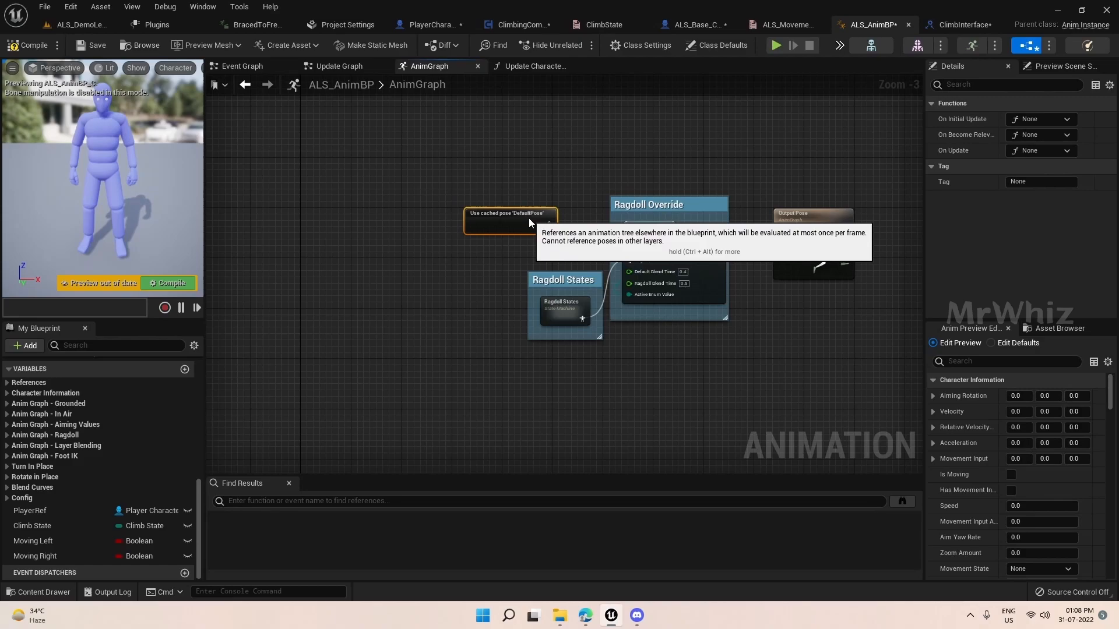
pyautogui.moveTo(519, 261)
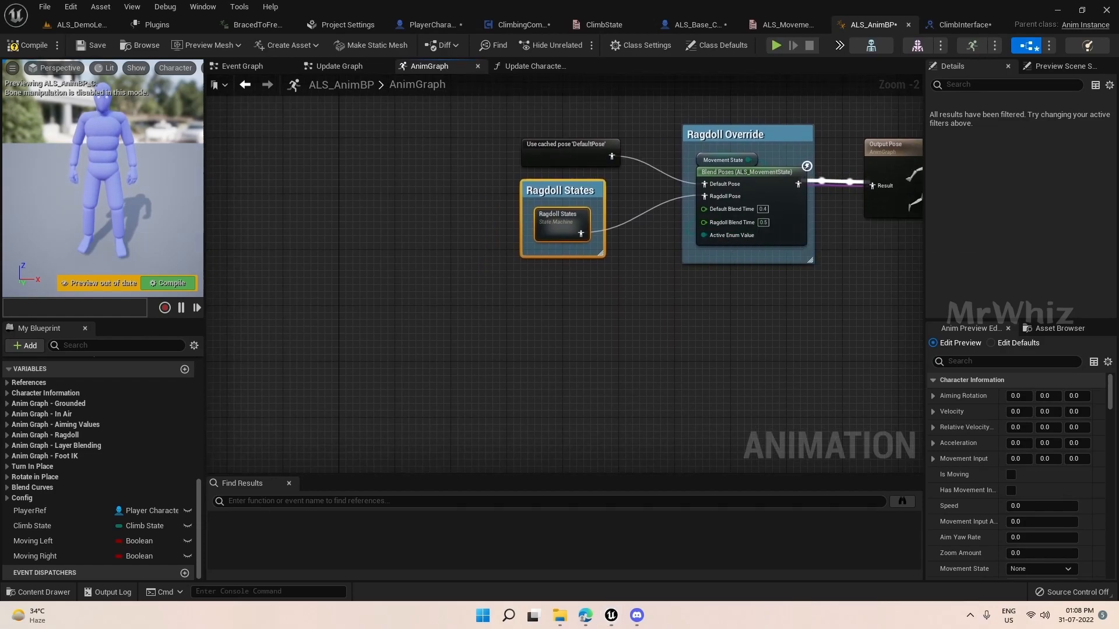
pyautogui.moveTo(729, 235)
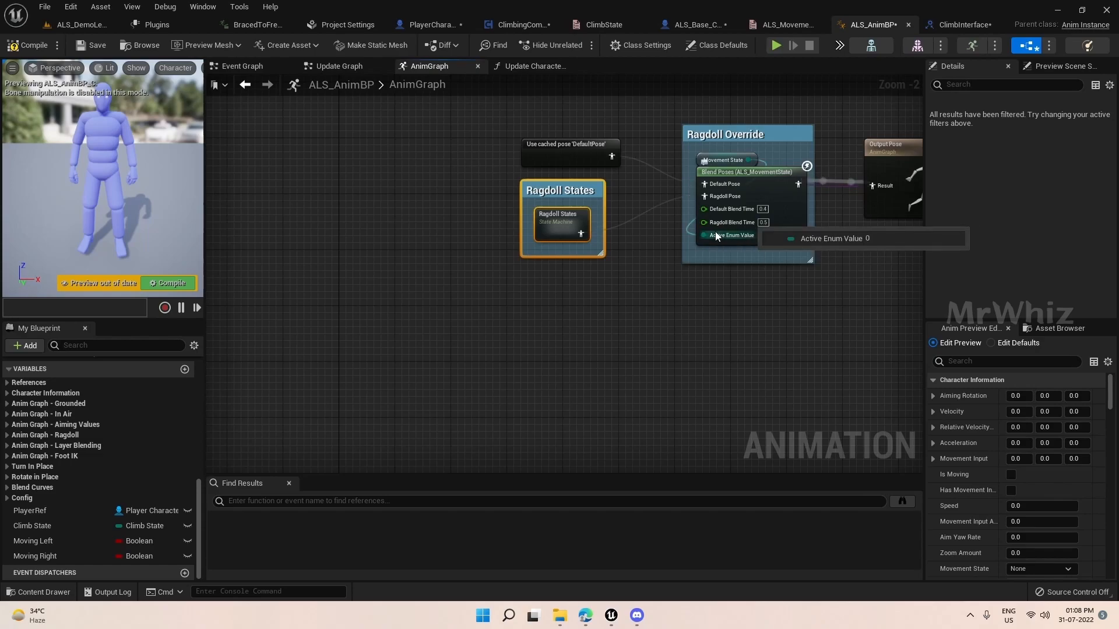
# Add a Climb pose pin to the Ragdoll Override Blend Poses node.
pyautogui.rightClick(715, 236)
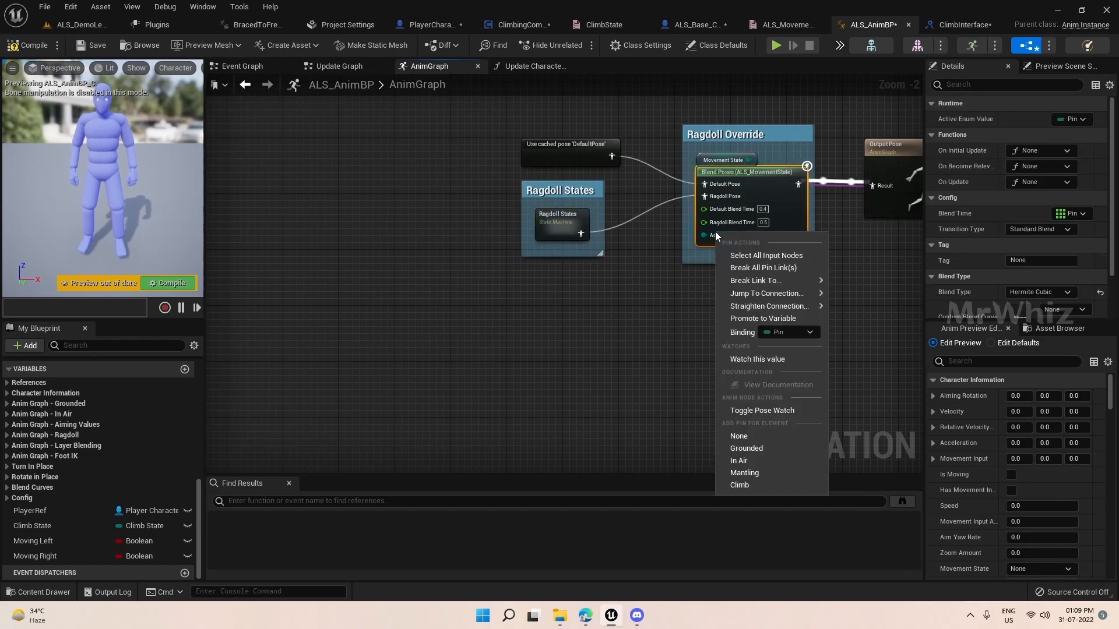
pyautogui.click(738, 392)
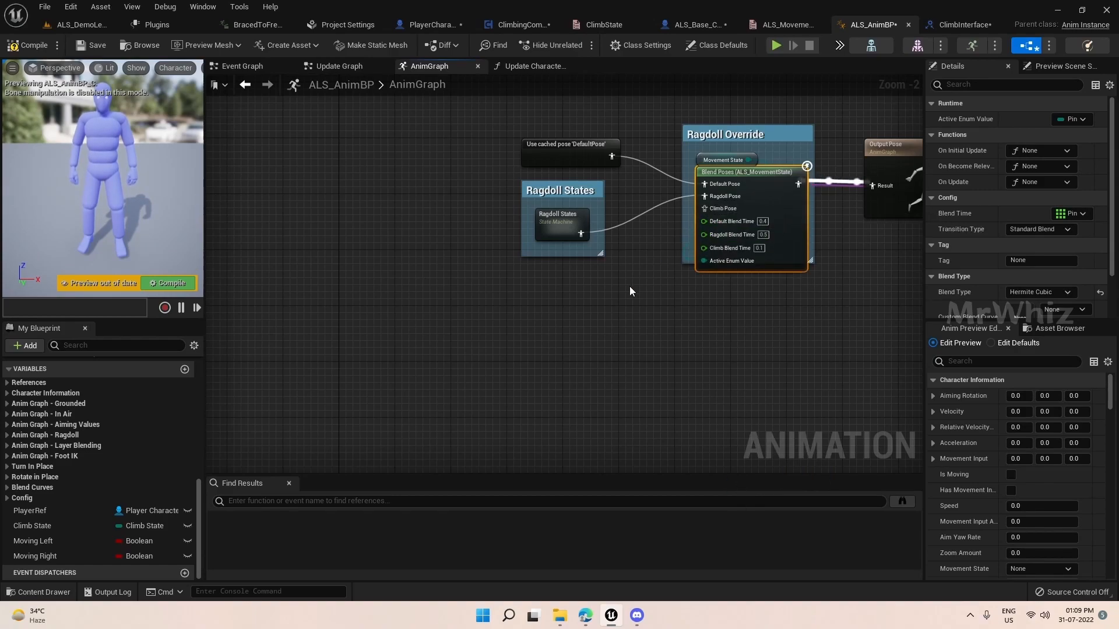
pyautogui.scroll(-3)
pyautogui.write('state')
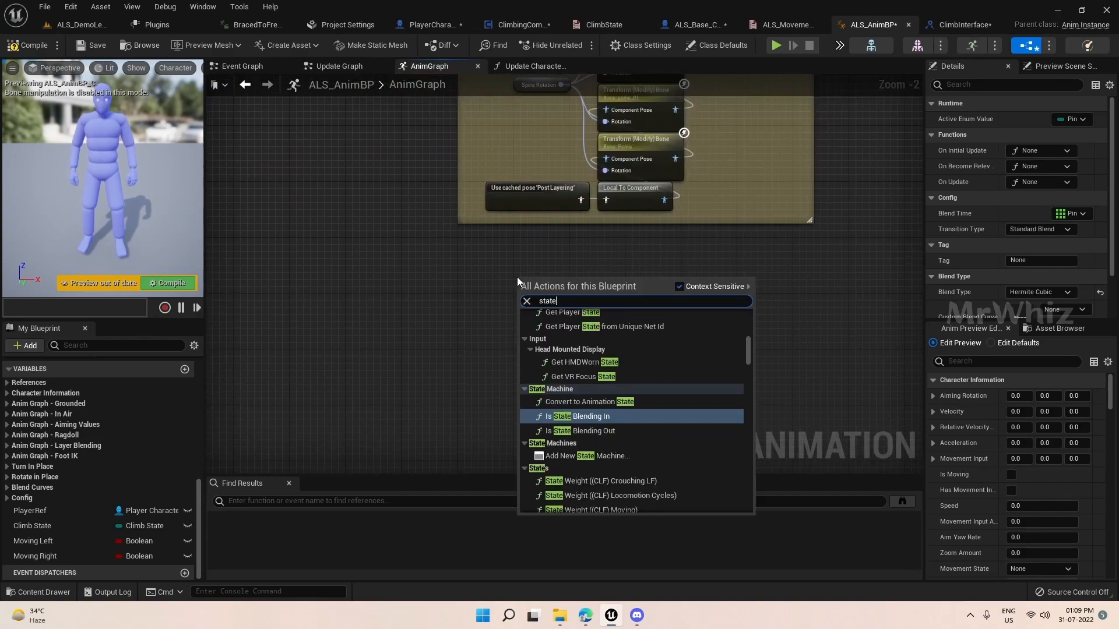
# Add a new state machine named ClimbState.
pyautogui.click(518, 282)
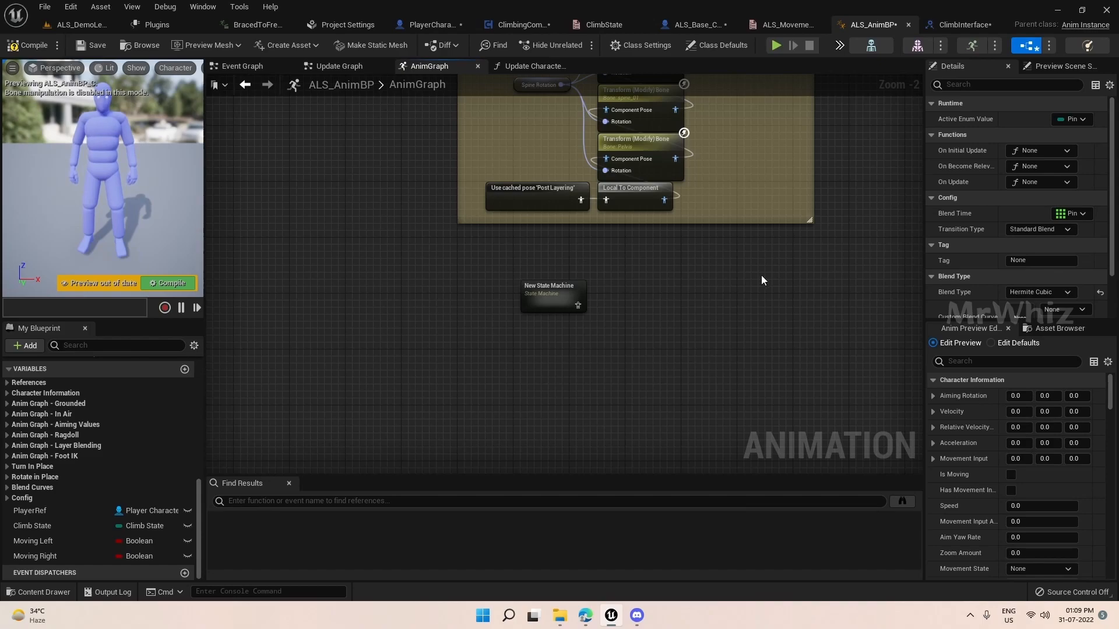
pyautogui.click(553, 289)
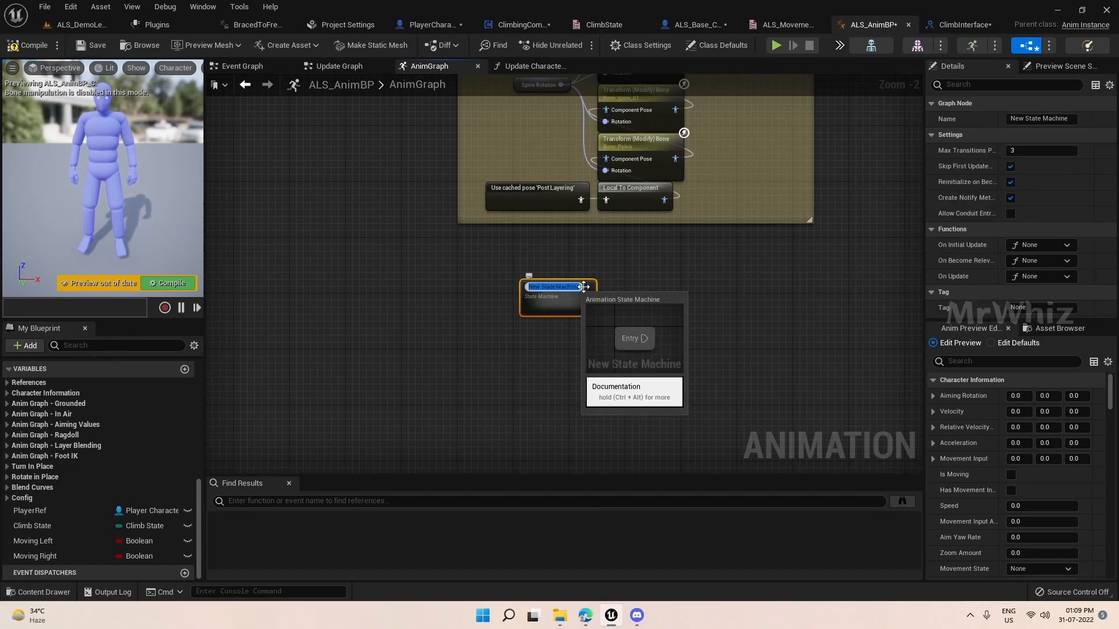
pyautogui.write('ClimbS')
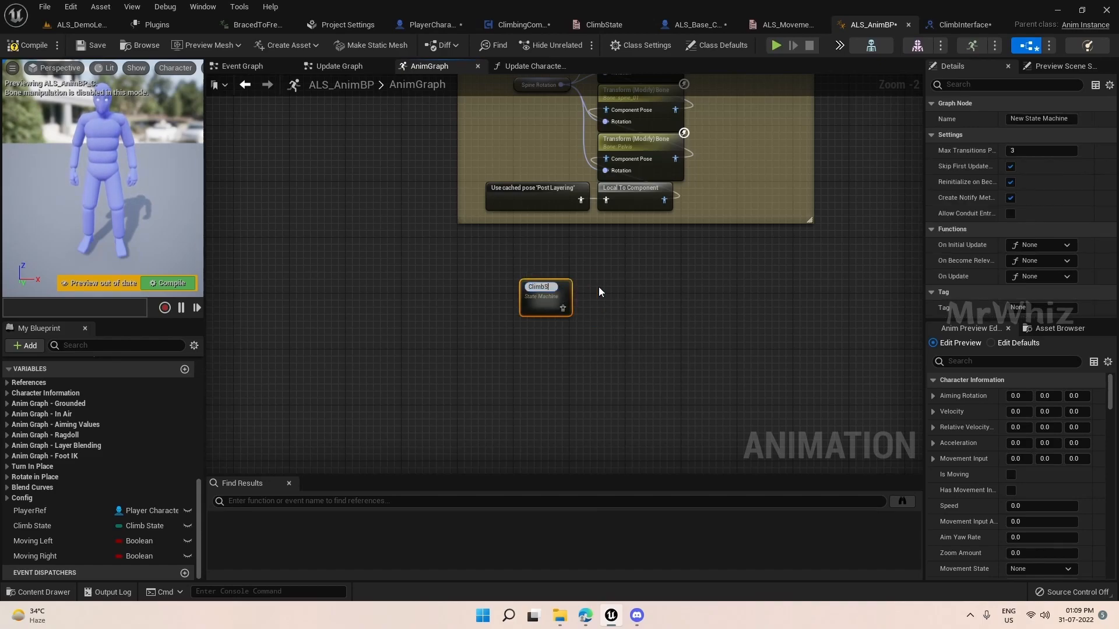
# Cache its output as 'ClimbStatePose' and group both in a 'Climb State Machine' comment.
pyautogui.moveTo(562, 308); pyautogui.dragTo(783, 324)
pyautogui.write('cac')
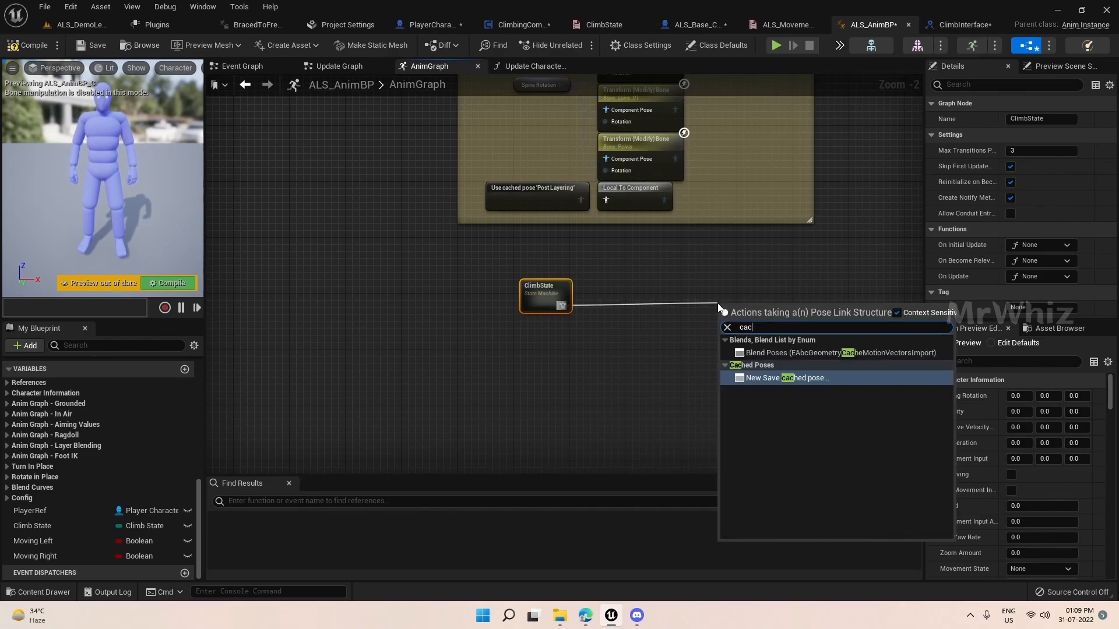
pyautogui.click(786, 378)
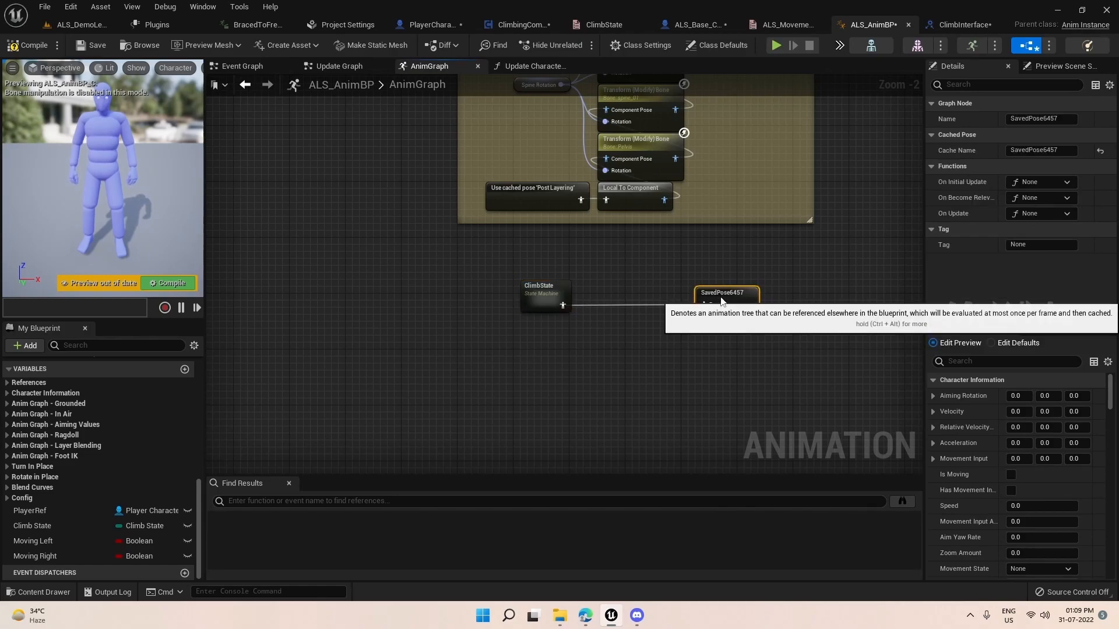
pyautogui.doubleClick(1040, 118)
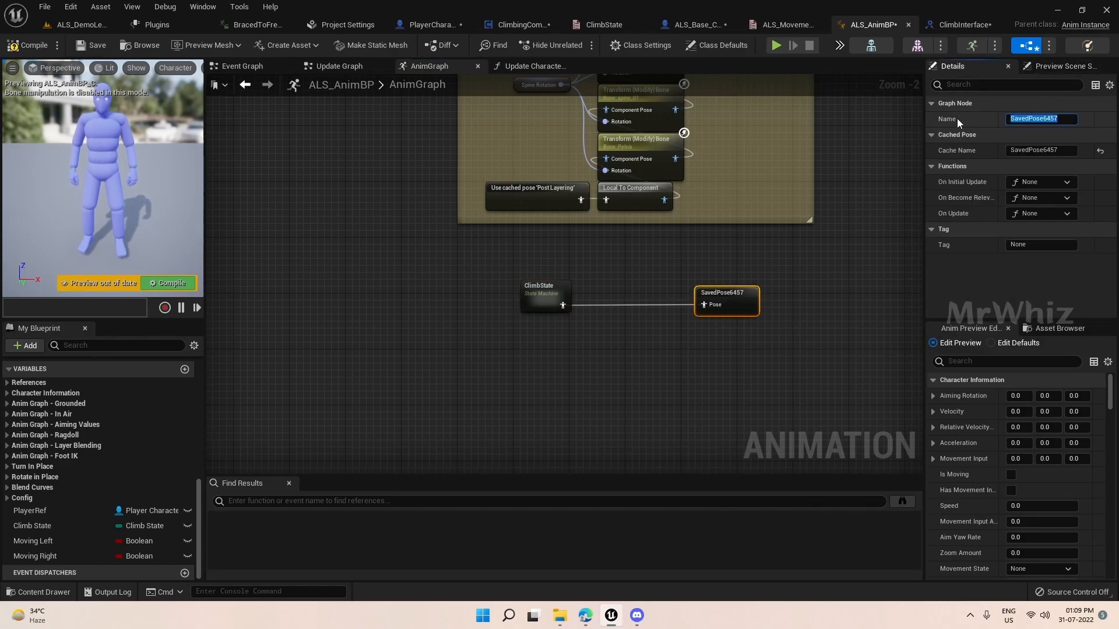
pyautogui.write('C')
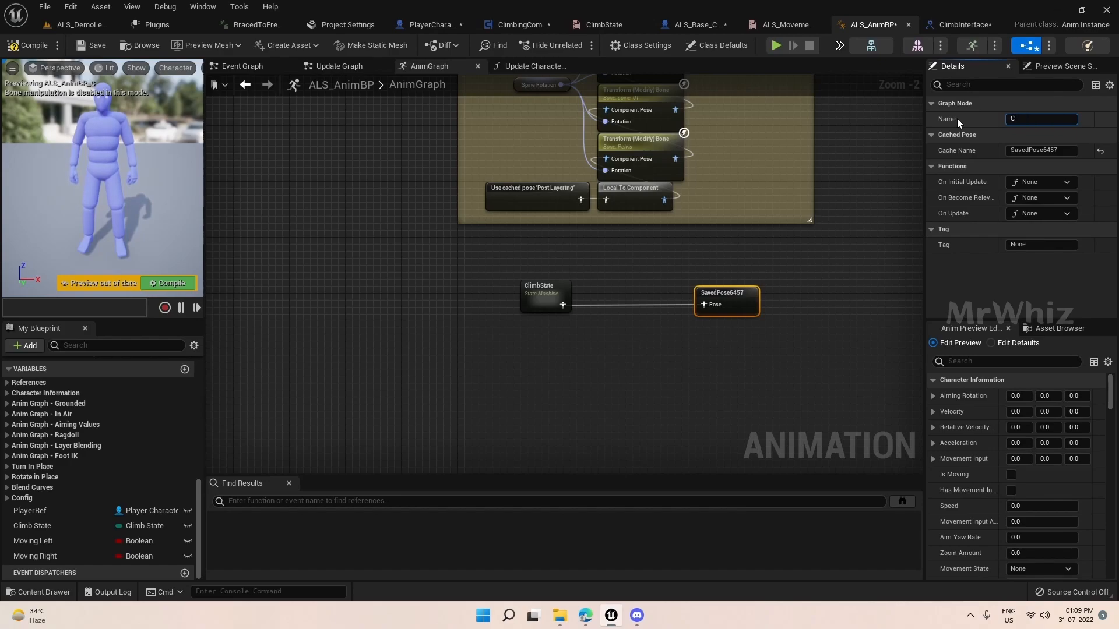
pyautogui.write('limbState')
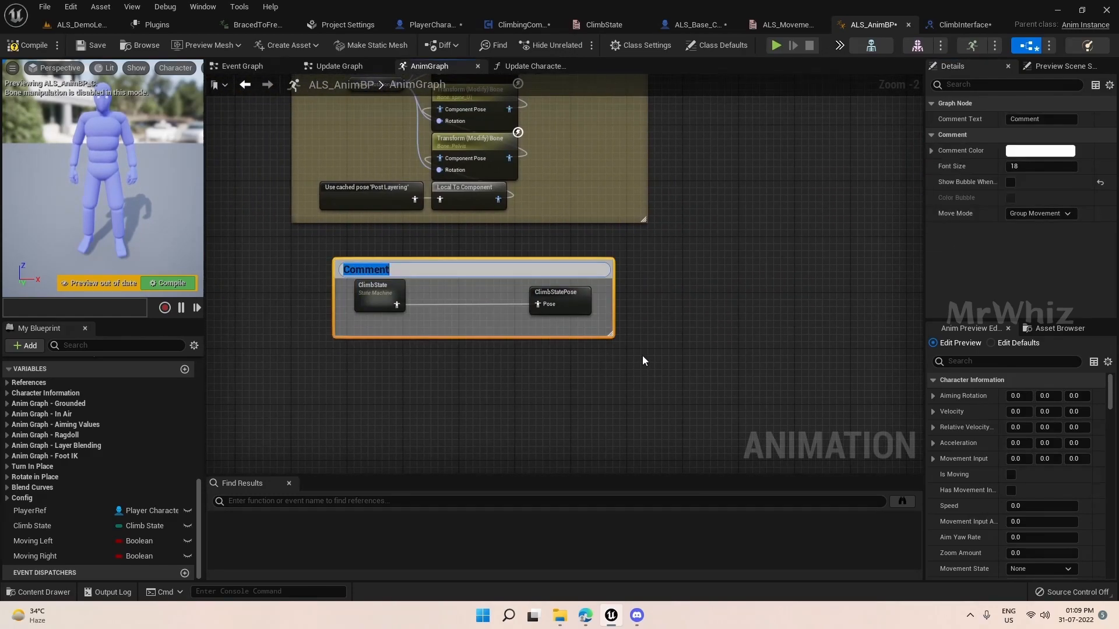
pyautogui.write('Climb State Ma')
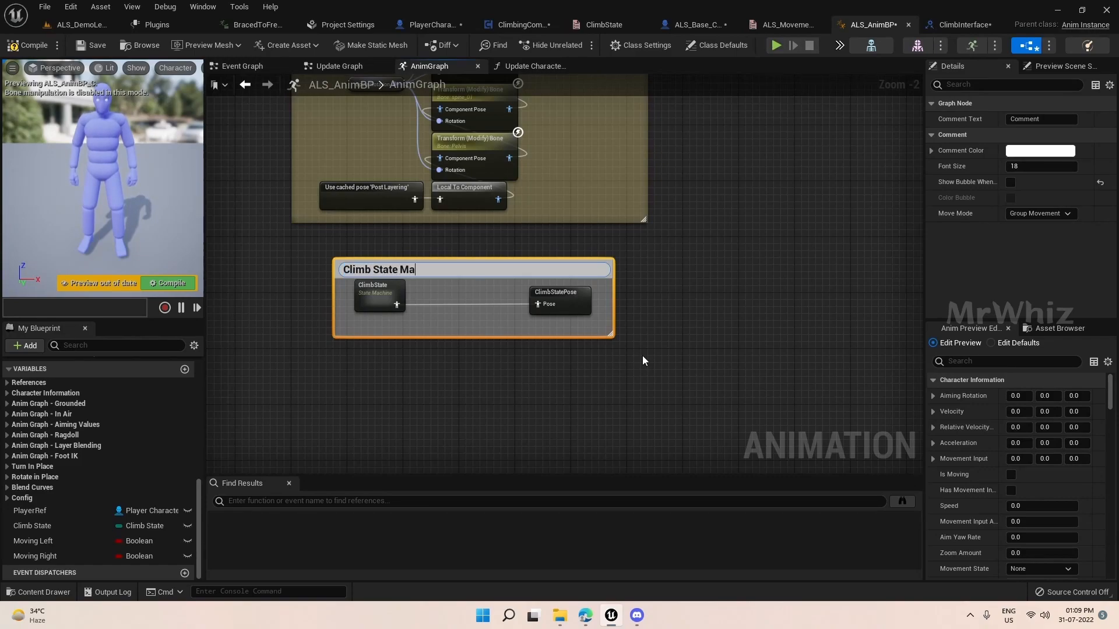
pyautogui.scroll(-3)
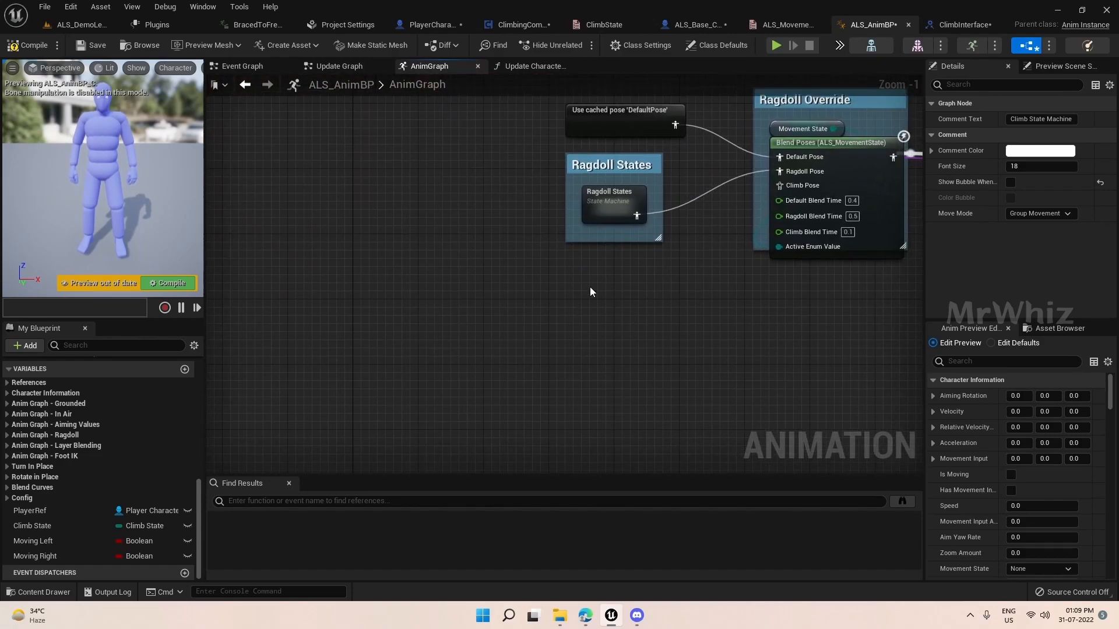
# Wire a Use Cached Pose 'ClimbStatePose' node into Climb Pose and compile.
pyautogui.write('climb satt')
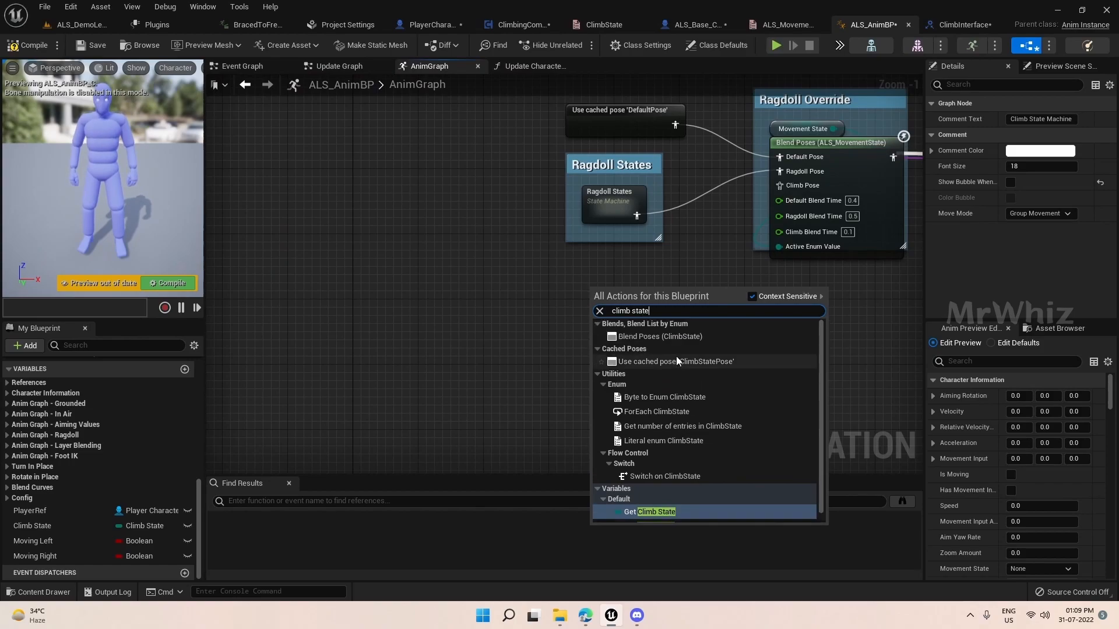
pyautogui.click(674, 362)
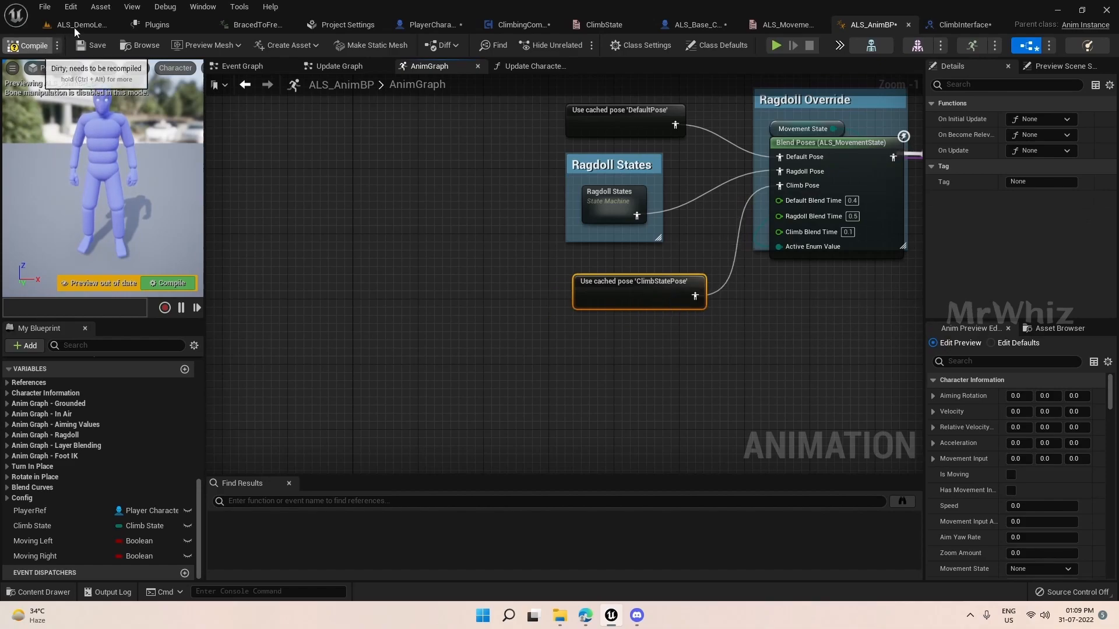
pyautogui.click(30, 45)
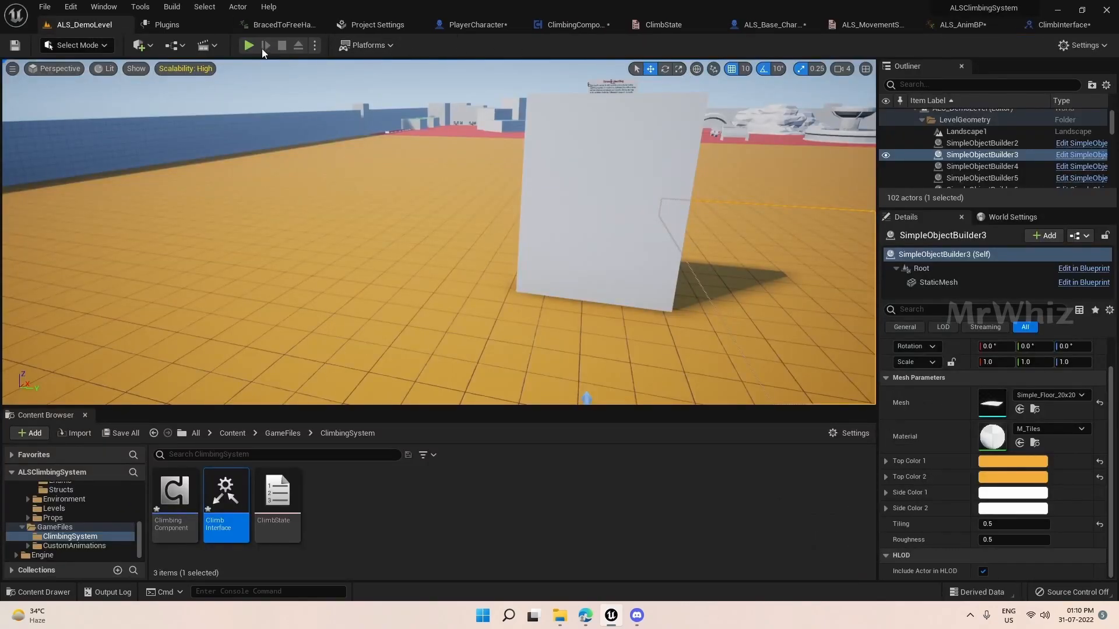
# Play ALS_DemoLevel to test the climbing setup.
pyautogui.click(248, 45)
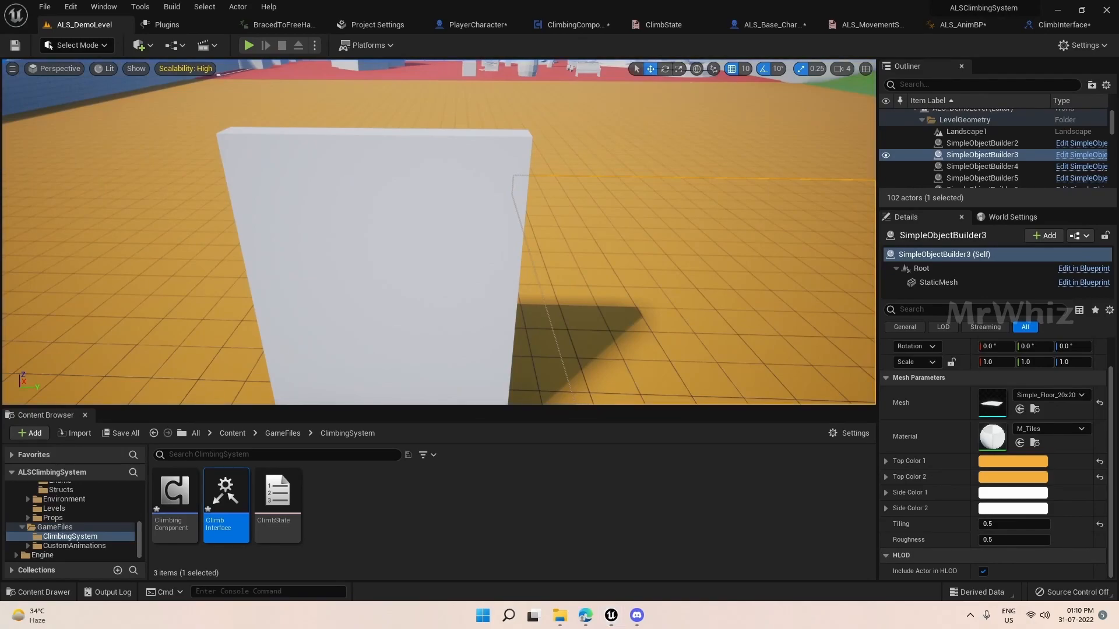
pyautogui.moveTo(243, 112)
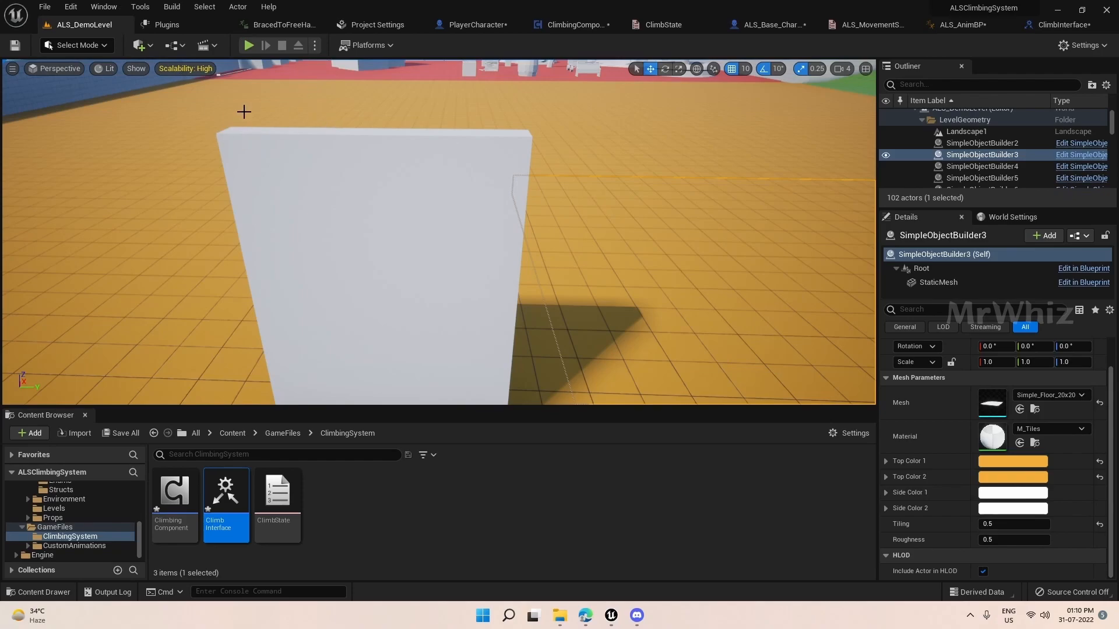
pyautogui.moveTo(361, 246)
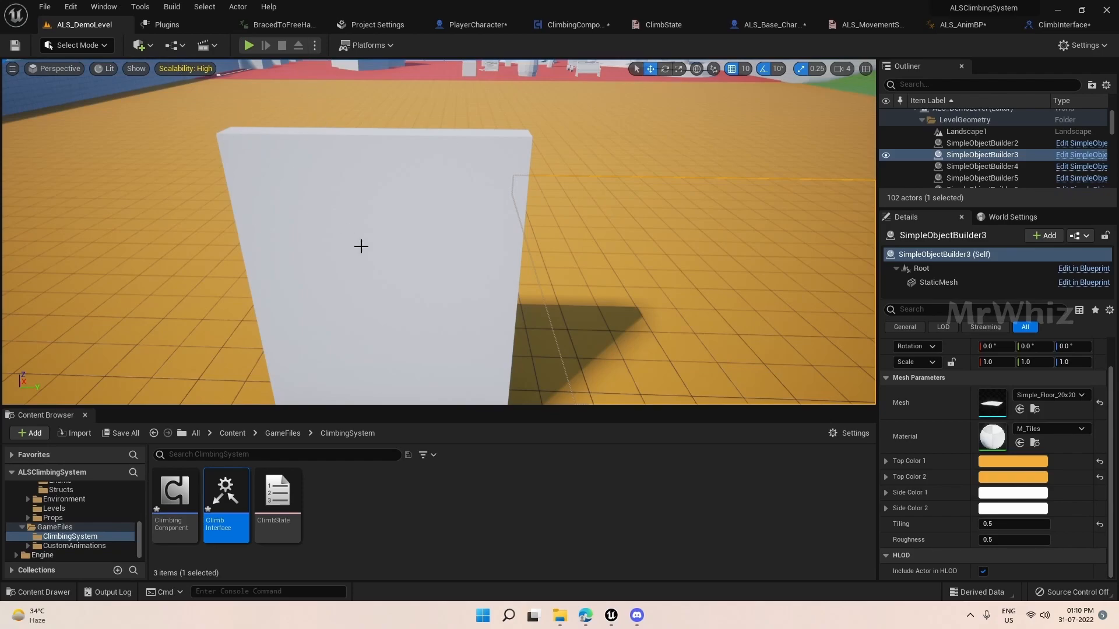